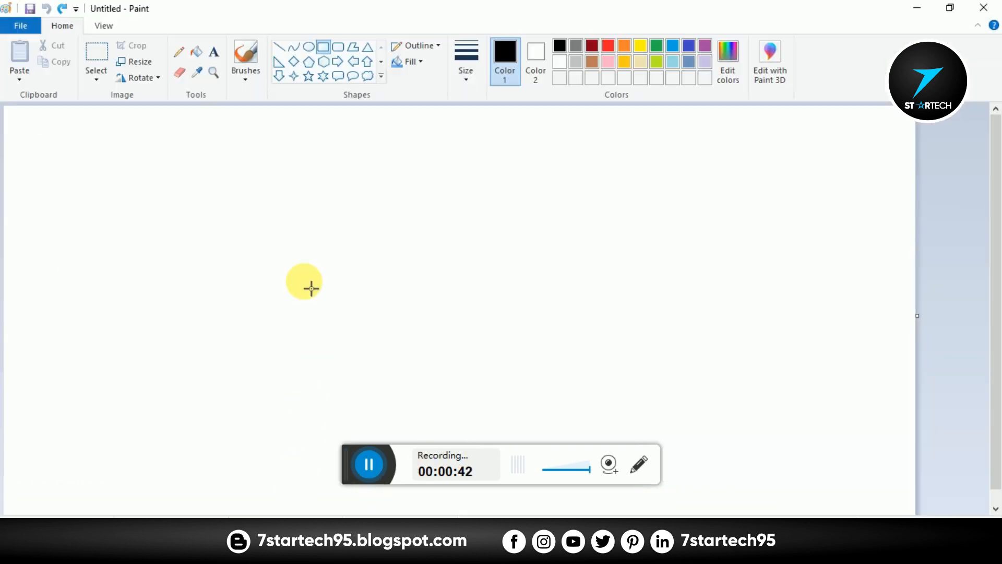
pyautogui.moveTo(312, 241)
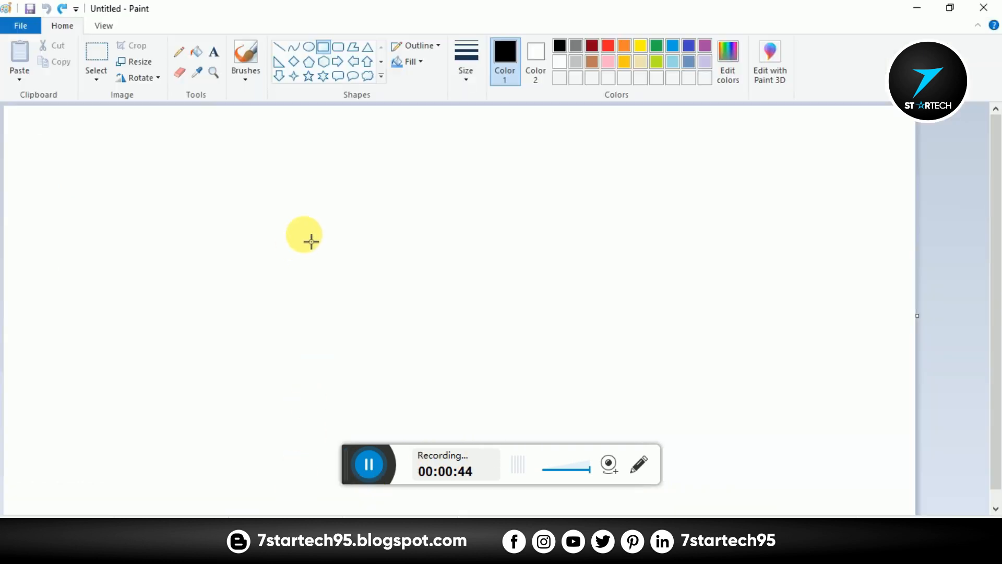
pyautogui.moveTo(287, 224)
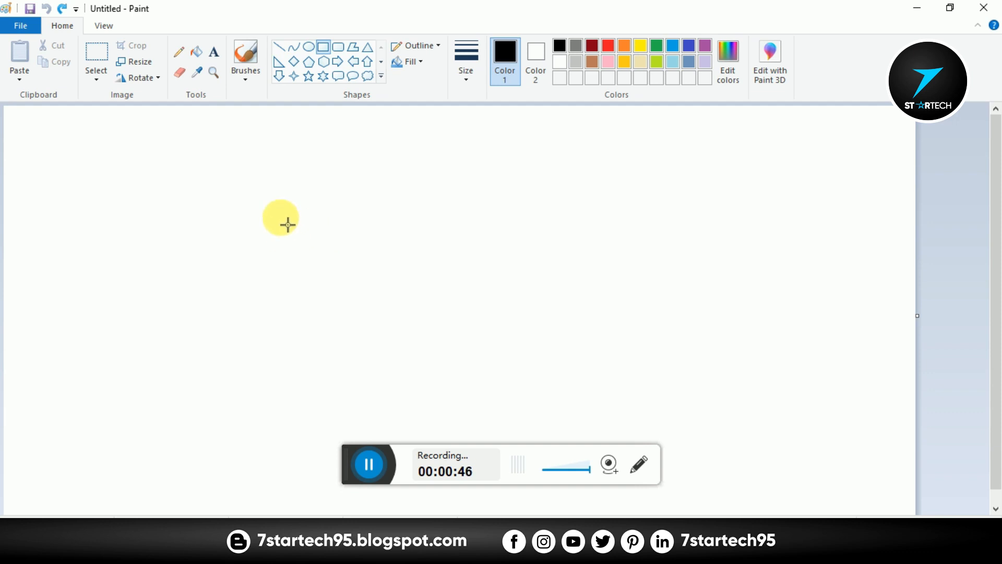
pyautogui.moveTo(258, 178)
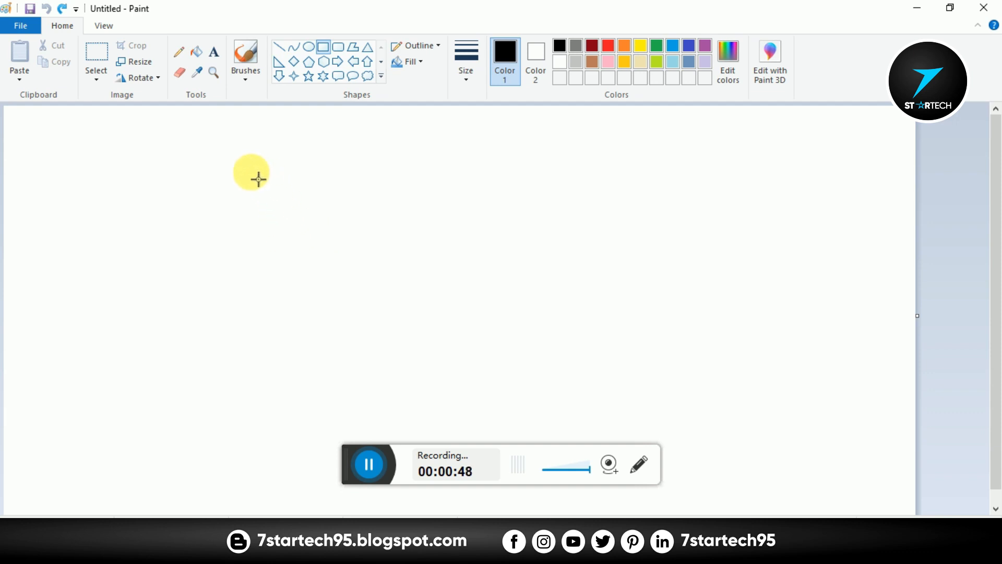
# Draw three overlapping black rectangle outlines on the blank canvas.
pyautogui.moveTo(251, 178); pyautogui.dragTo(295, 216)
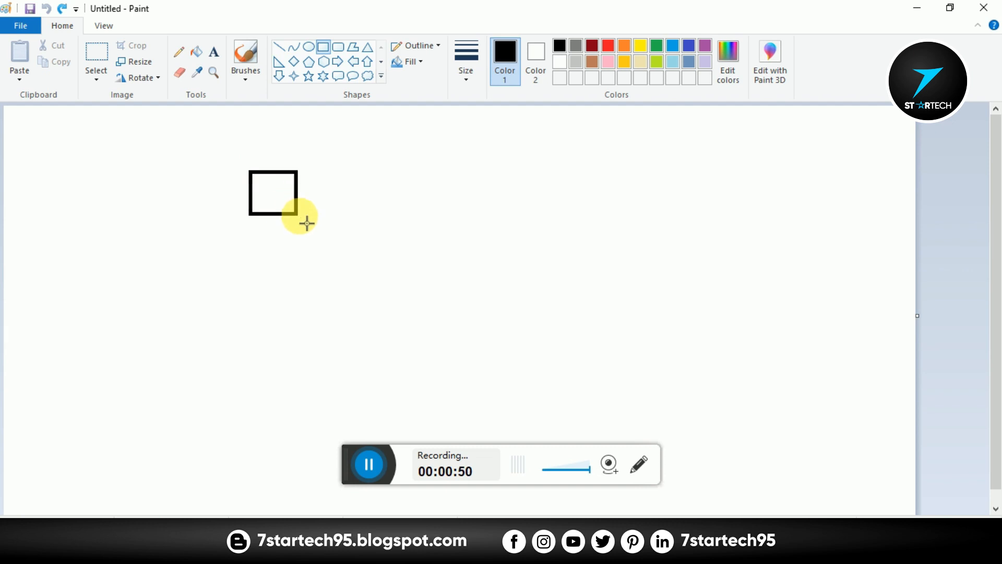
pyautogui.moveTo(297, 217); pyautogui.dragTo(420, 295)
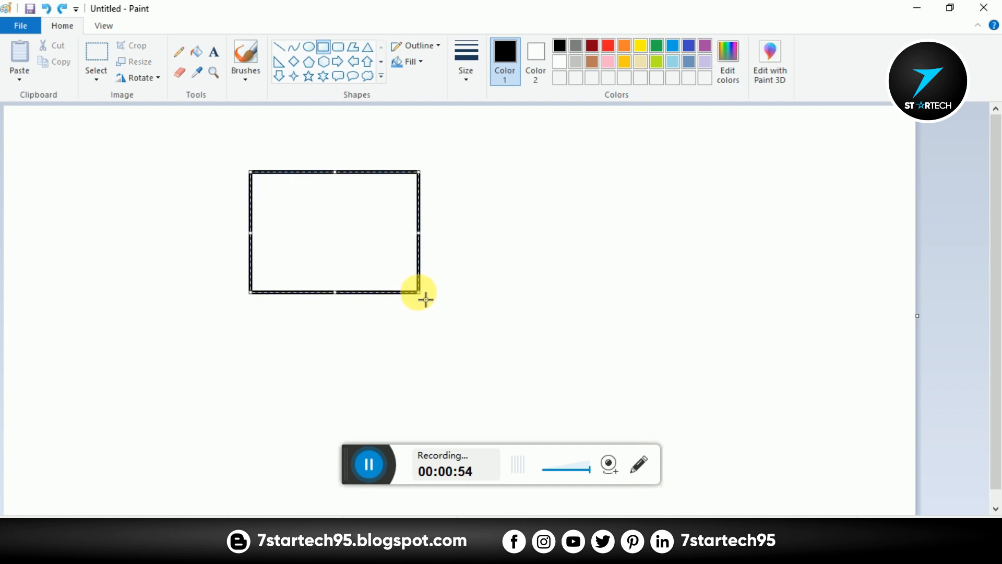
pyautogui.moveTo(467, 283)
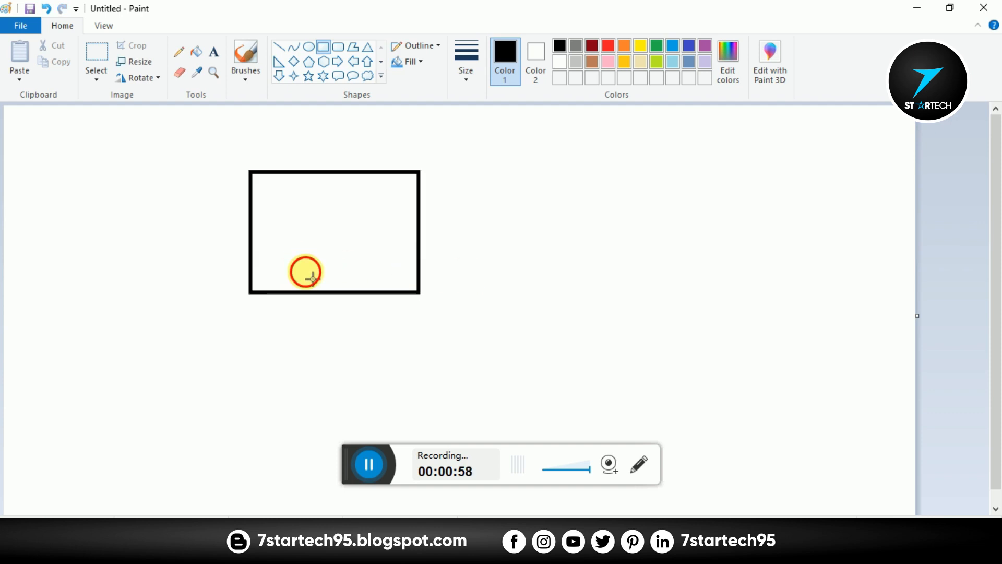
pyautogui.moveTo(306, 271); pyautogui.dragTo(476, 409)
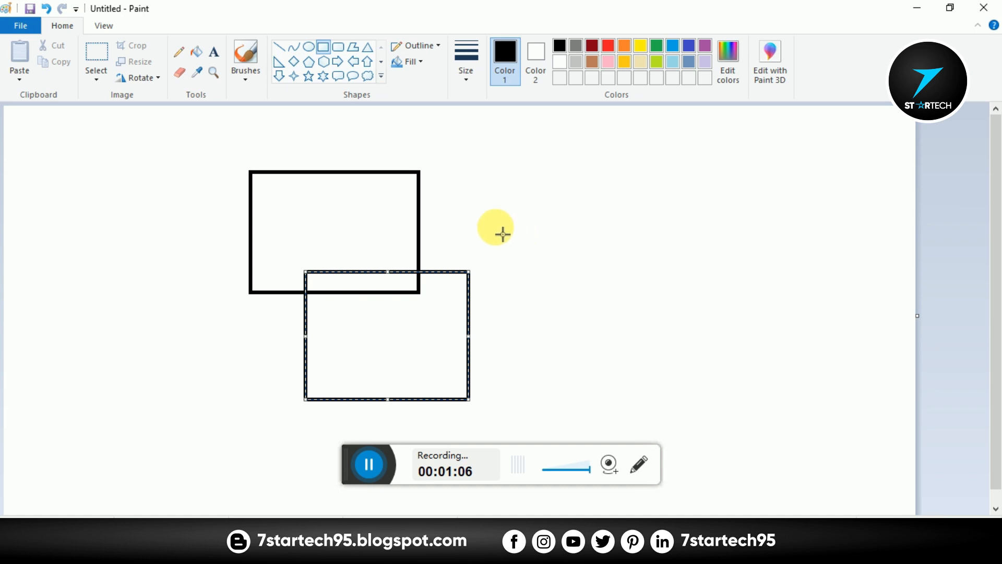
pyautogui.moveTo(382, 158)
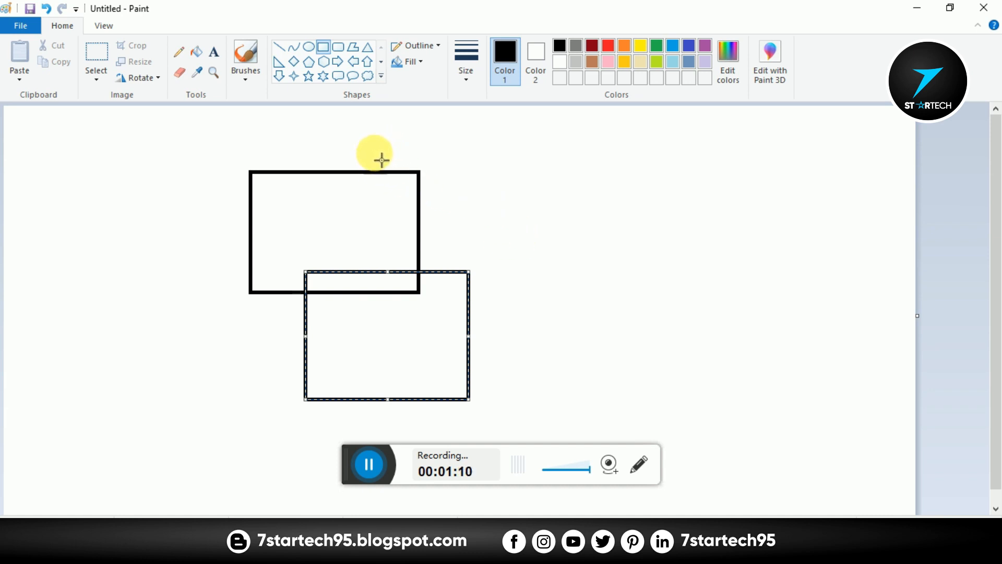
pyautogui.moveTo(376, 147); pyautogui.dragTo(483, 265)
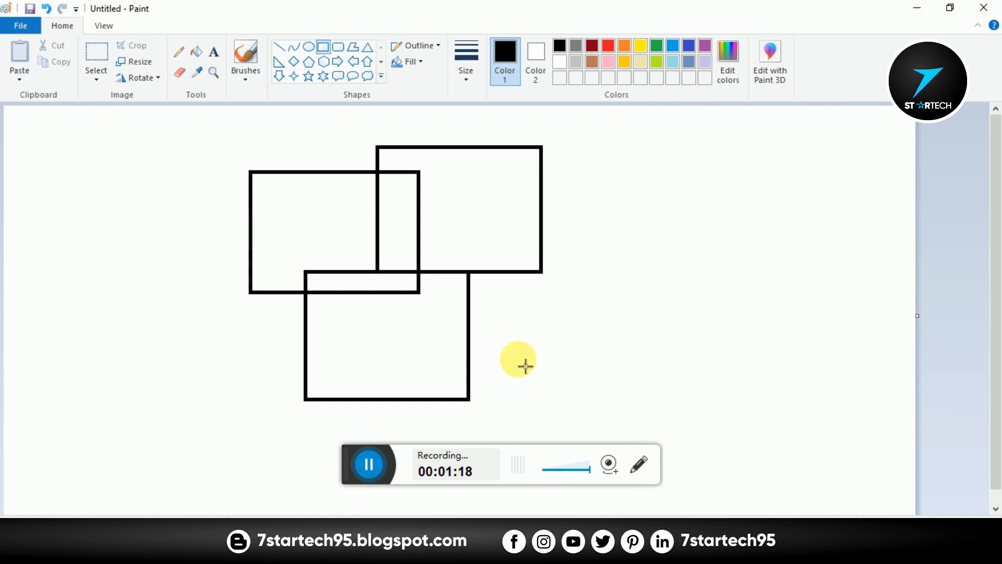
pyautogui.moveTo(492, 311)
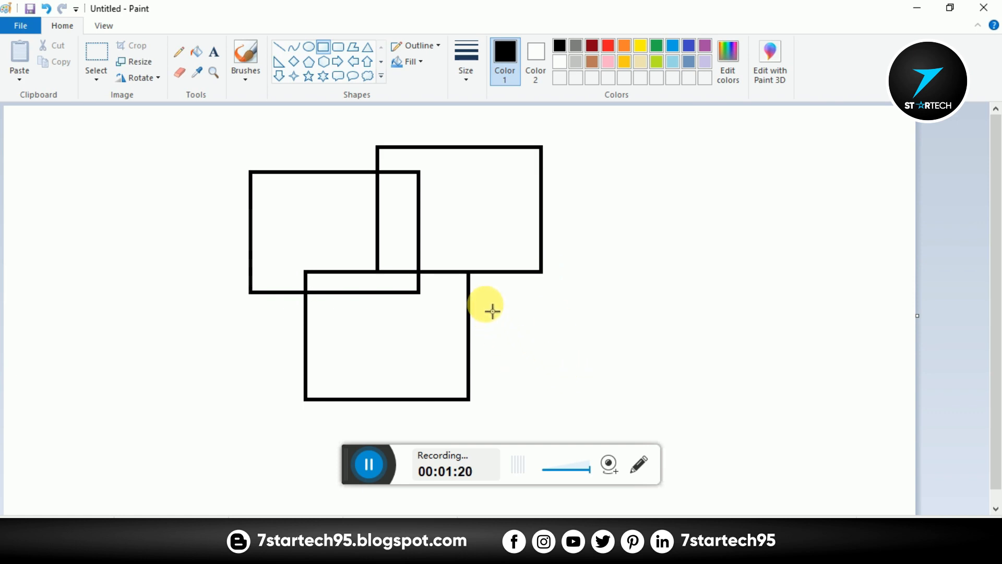
pyautogui.moveTo(414, 300)
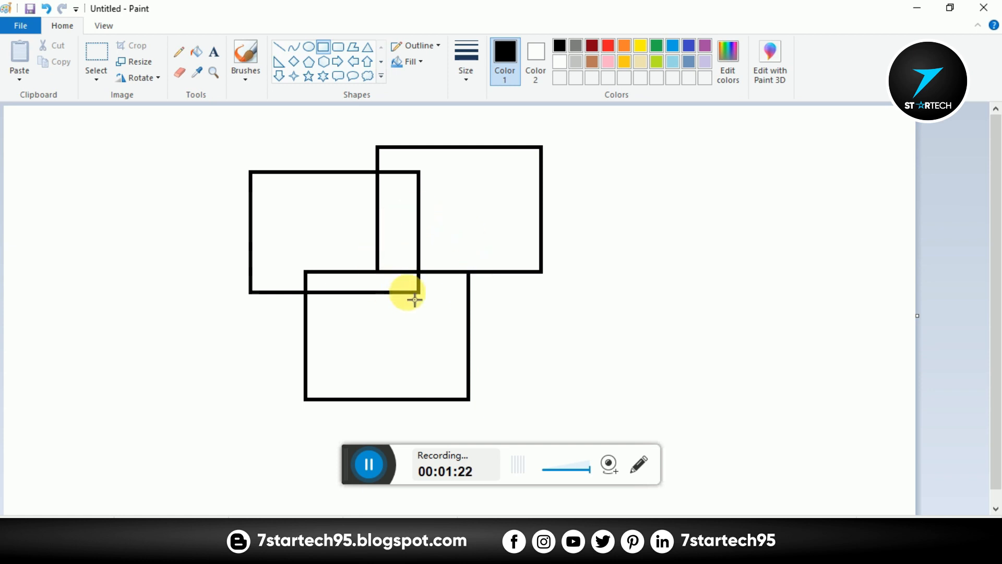
pyautogui.moveTo(531, 329)
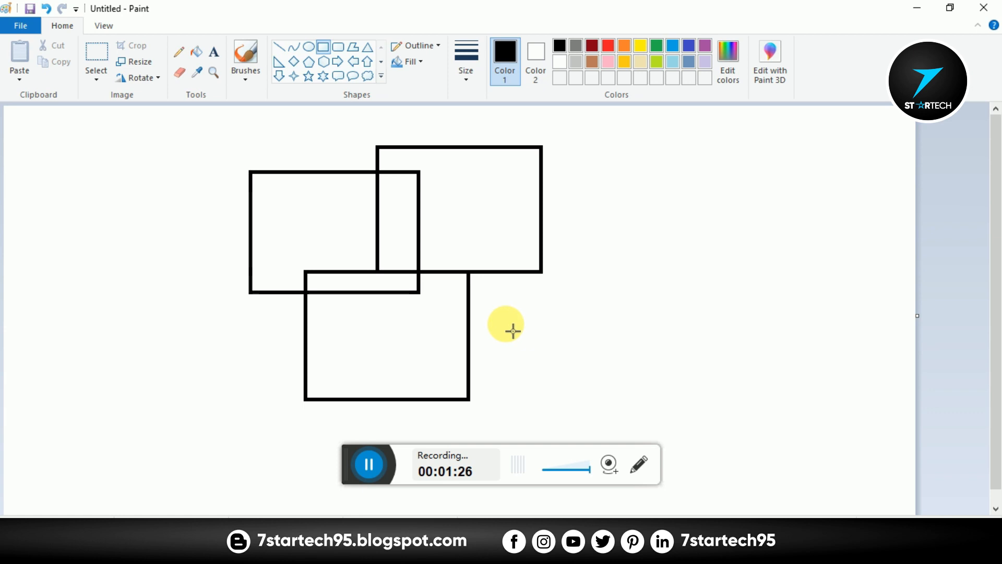
pyautogui.moveTo(511, 319)
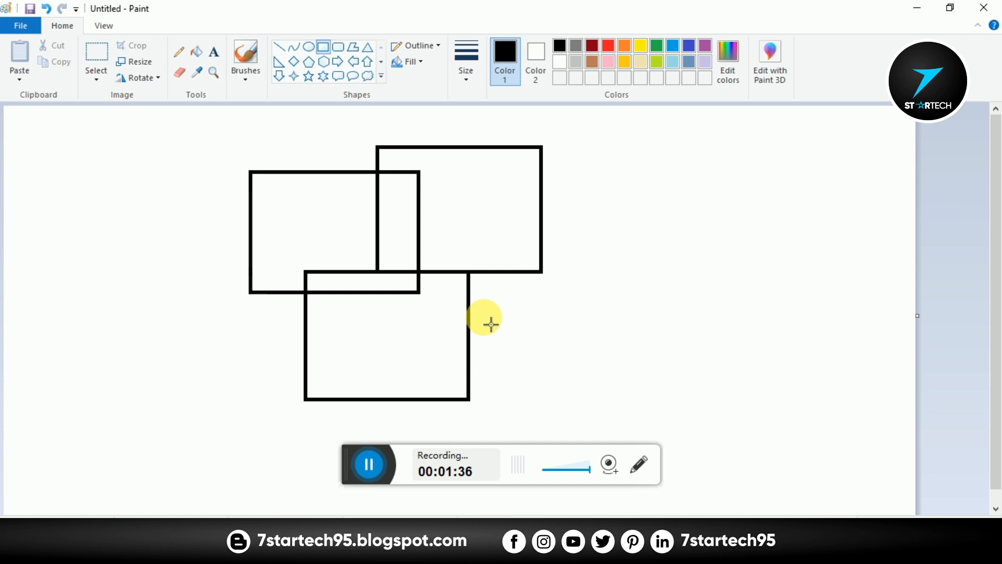
pyautogui.moveTo(492, 341)
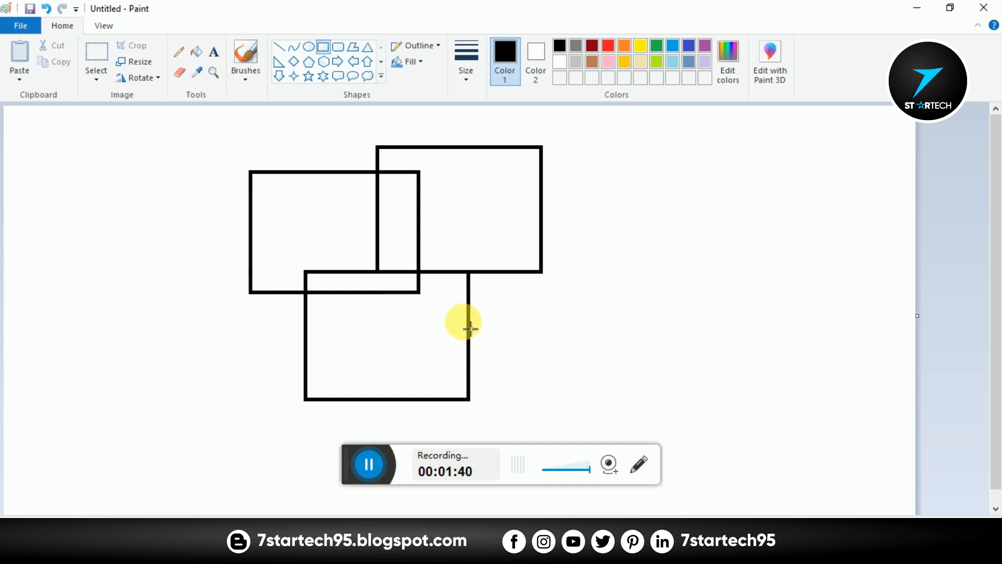
pyautogui.moveTo(401, 322)
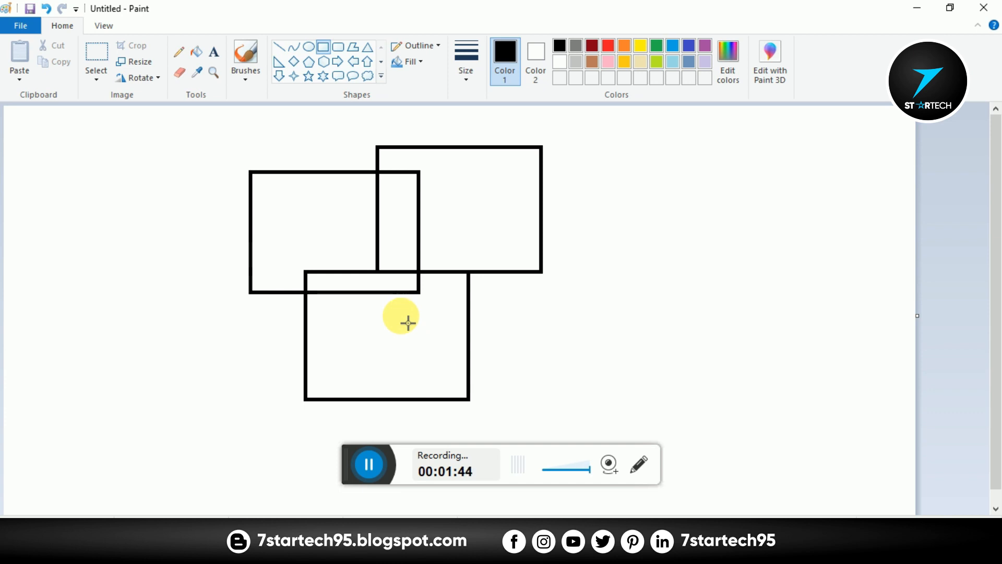
# Switch the colour to red and draw a red rectangle over the black rectangles' overlap.
pyautogui.click(609, 45)
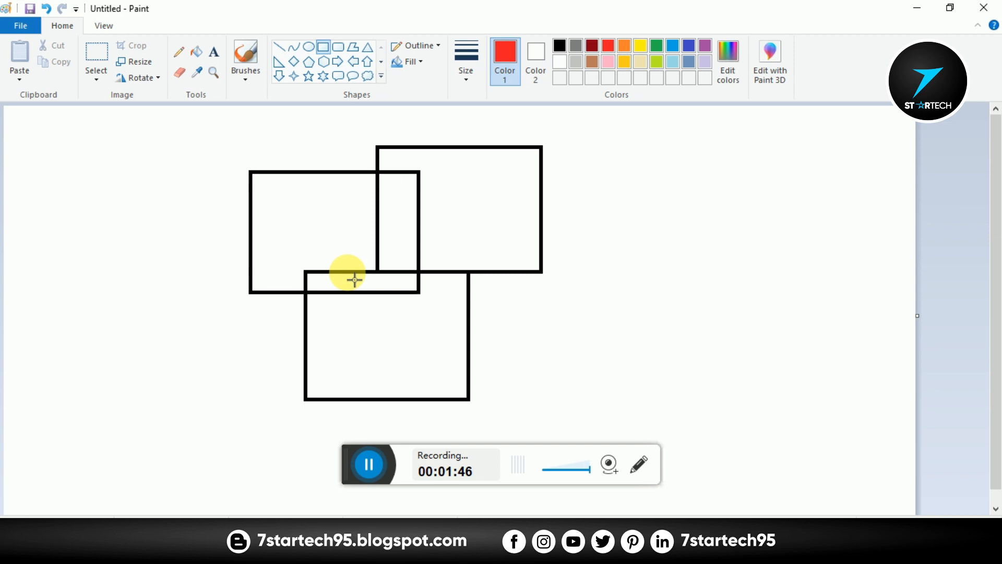
pyautogui.moveTo(331, 244); pyautogui.dragTo(448, 327)
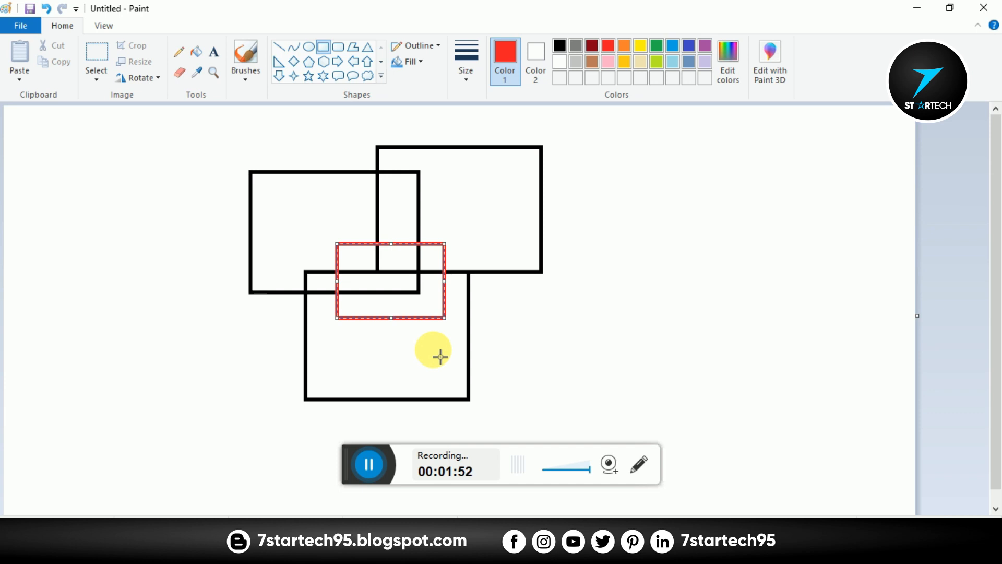
pyautogui.moveTo(422, 343)
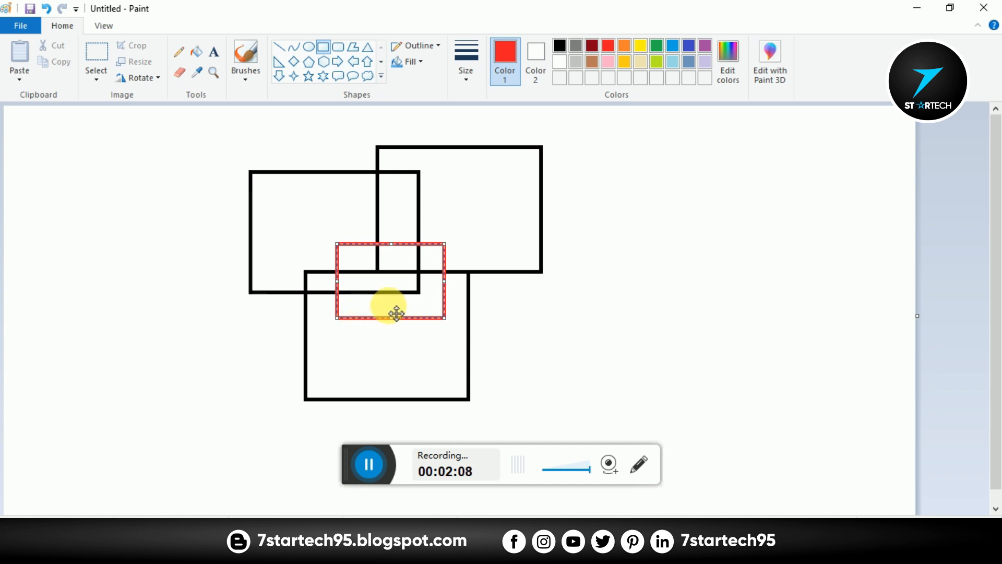
pyautogui.moveTo(395, 313); pyautogui.dragTo(416, 310)
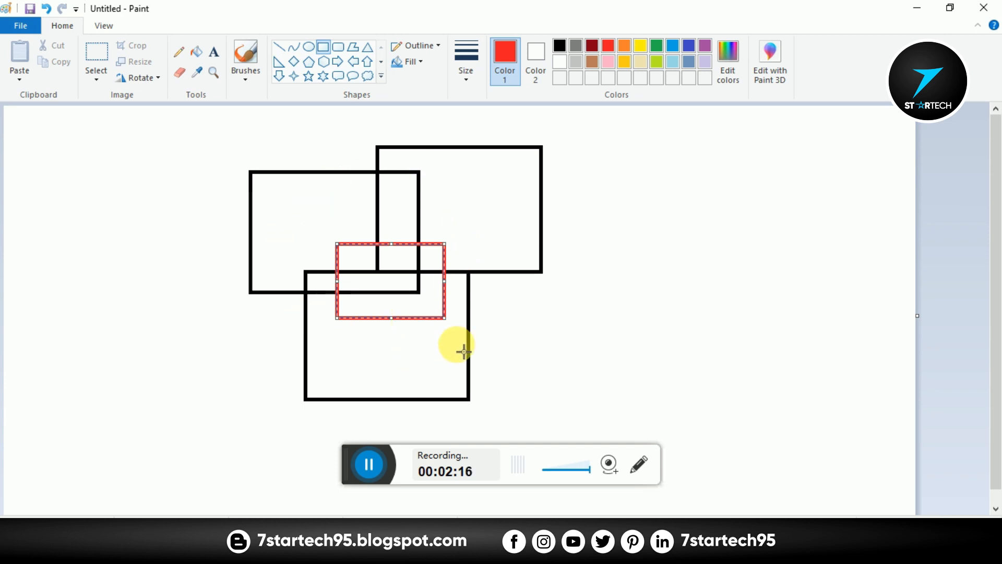
pyautogui.moveTo(357, 425)
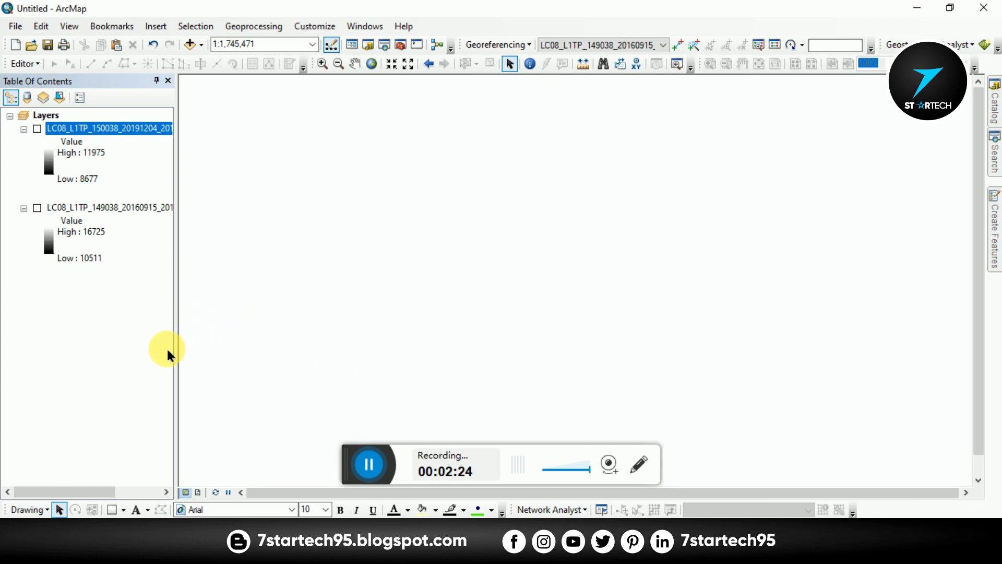
pyautogui.moveTo(75, 144)
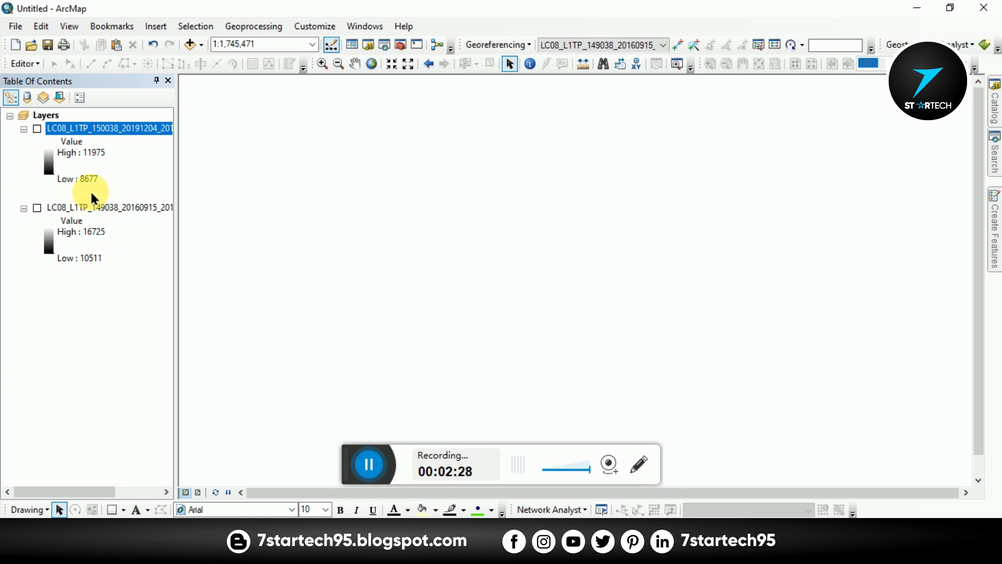
pyautogui.moveTo(81, 220)
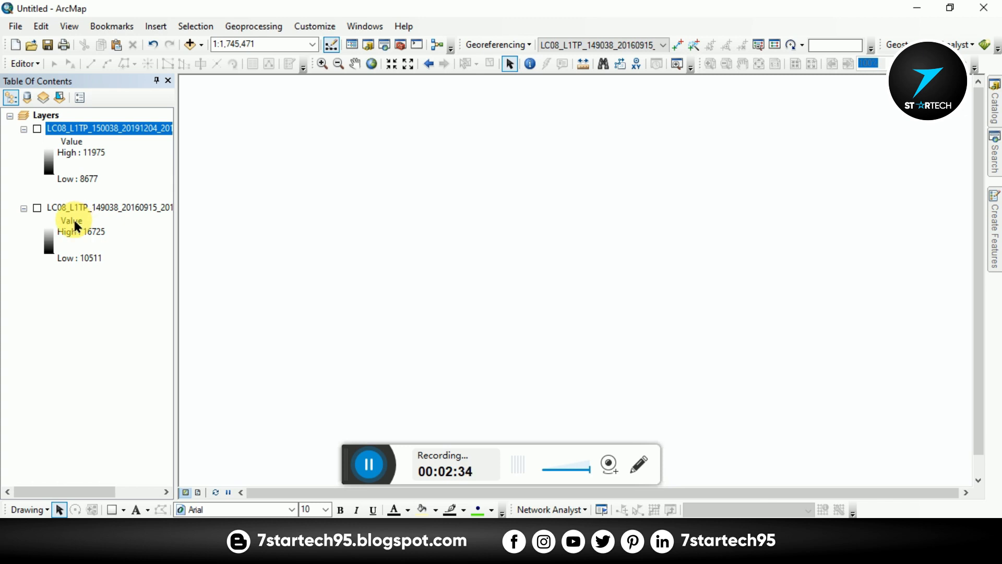
# Display both Landsat band layers and identify a pixel of the first raster (value 0).
pyautogui.click(110, 207)
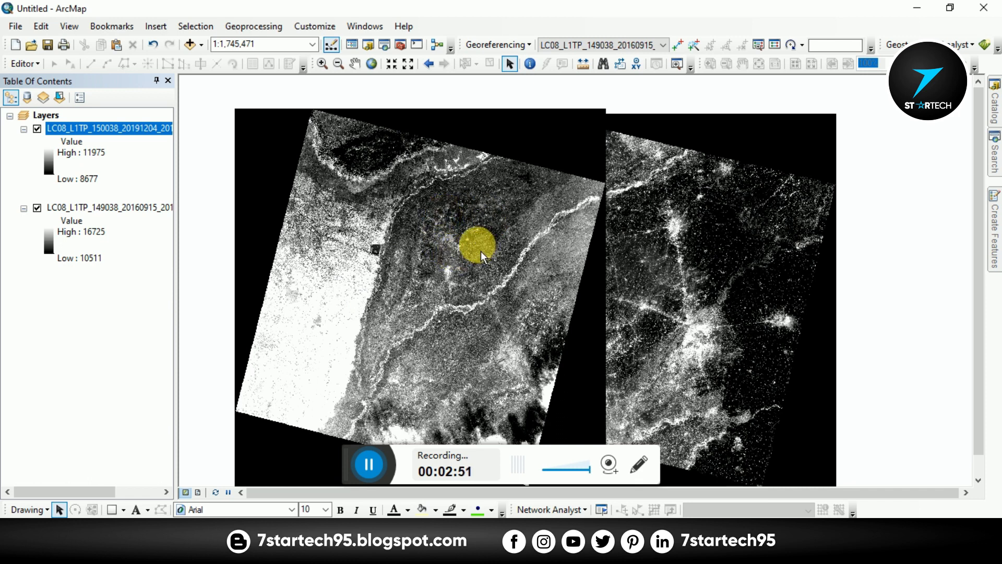
pyautogui.moveTo(476, 243); pyautogui.dragTo(441, 304)
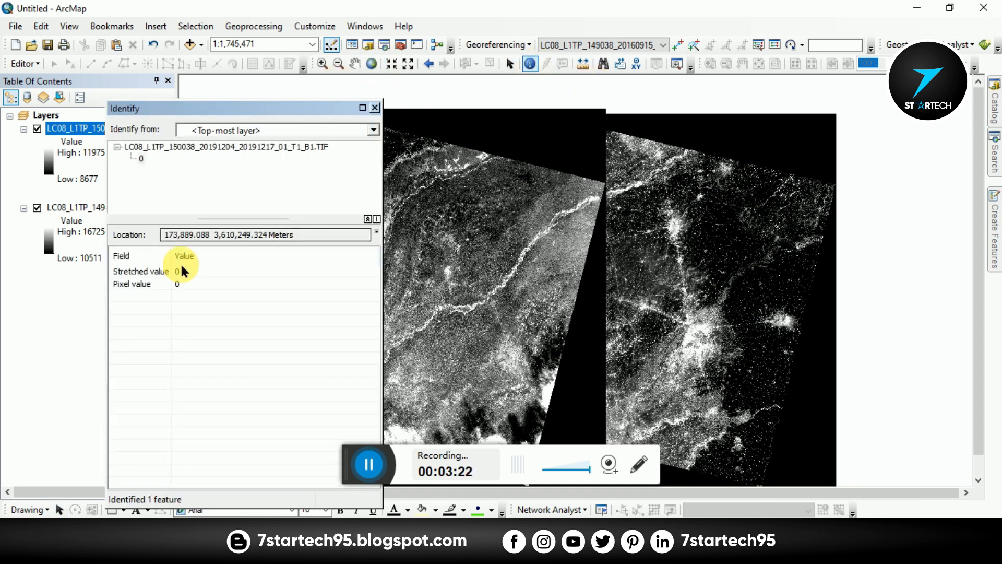
# Dismiss the Identify results so both Landsat scenes show fully again.
pyautogui.click(374, 108)
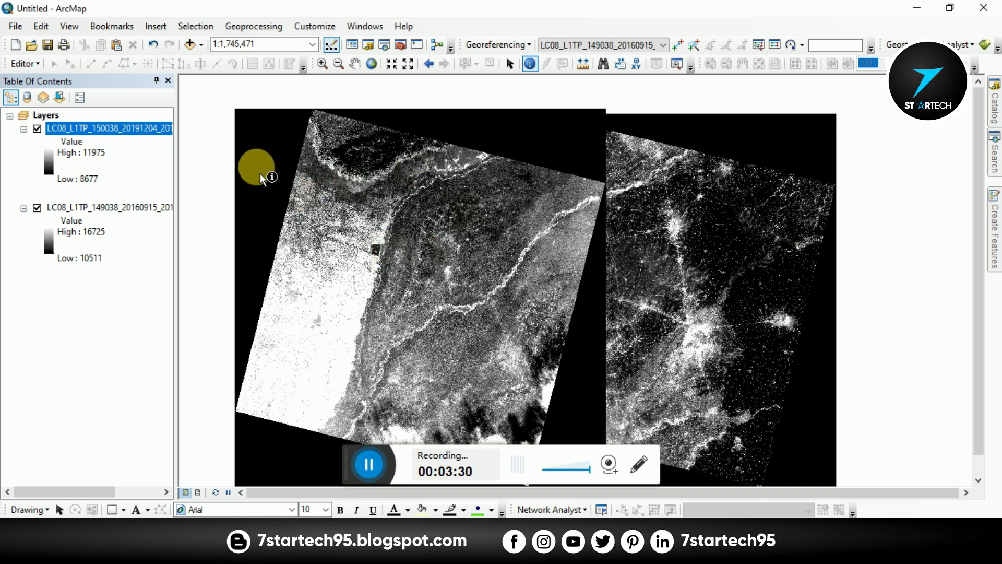
pyautogui.moveTo(268, 186)
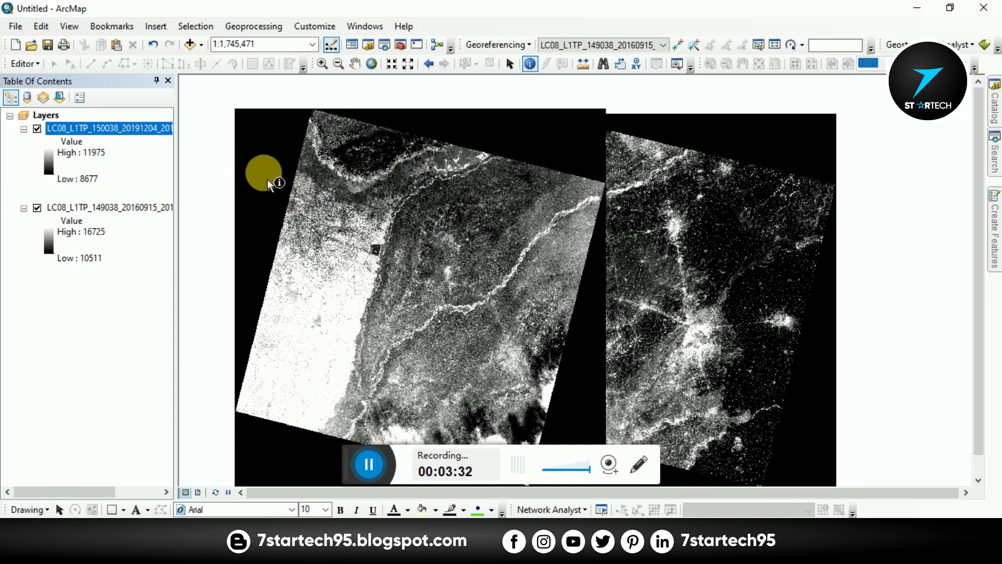
pyautogui.moveTo(401, 45)
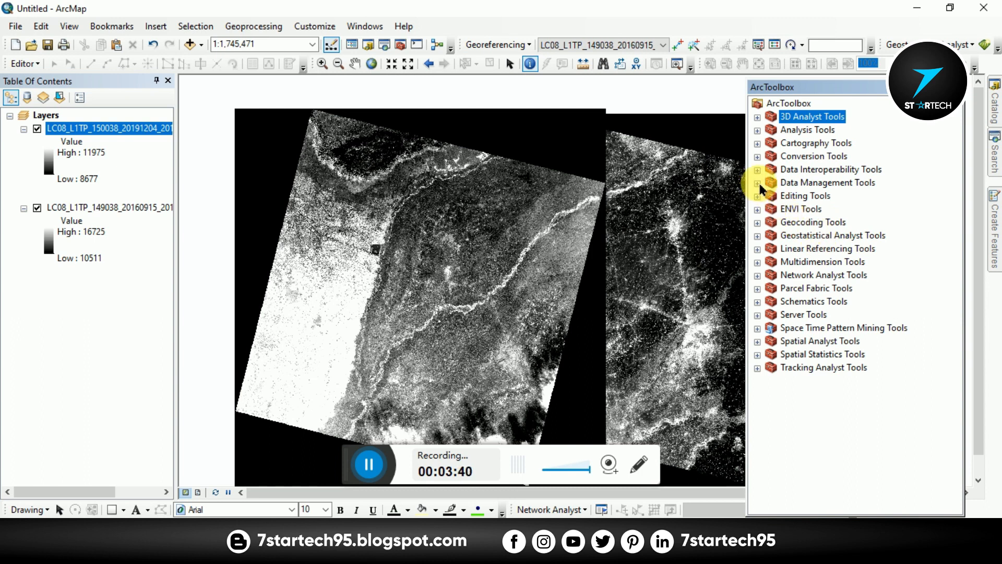
# Reach Copy Raster under Data Management Tools > Raster > Raster Dataset and launch it.
pyautogui.click(758, 182)
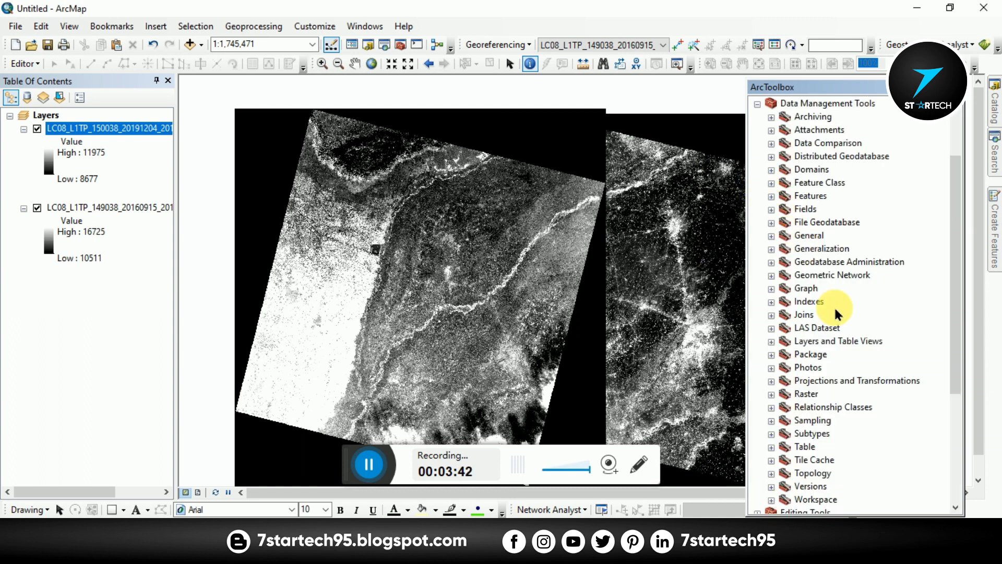
pyautogui.scroll(-3)
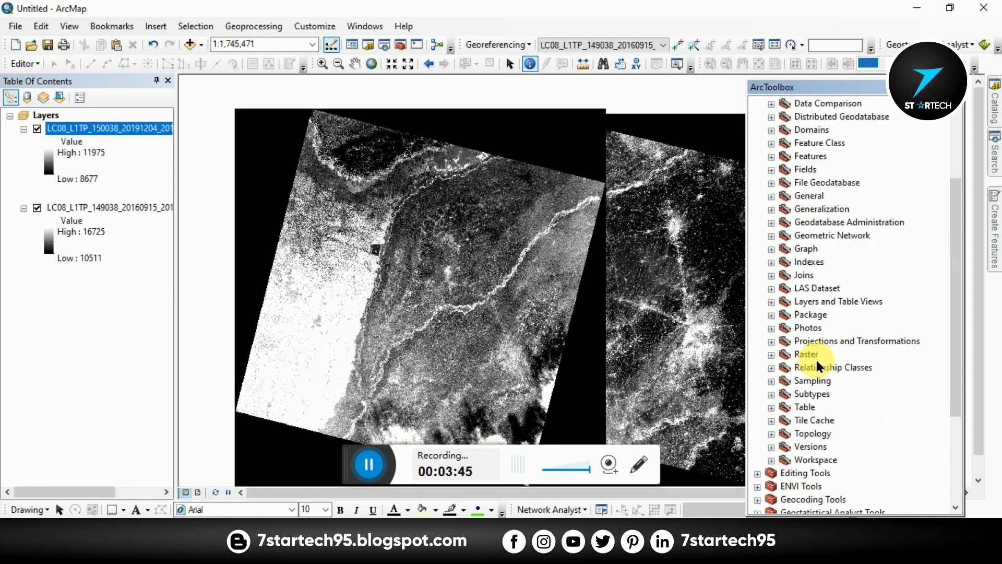
pyautogui.moveTo(862, 403)
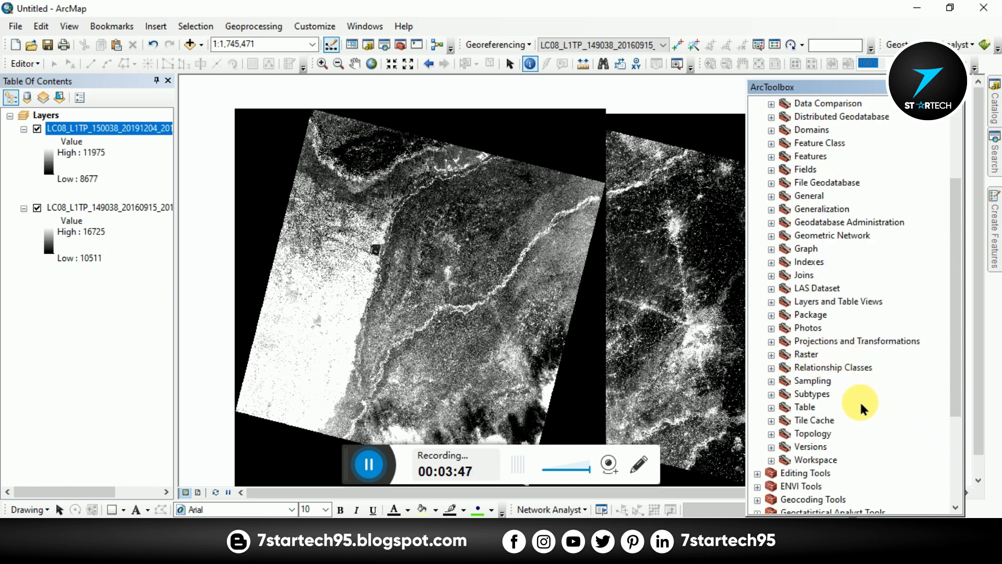
pyautogui.click(806, 355)
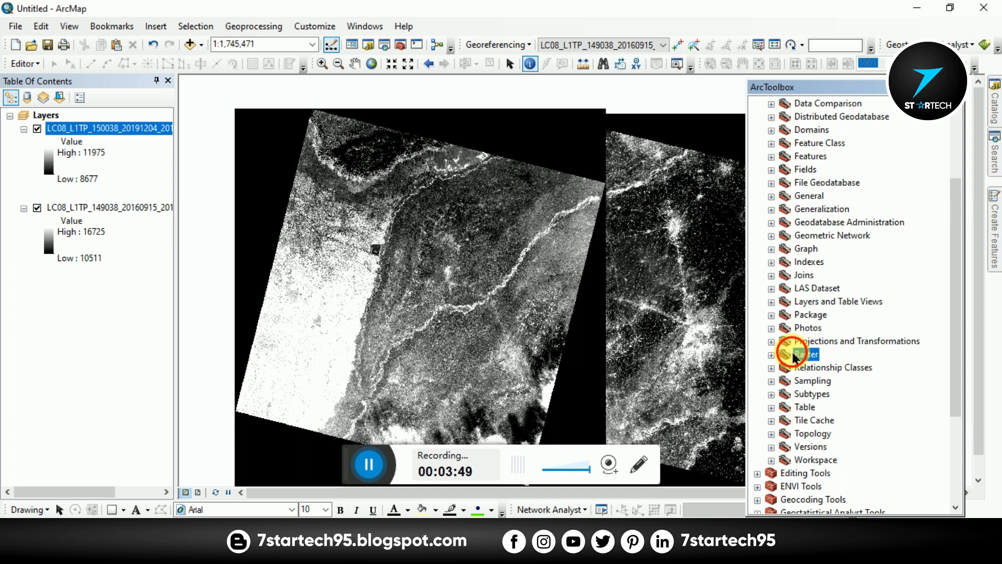
pyautogui.click(806, 354)
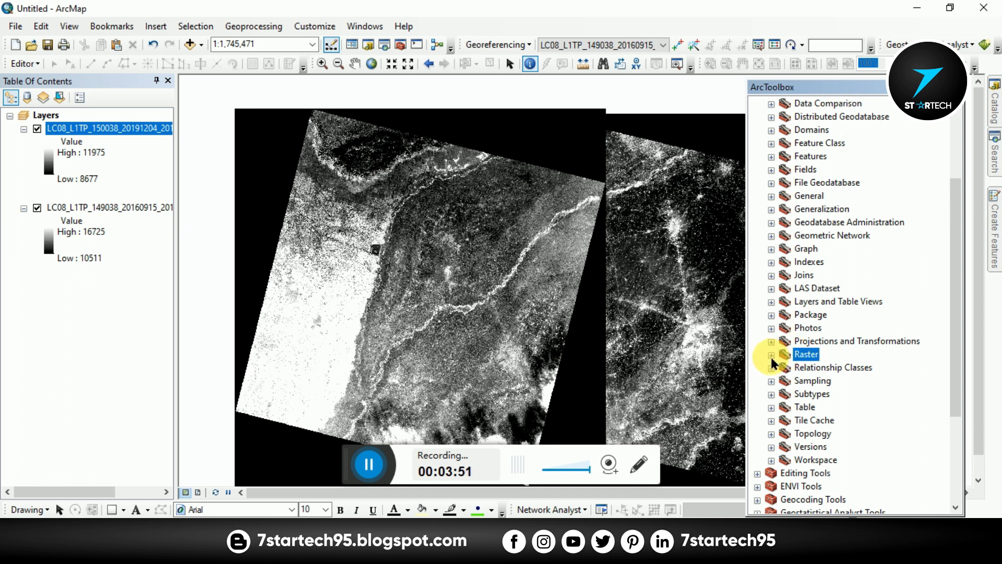
pyautogui.click(771, 354)
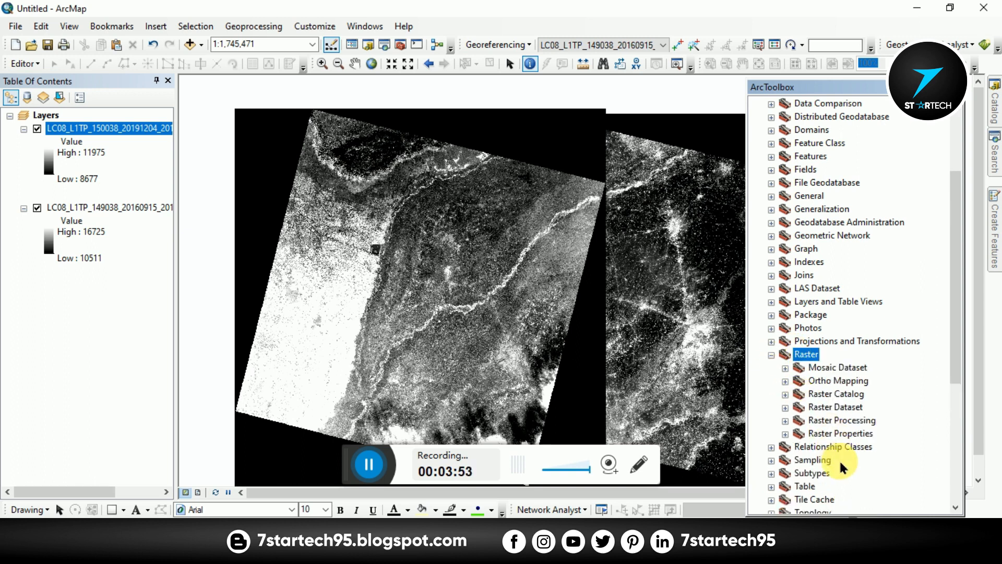
pyautogui.moveTo(843, 409)
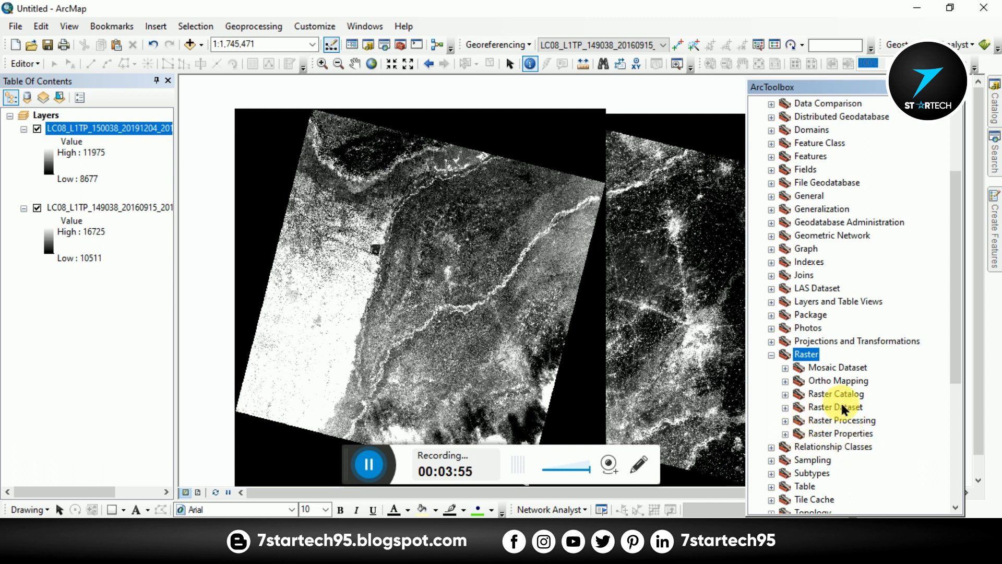
pyautogui.moveTo(790, 373)
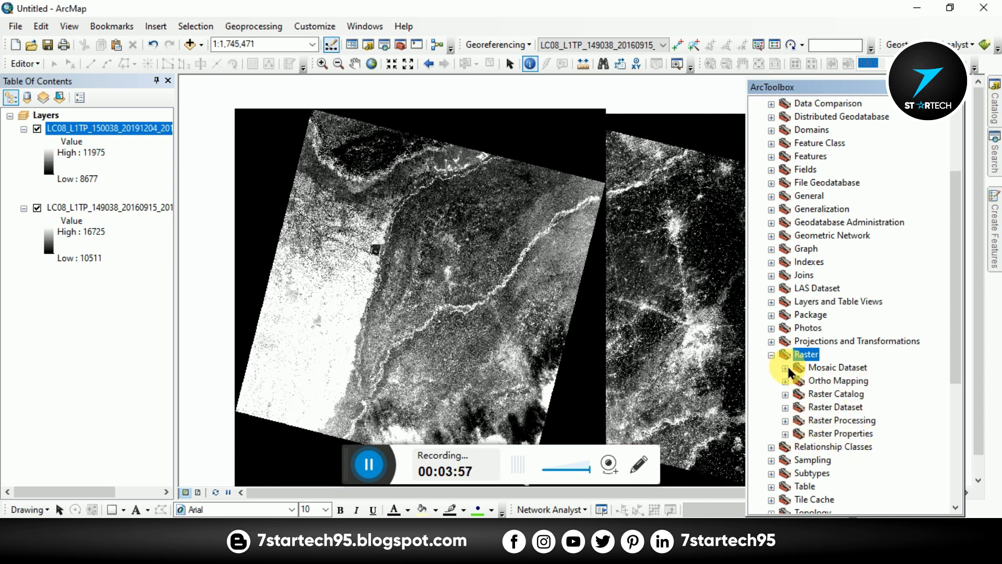
pyautogui.moveTo(832, 448)
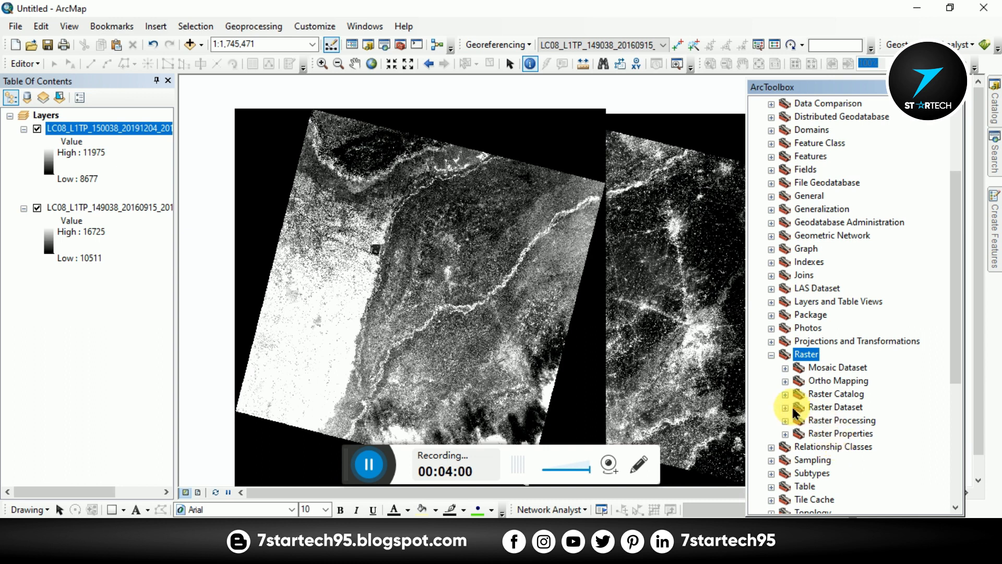
pyautogui.click(785, 406)
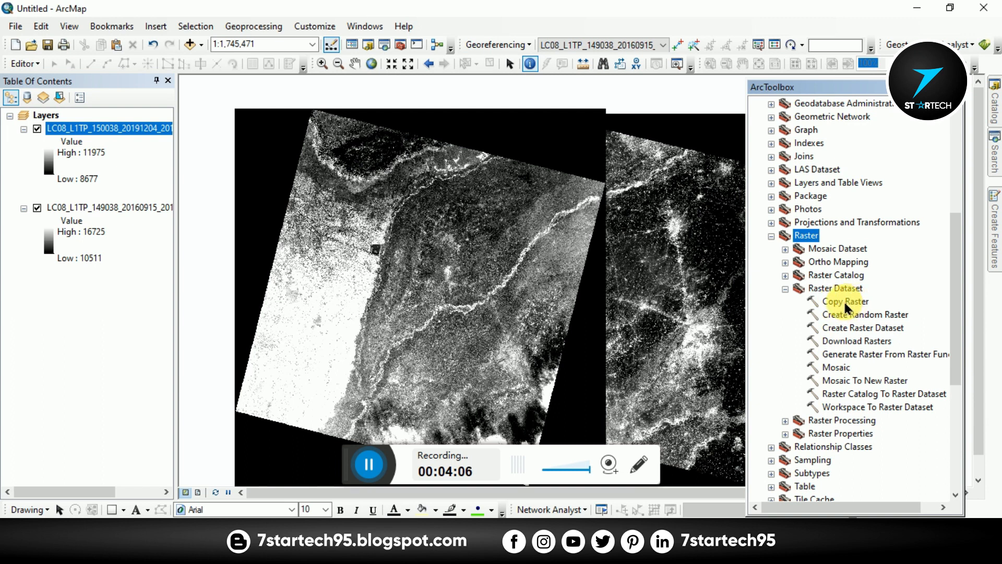
pyautogui.doubleClick(840, 301)
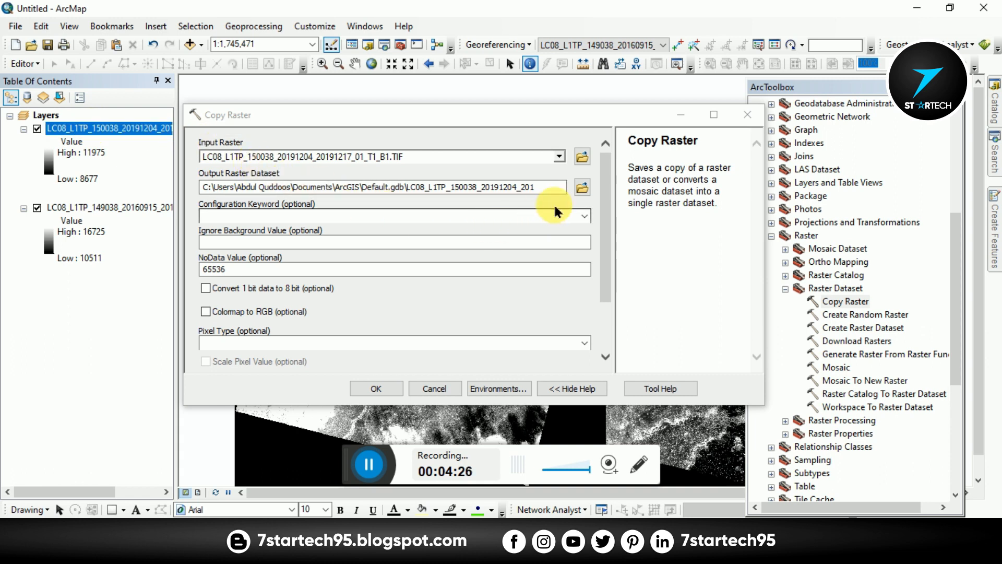
pyautogui.moveTo(581, 187)
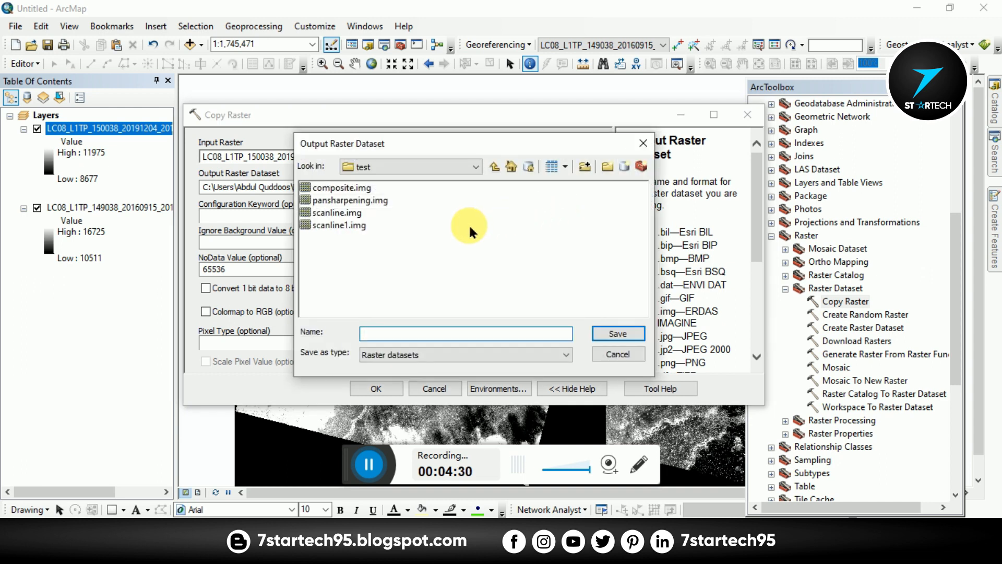
pyautogui.moveTo(419, 286)
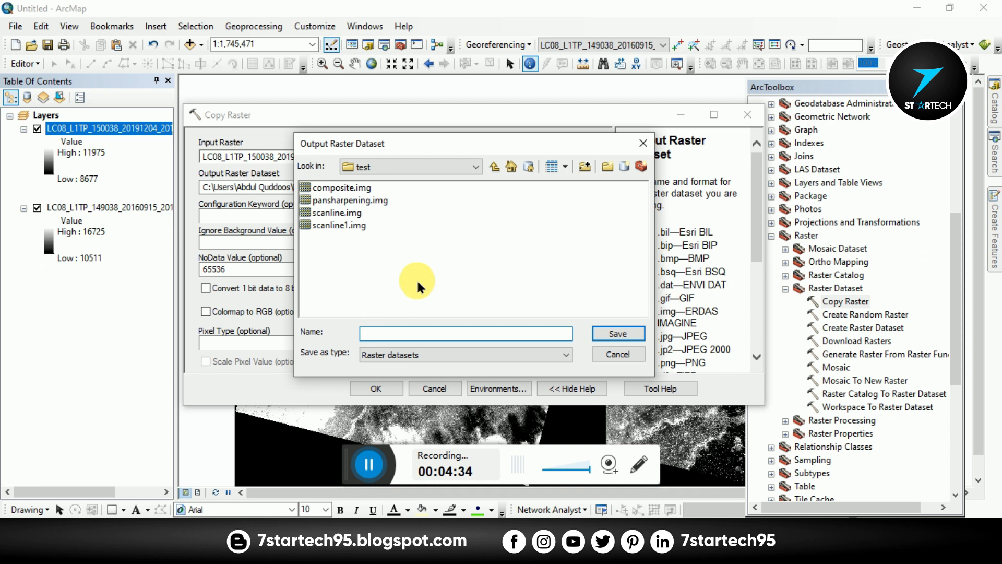
# Set the Copy Raster output to copy-raster1.img in the test folder.
pyautogui.write('copy-raster1.img')
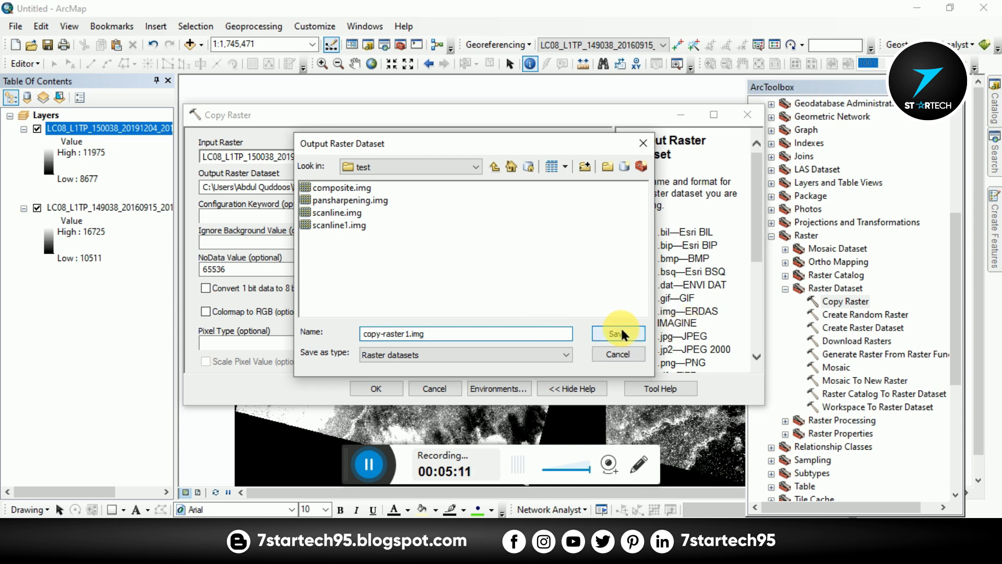
pyautogui.click(616, 334)
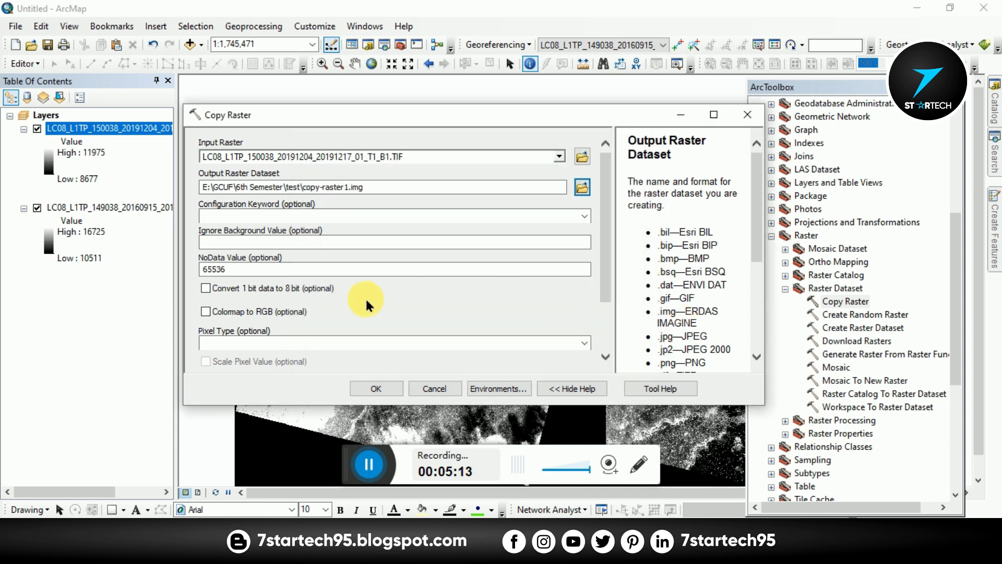
pyautogui.moveTo(353, 257)
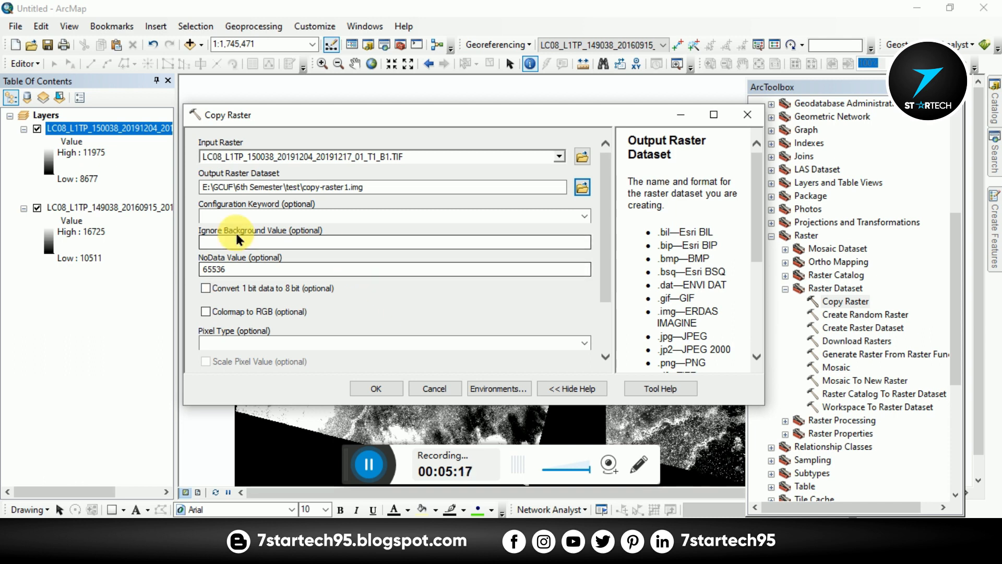
pyautogui.moveTo(313, 258)
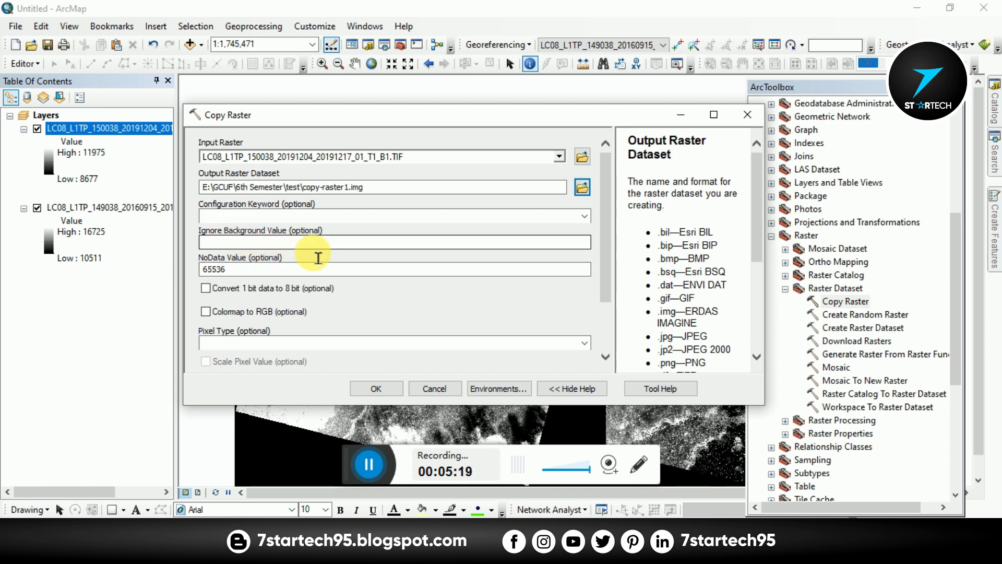
# Set Ignore Background Value to 0 and replace NoData 65536 with 0.
pyautogui.click(393, 241)
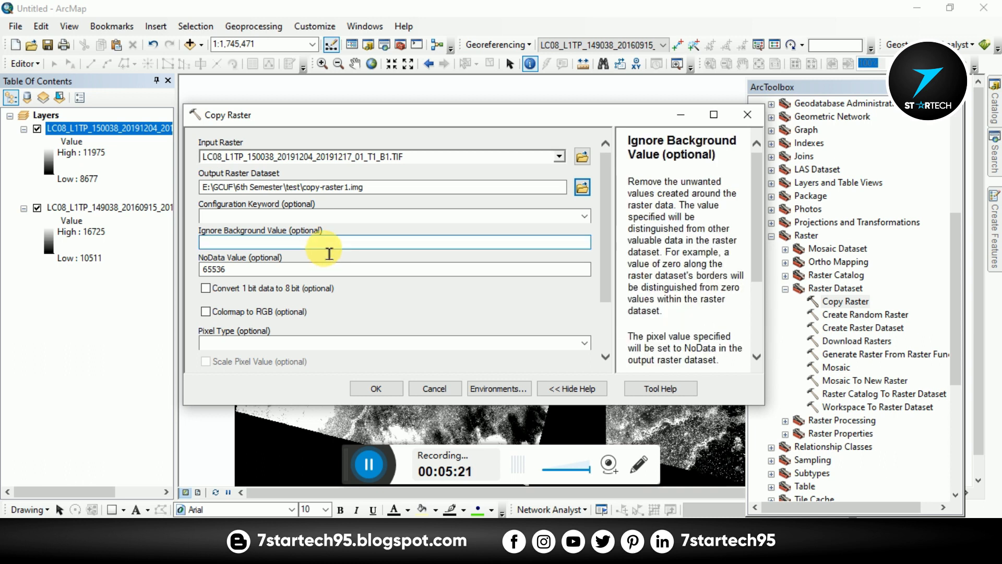
pyautogui.write('0')
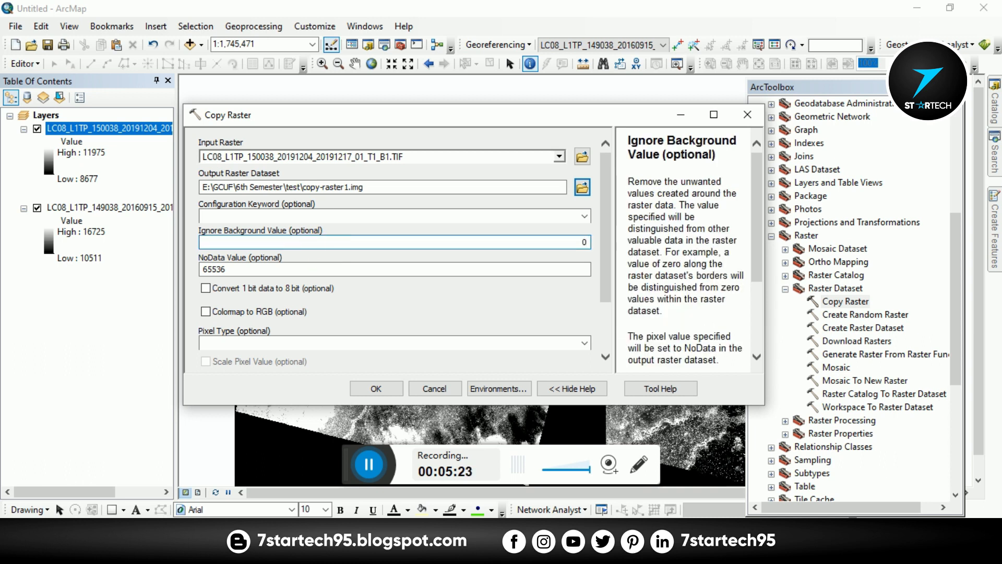
pyautogui.click(383, 269)
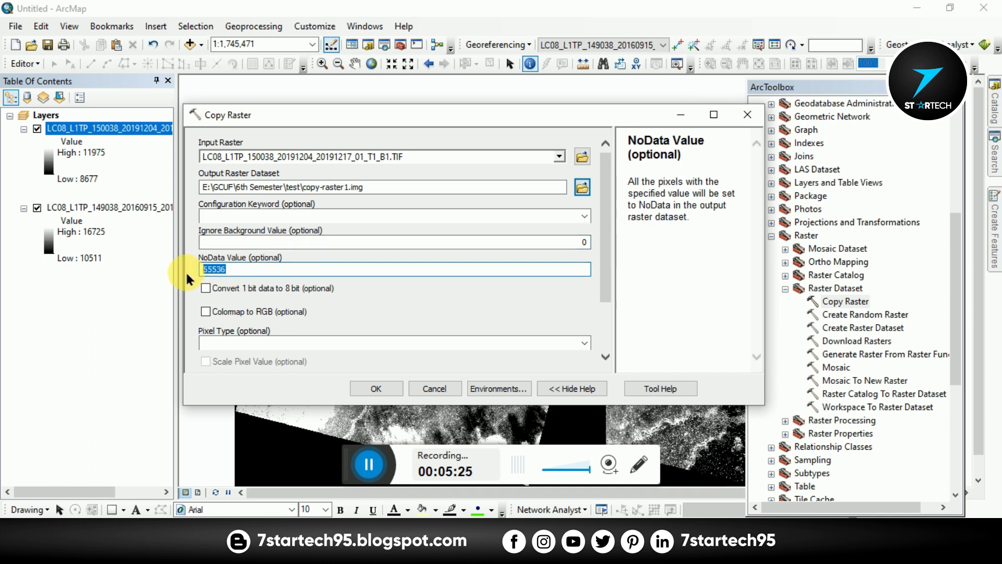
pyautogui.write('0')
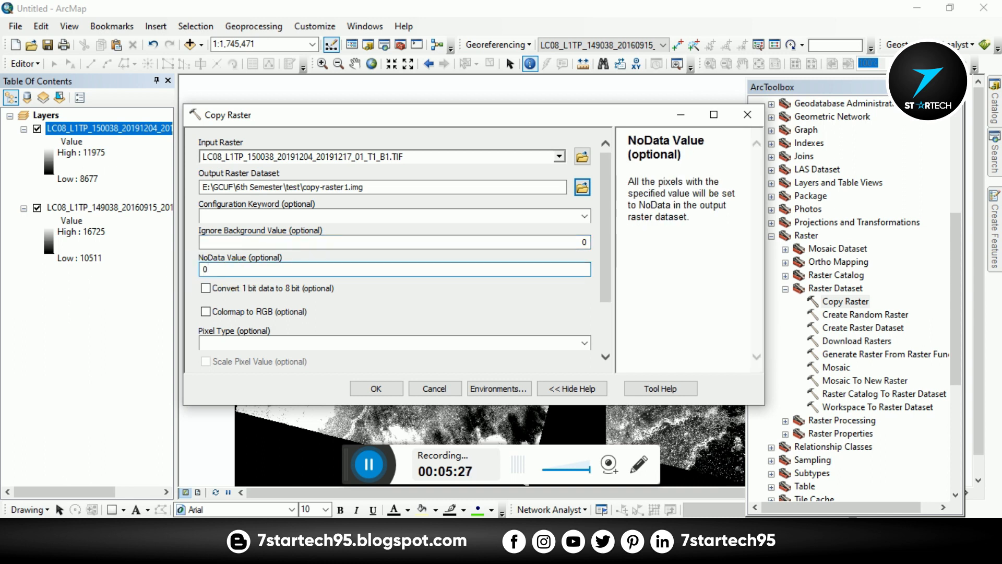
pyautogui.scroll(-3)
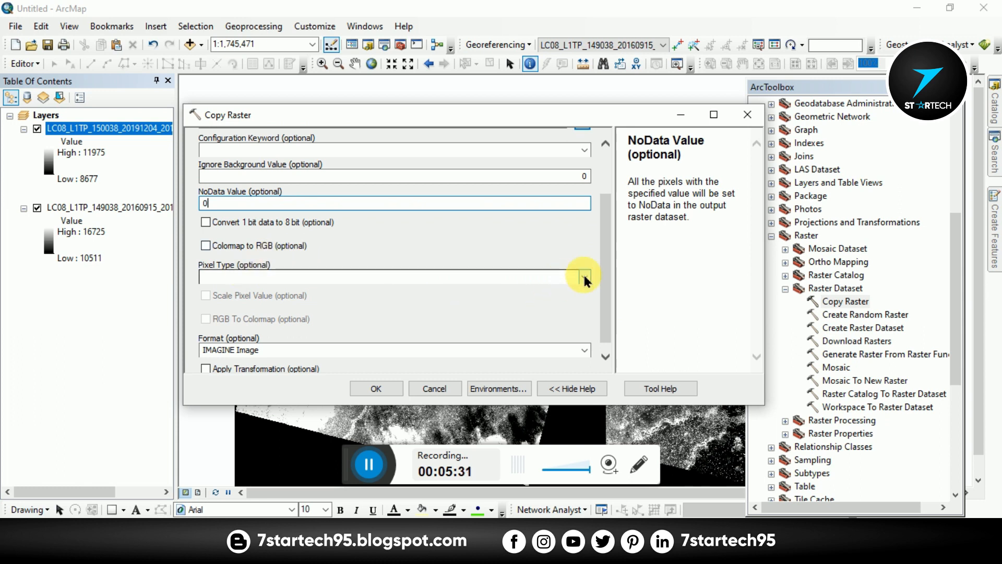
# Check the layer's source pixel depth, then set output Pixel Type to 16_BIT_UNSIGNED.
pyautogui.click(582, 275)
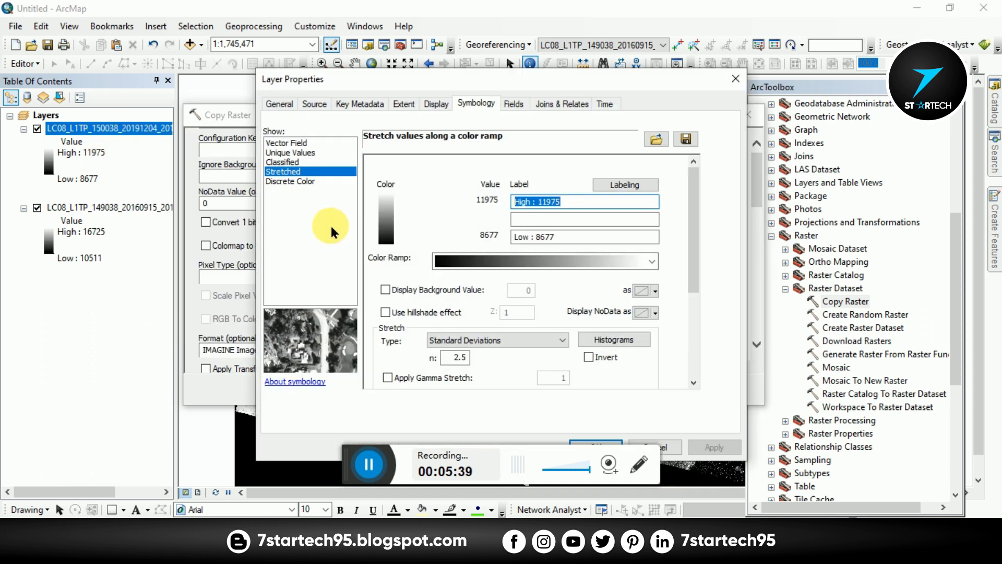
pyautogui.click(314, 104)
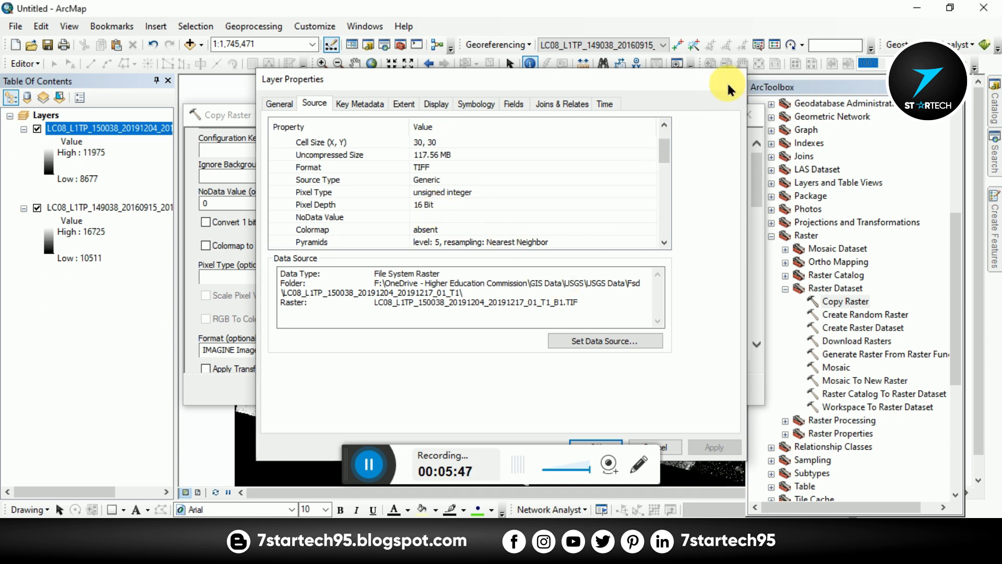
pyautogui.click(582, 275)
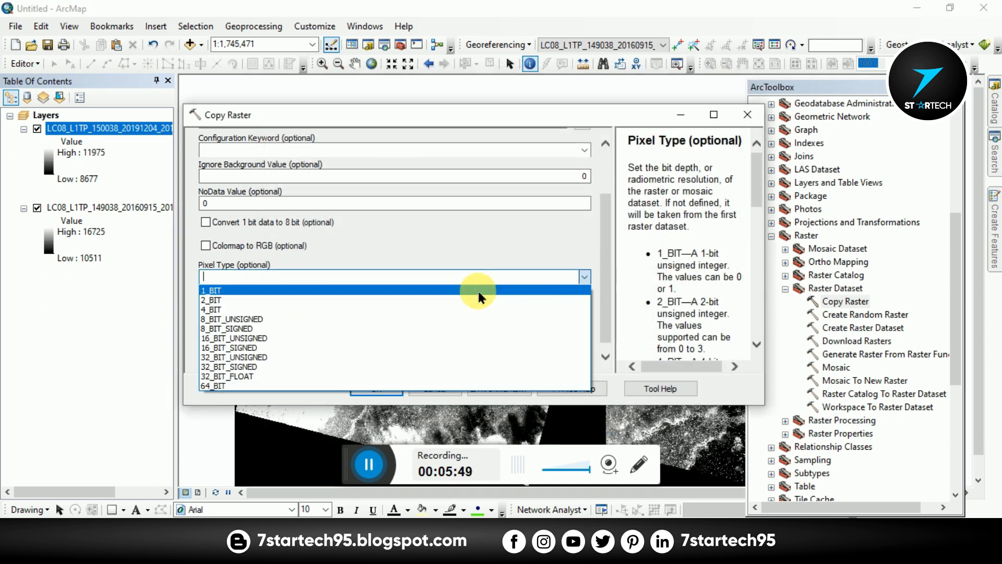
pyautogui.moveTo(286, 337)
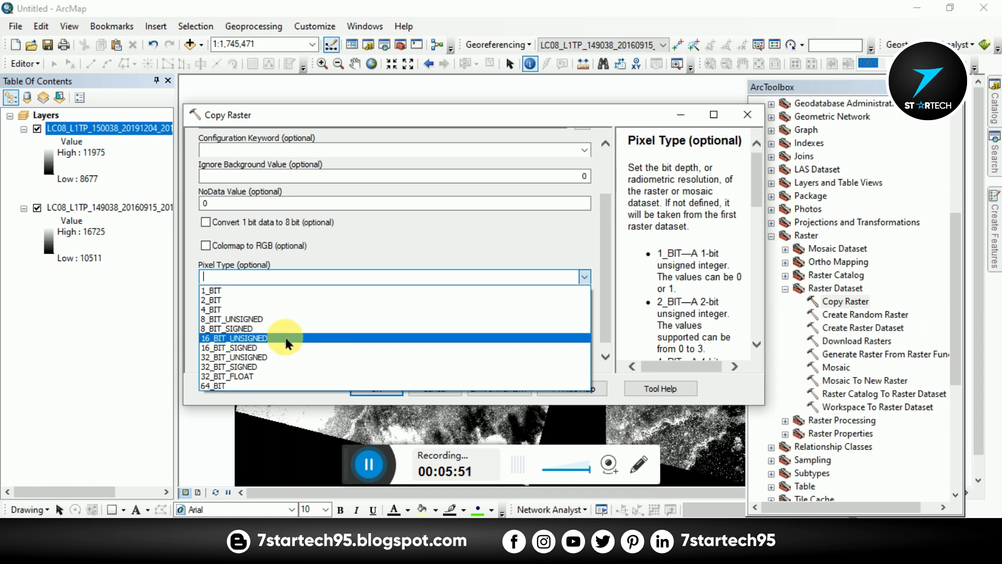
pyautogui.click(235, 338)
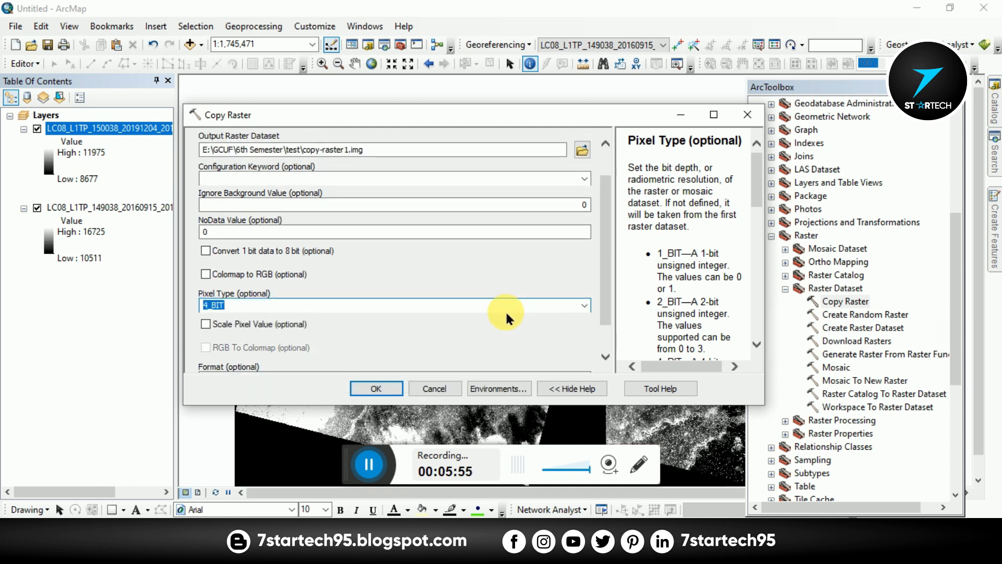
pyautogui.click(581, 305)
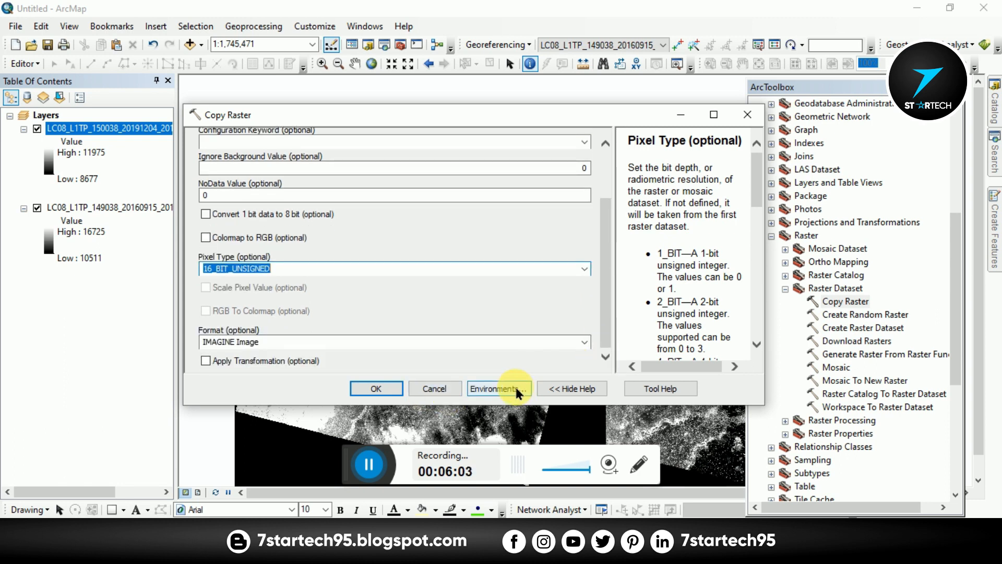
# Set Output Coordinate System to Same as Display (WGS 1984 UTM 43N) and run the copy.
pyautogui.click(498, 389)
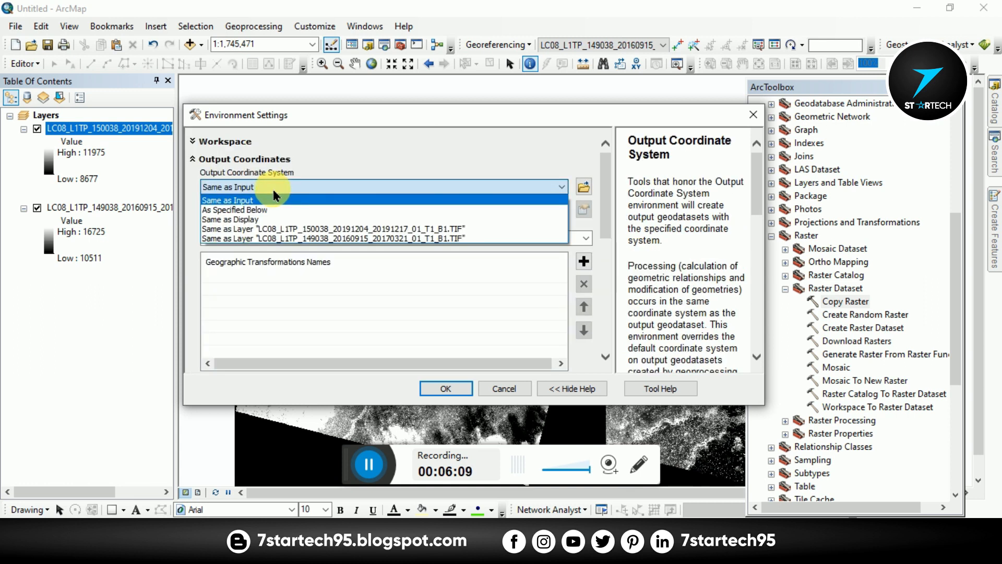
pyautogui.moveTo(236, 219)
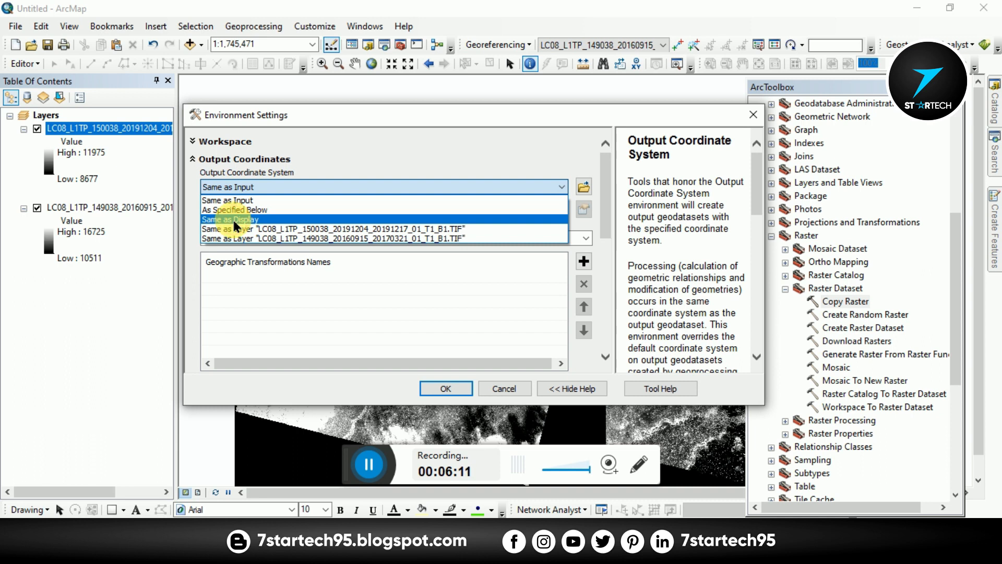
pyautogui.click(233, 218)
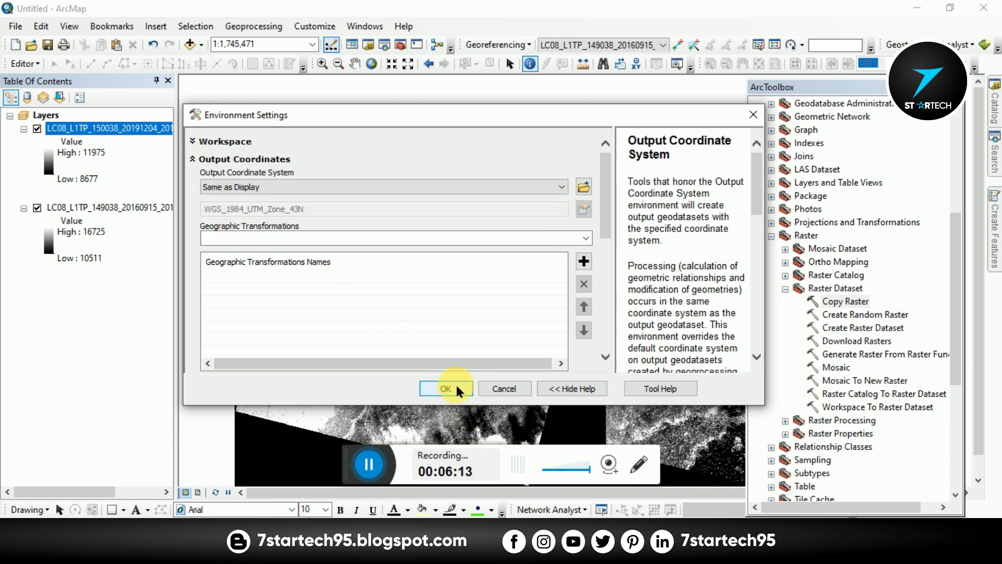
pyautogui.click(446, 389)
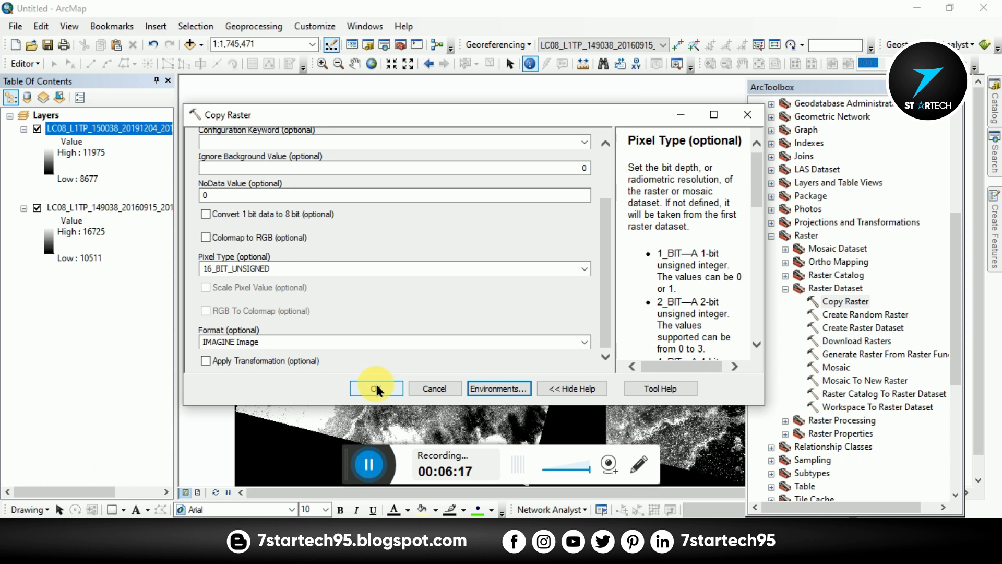
pyautogui.click(376, 389)
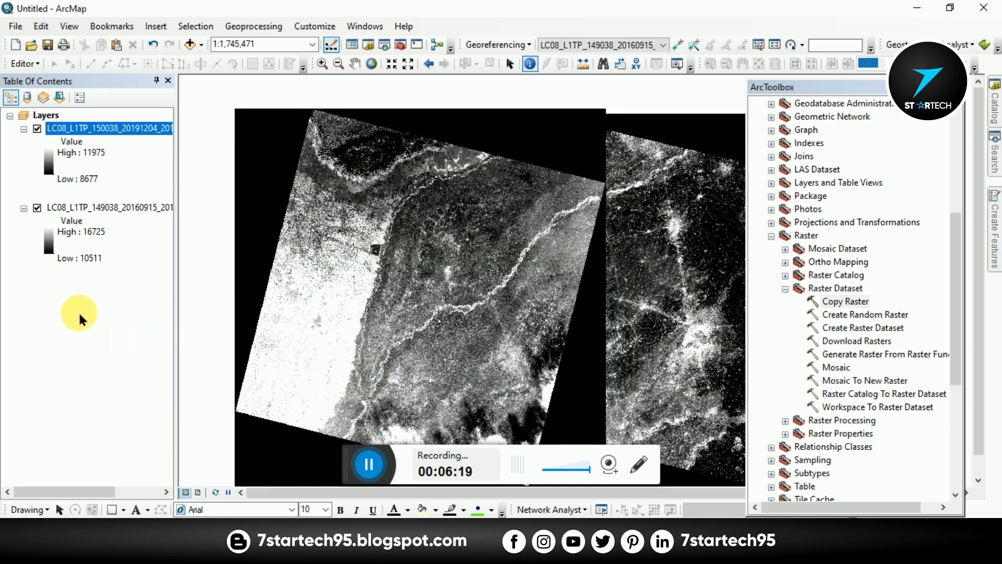
pyautogui.moveTo(83, 312)
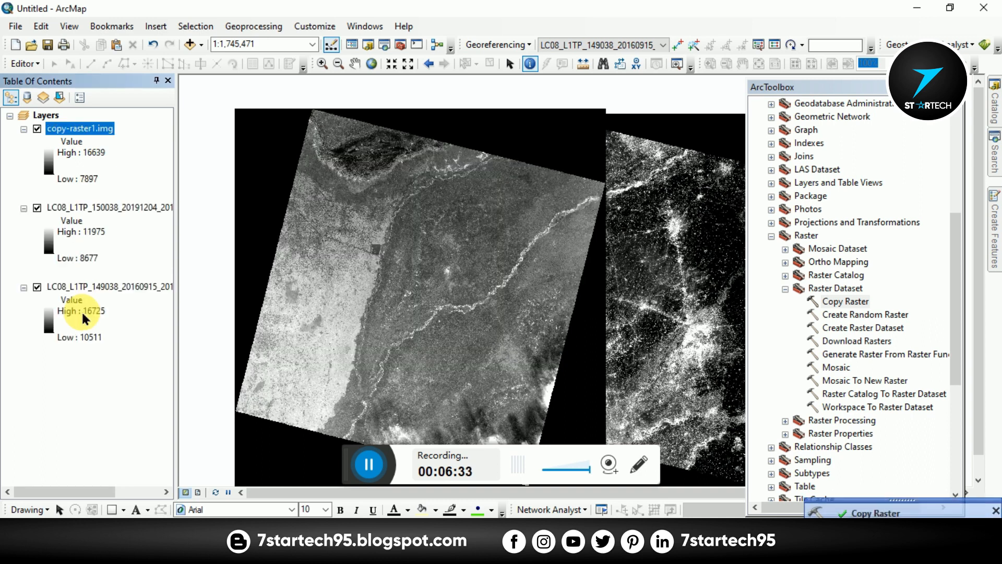
pyautogui.moveTo(39, 217)
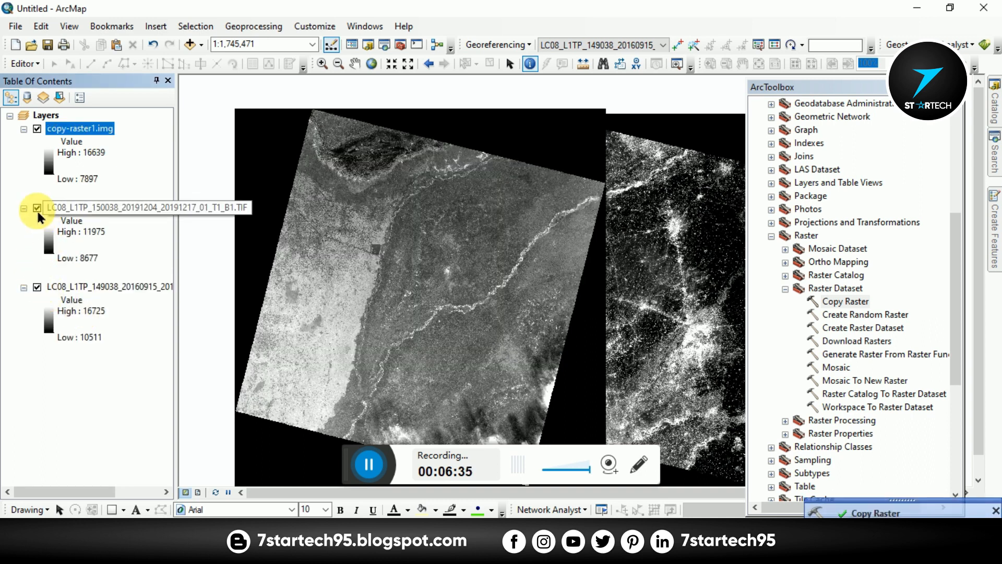
# Hide the original 150038 B1 layer so copy-raster1.img shows, and pick Select Elements.
pyautogui.click(37, 208)
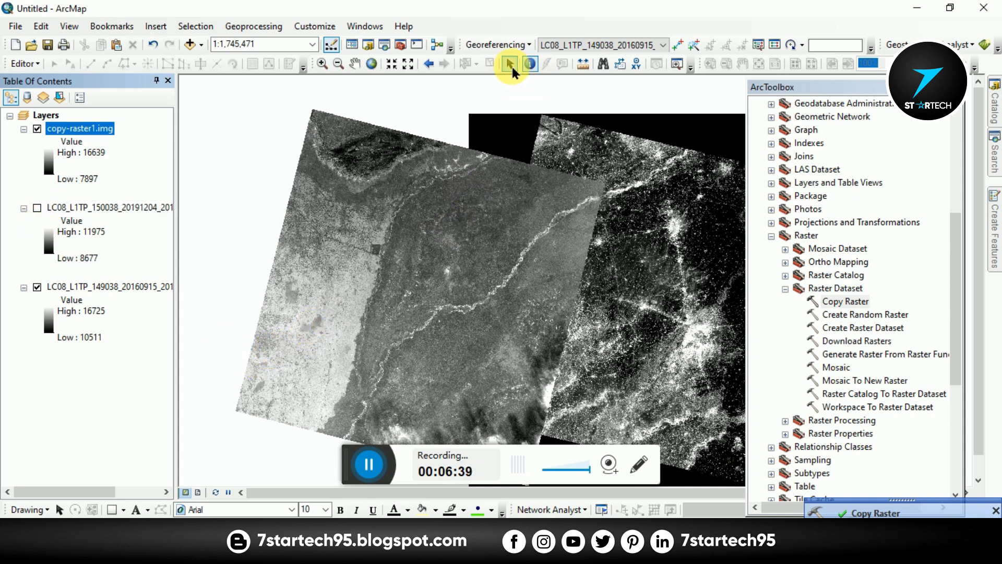
pyautogui.click(510, 64)
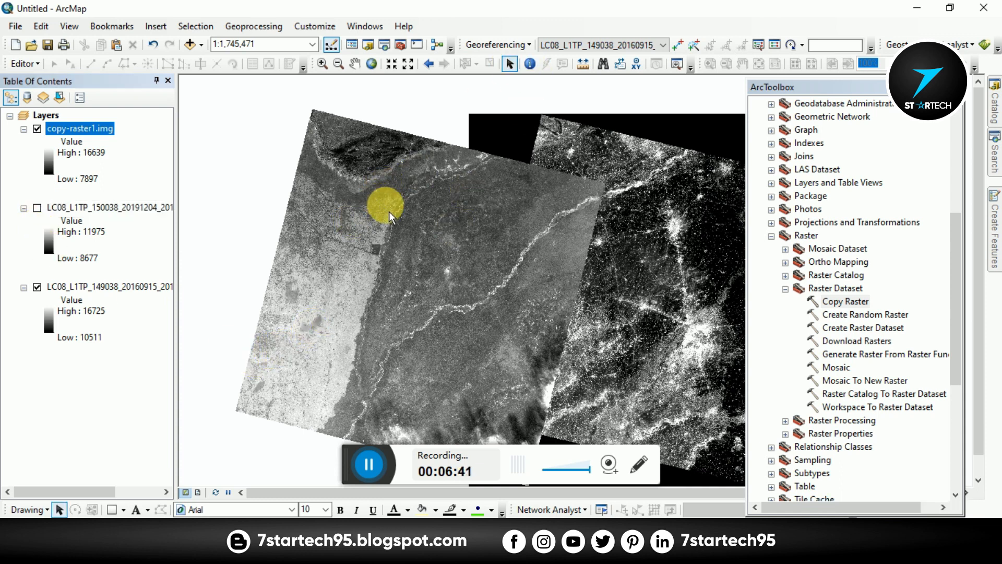
pyautogui.moveTo(396, 216)
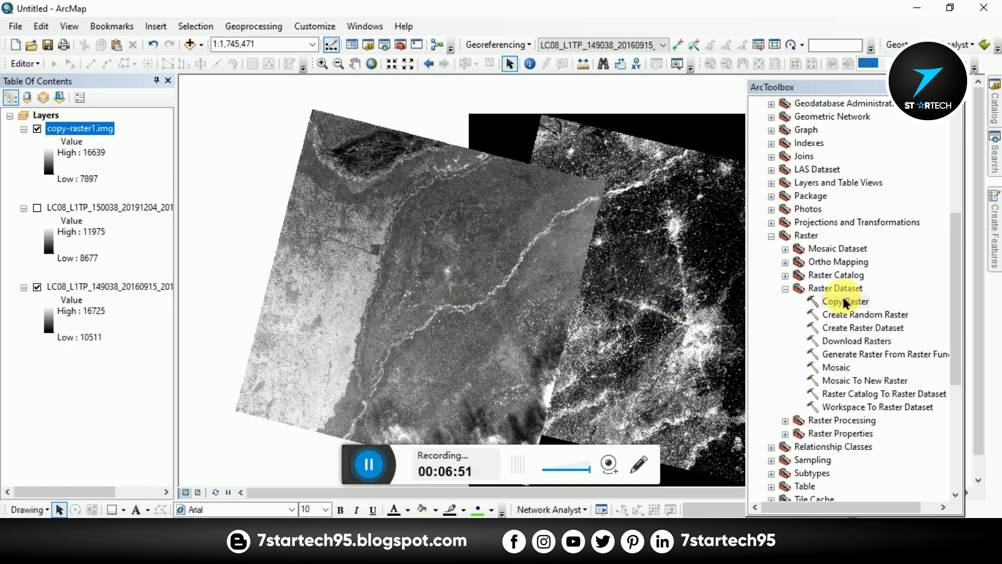
# Set up a second Copy Raster to copy-raster2.img with NoData 0 and 16_BIT_UNSIGNED pixels.
pyautogui.doubleClick(844, 301)
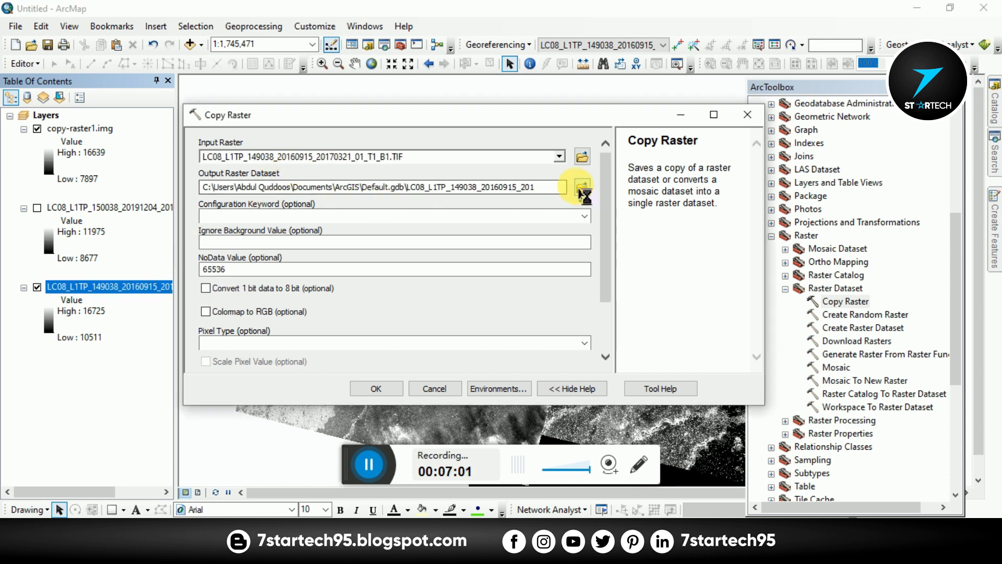
pyautogui.click(582, 187)
pyautogui.write('copy-raster2.img')
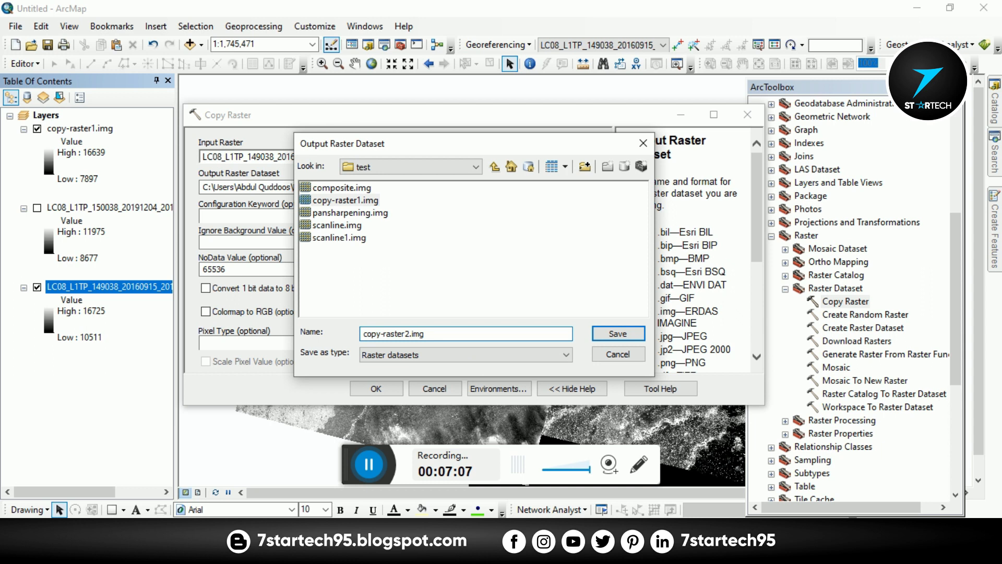
pyautogui.click(615, 333)
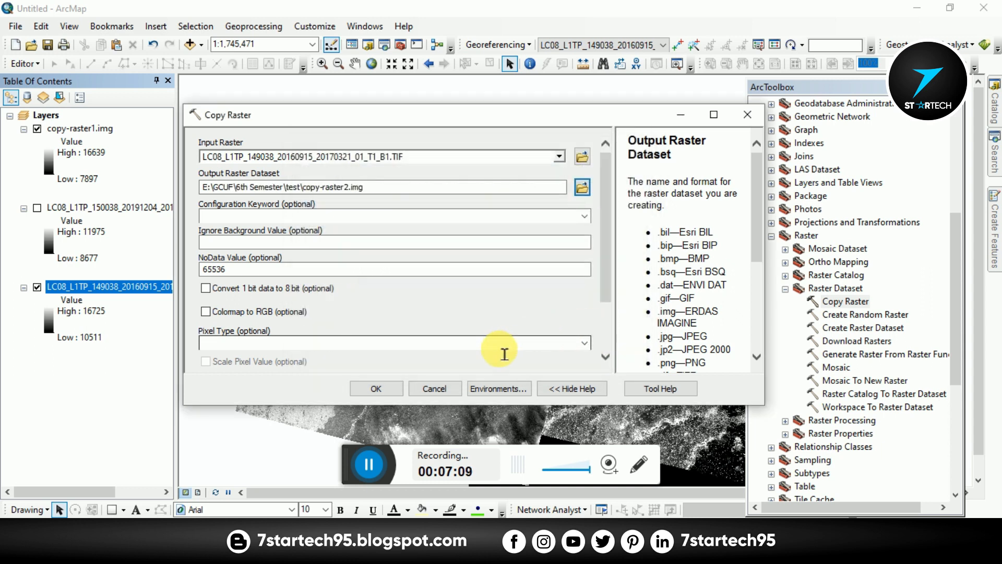
pyautogui.write('0')
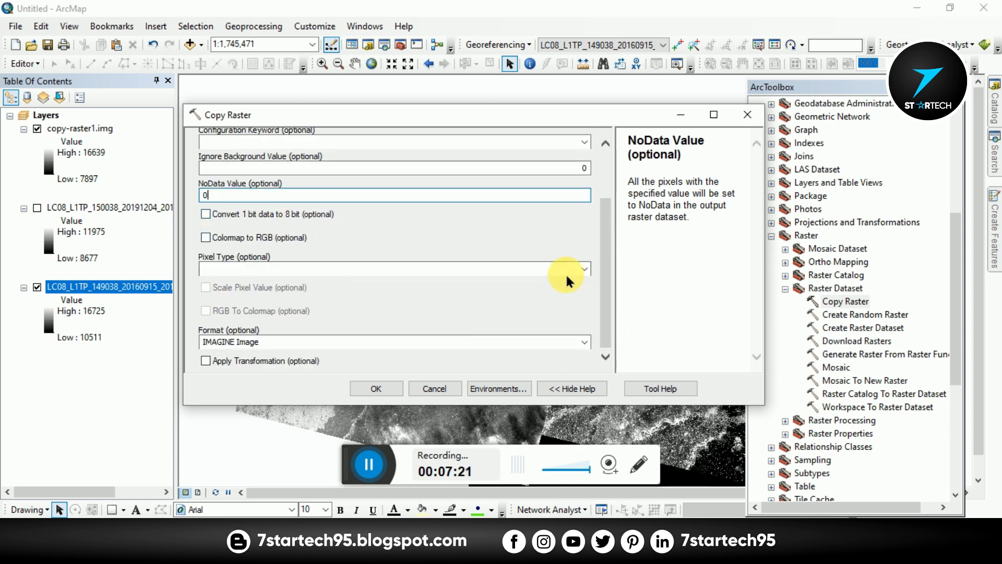
pyautogui.click(581, 268)
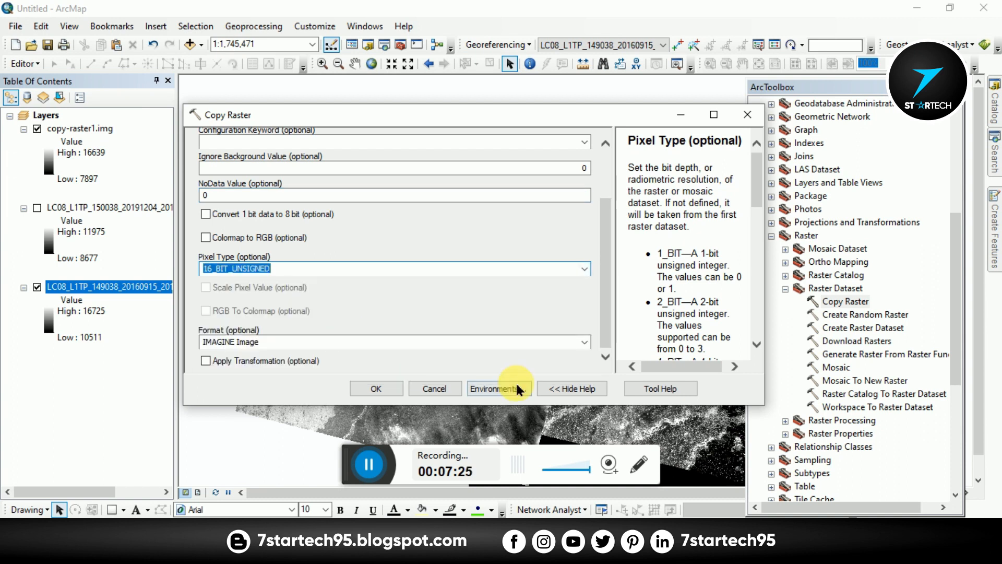
# Set Output Coordinates to Same as Display and run the copy of the 149038 band.
pyautogui.click(498, 388)
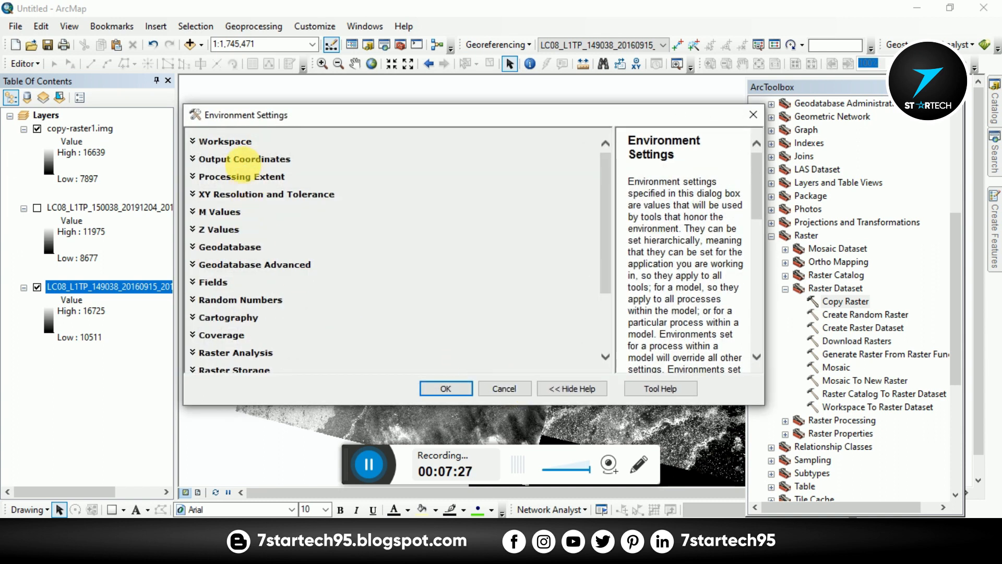
pyautogui.click(245, 158)
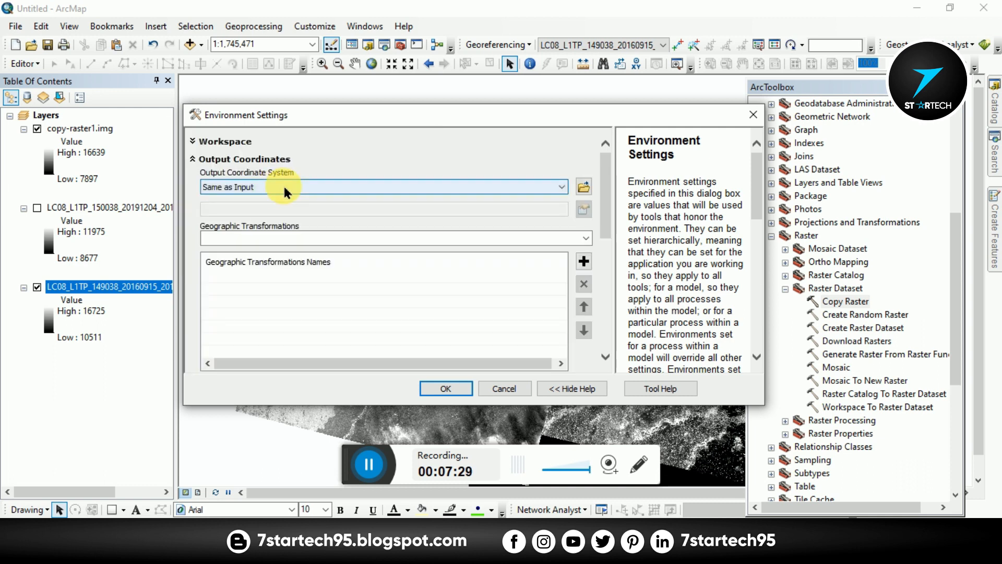
pyautogui.click(383, 187)
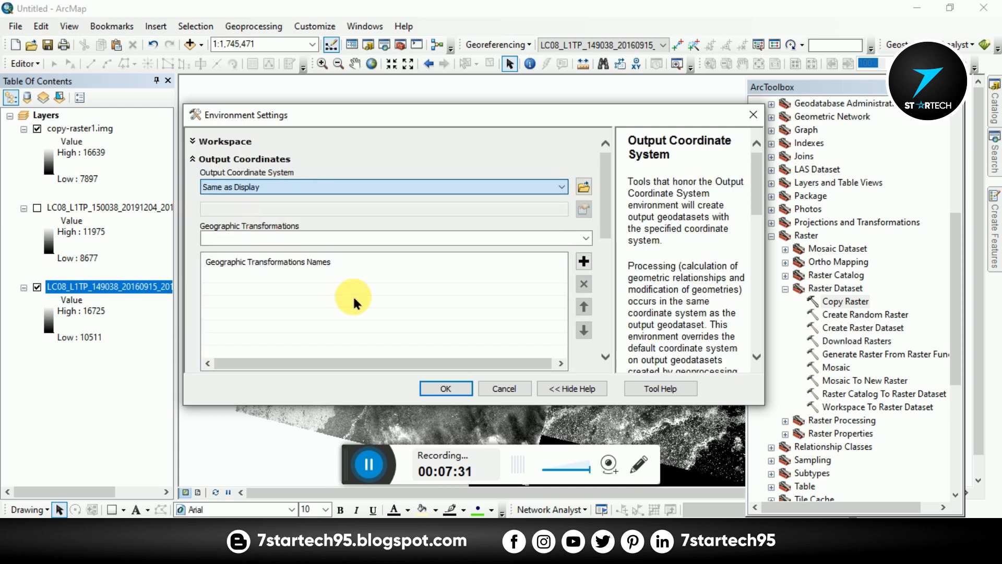
pyautogui.click(445, 389)
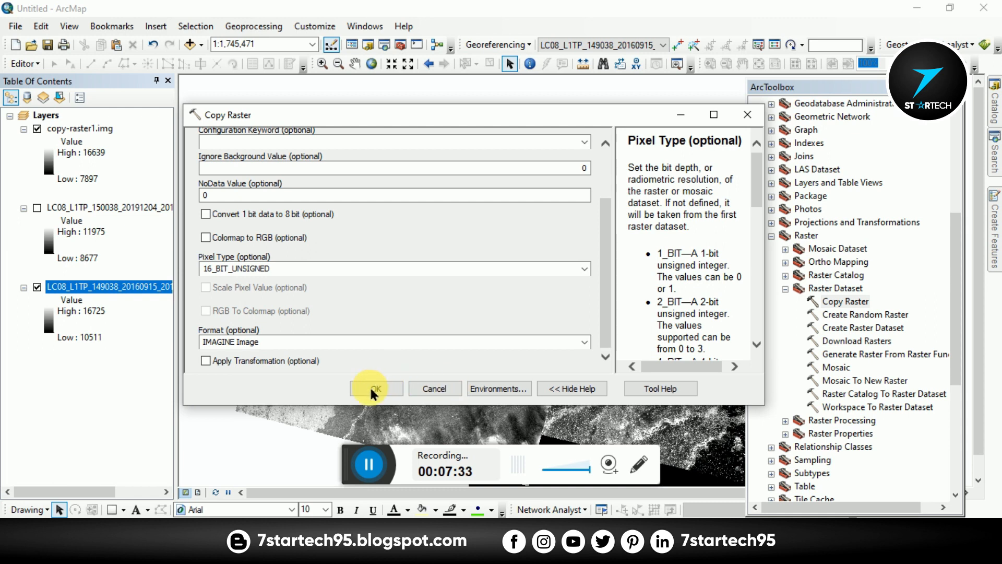
pyautogui.click(374, 388)
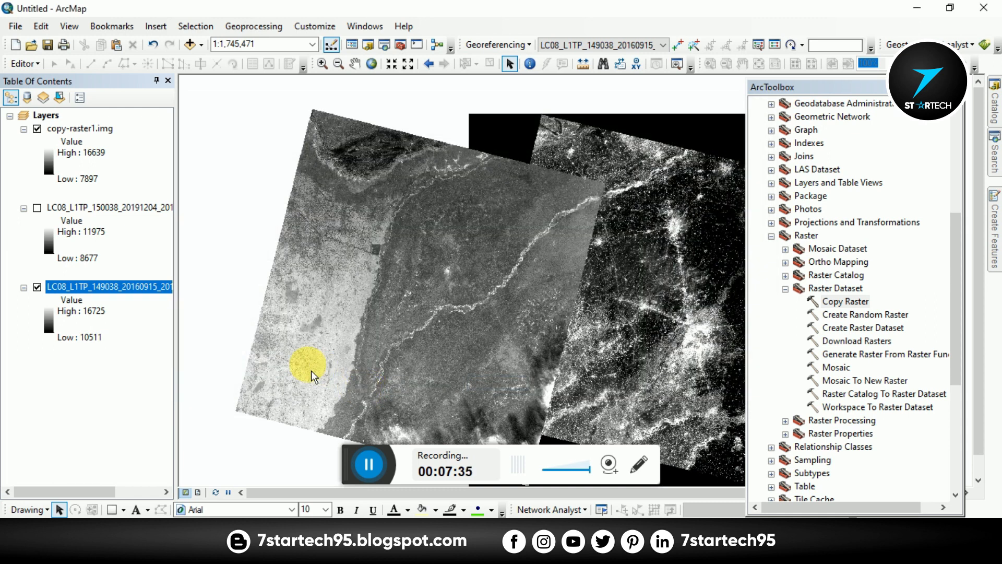
pyautogui.moveTo(284, 379)
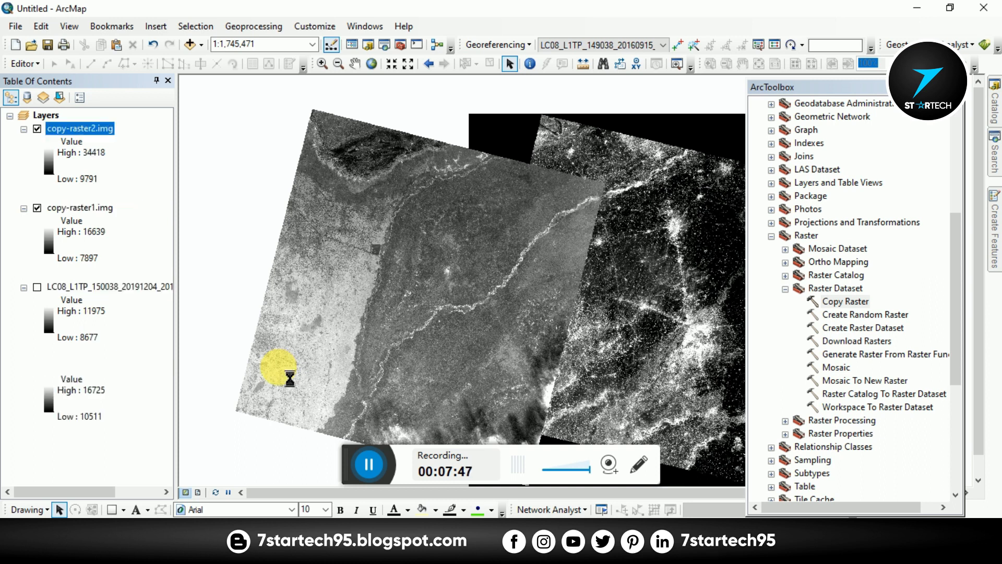
# Hide the original 149038 B1 layer and pick Mosaic To New Raster in ArcToolbox.
pyautogui.click(38, 366)
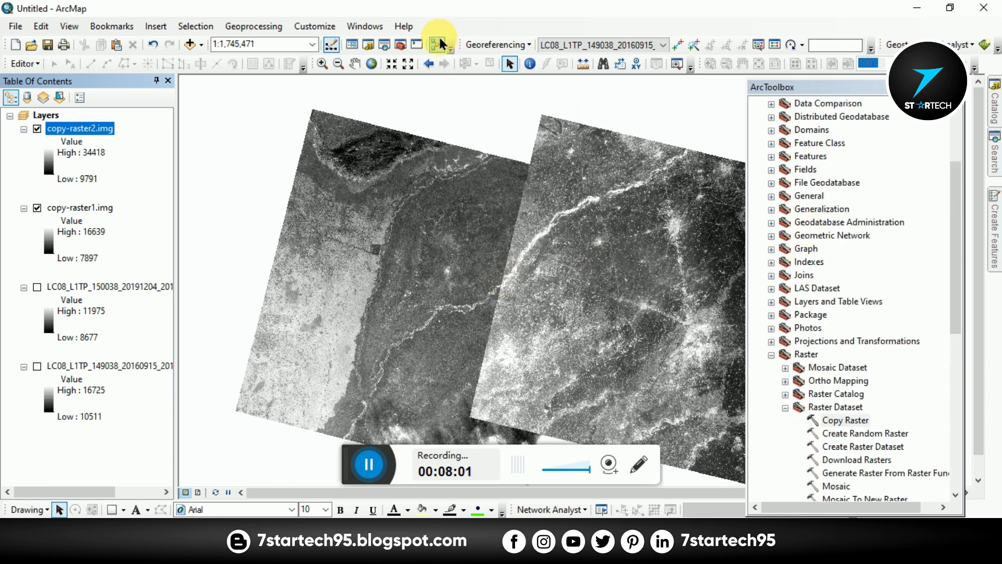
pyautogui.moveTo(843, 265)
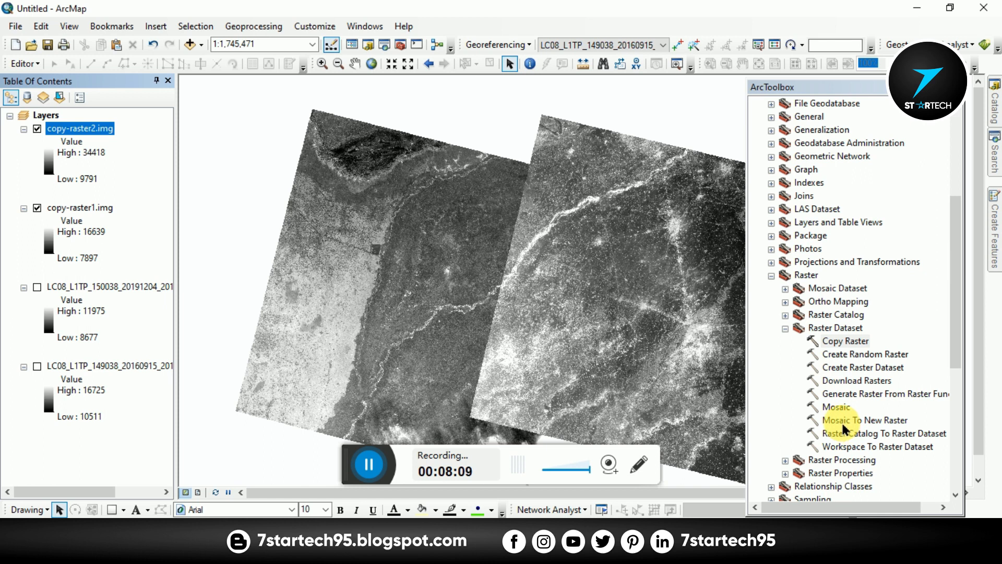
pyautogui.click(864, 419)
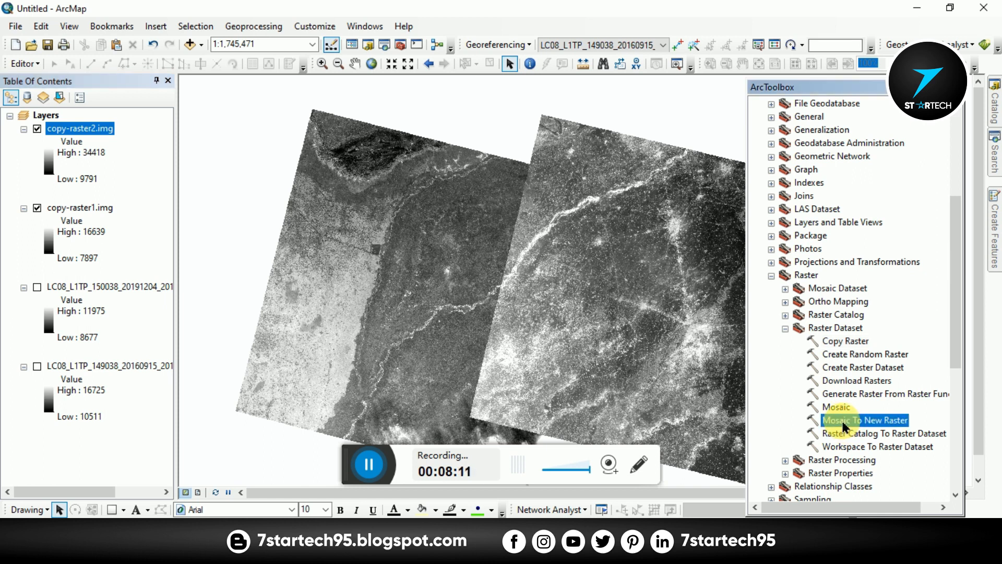
# In Mosaic To New Raster, set the output location to E:\GCUF\6th Semester\test.
pyautogui.doubleClick(865, 420)
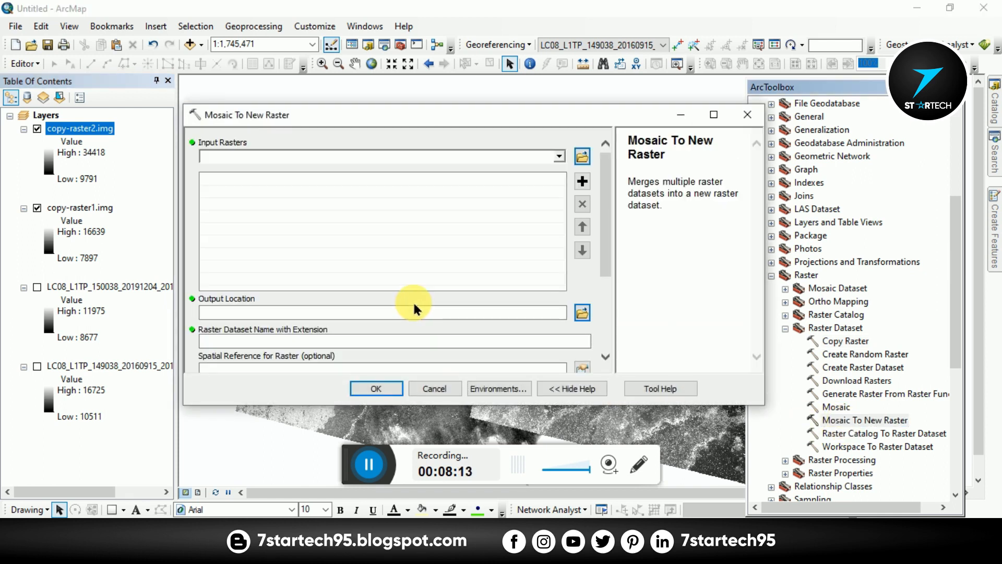
pyautogui.moveTo(286, 244)
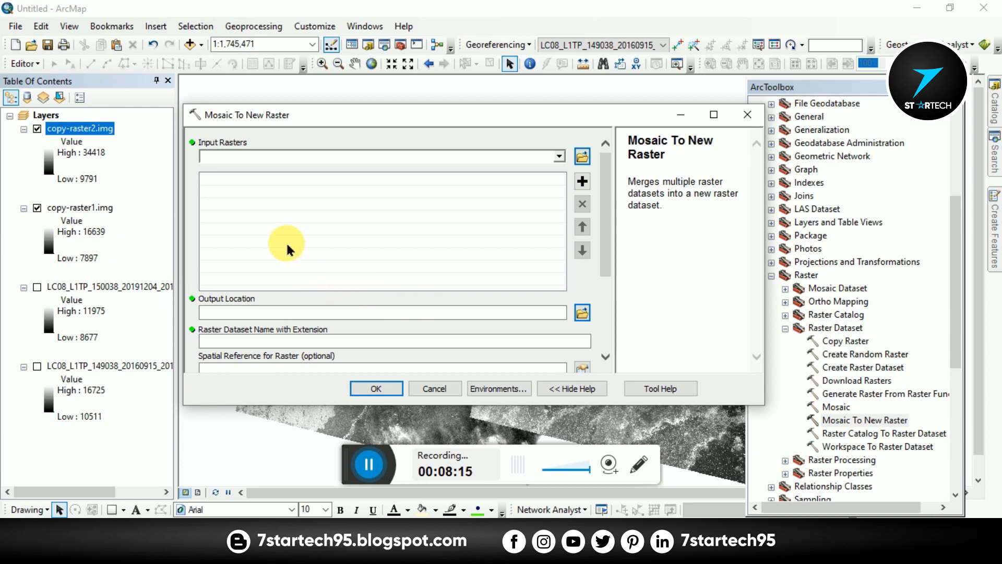
pyautogui.moveTo(237, 201)
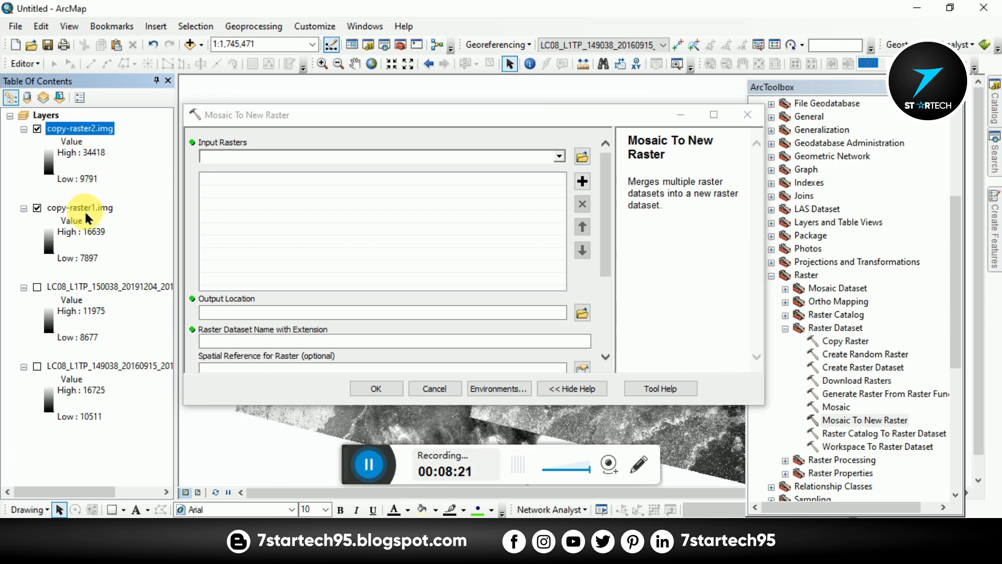
pyautogui.click(80, 206)
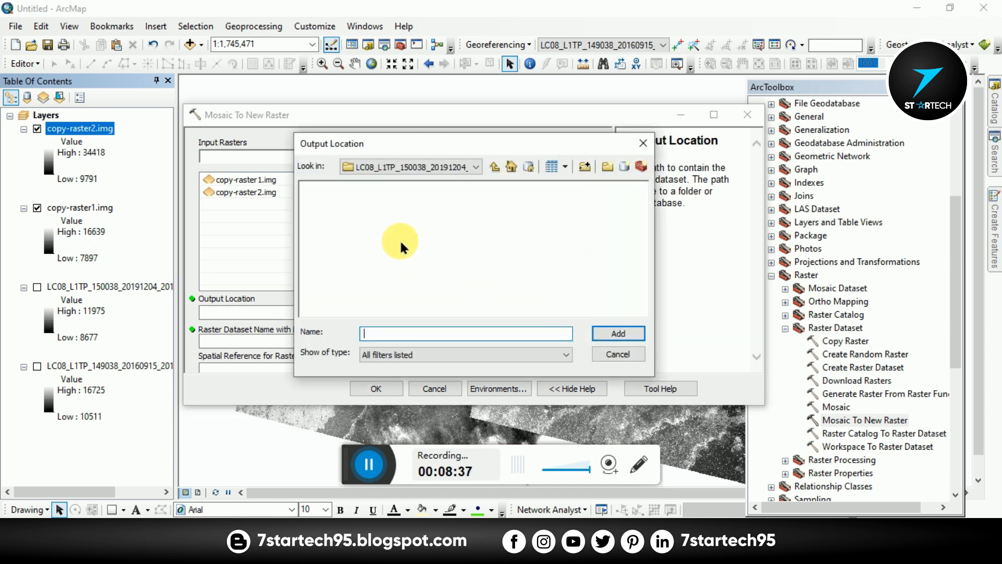
pyautogui.click(474, 167)
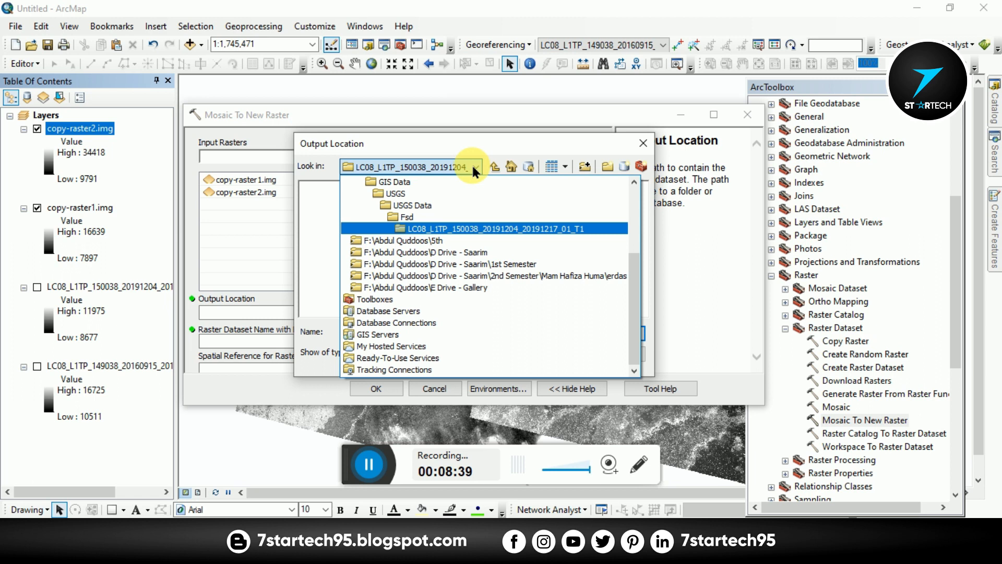
pyautogui.click(474, 167)
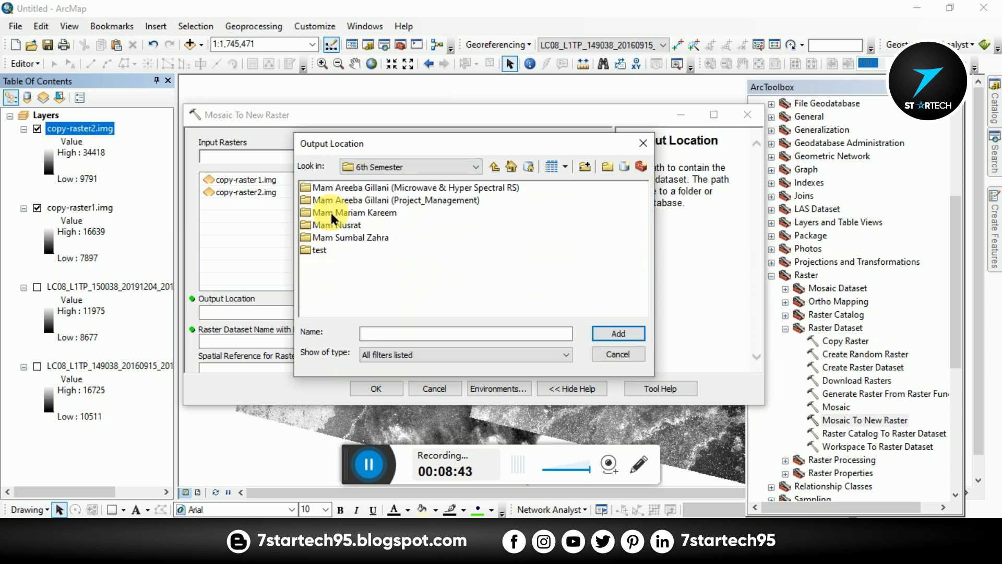
pyautogui.click(317, 249)
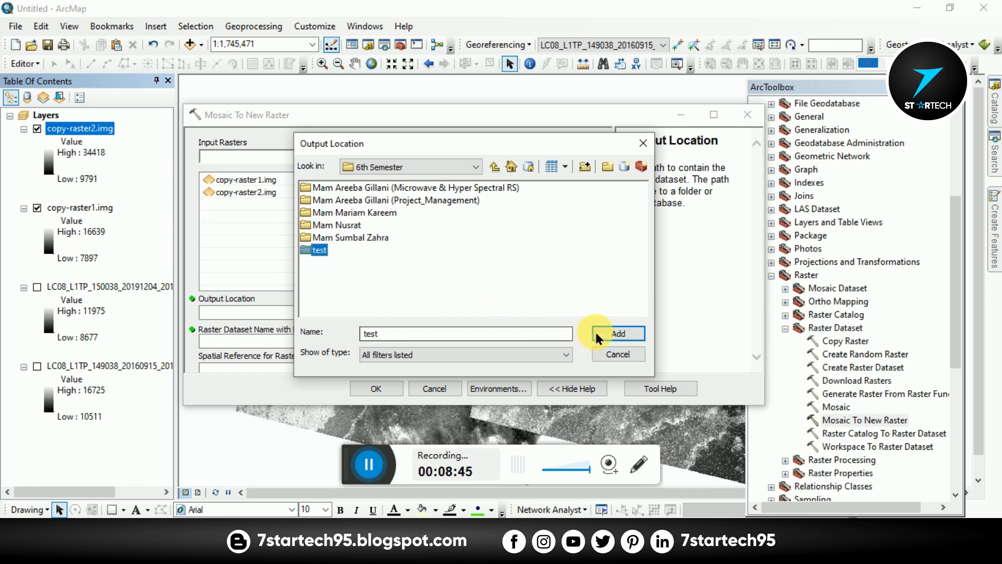
pyautogui.click(617, 333)
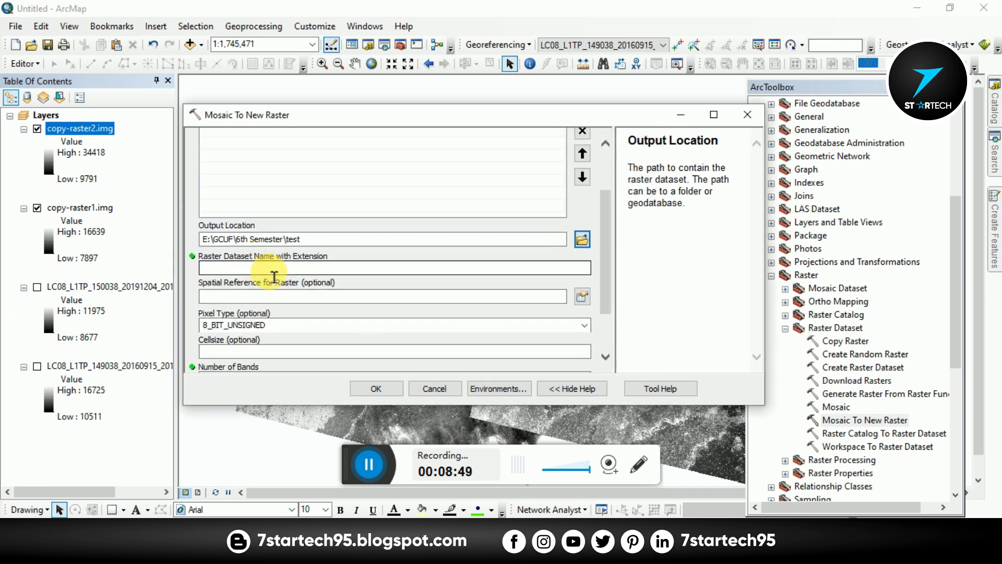
# Enter mosaic.tif as the raster dataset name with extension.
pyautogui.click(394, 266)
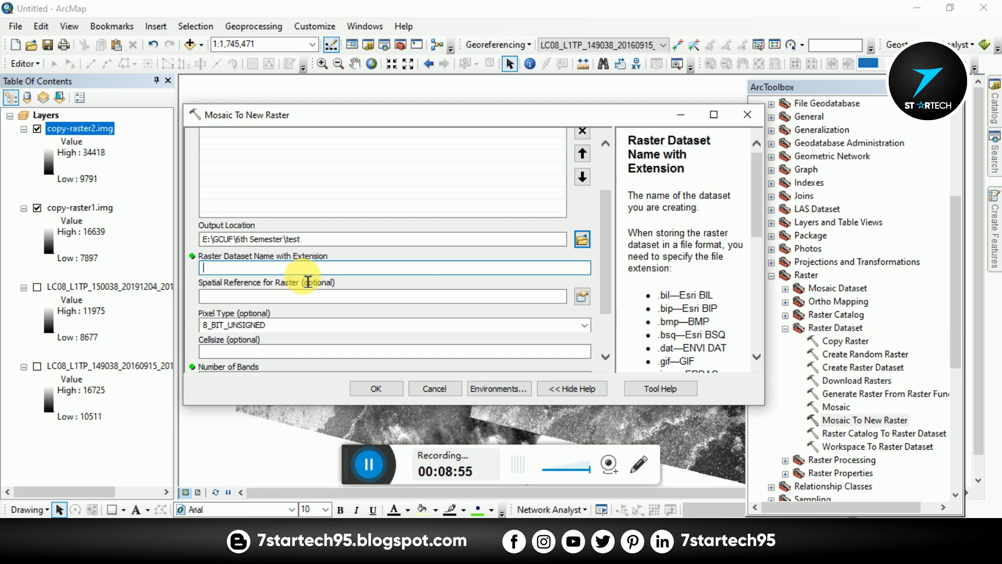
pyautogui.write('mosa')
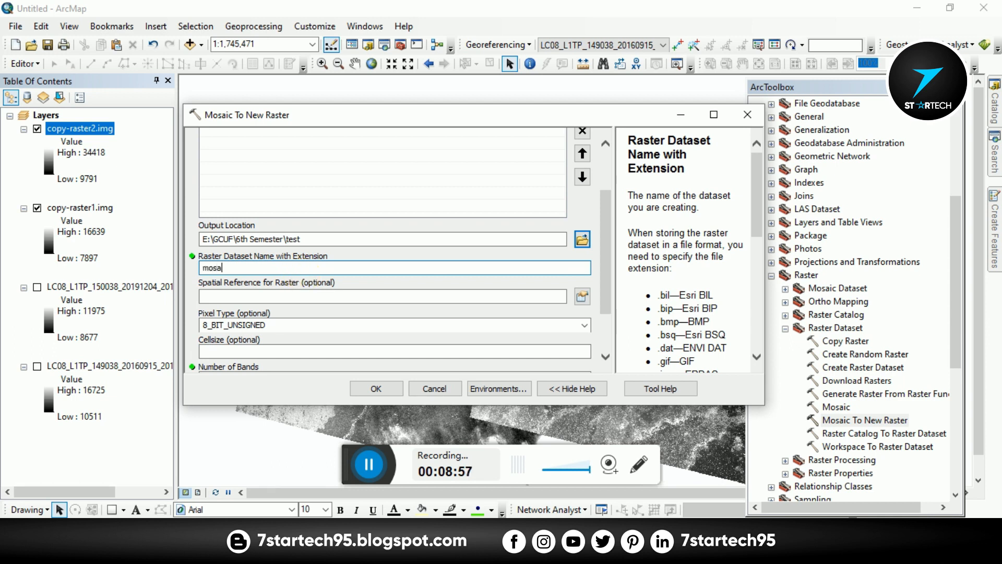
pyautogui.write('ic')
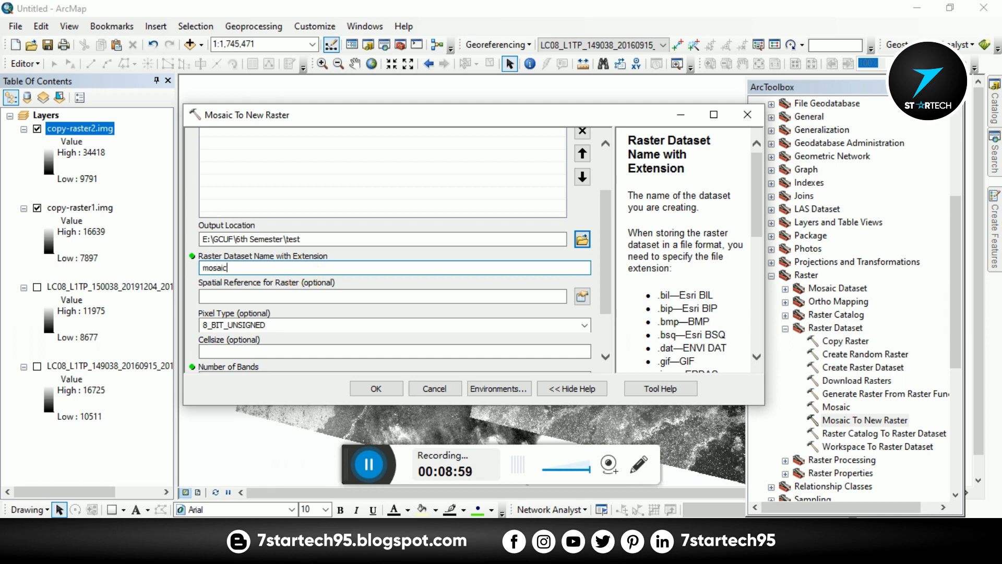
pyautogui.write('.ti')
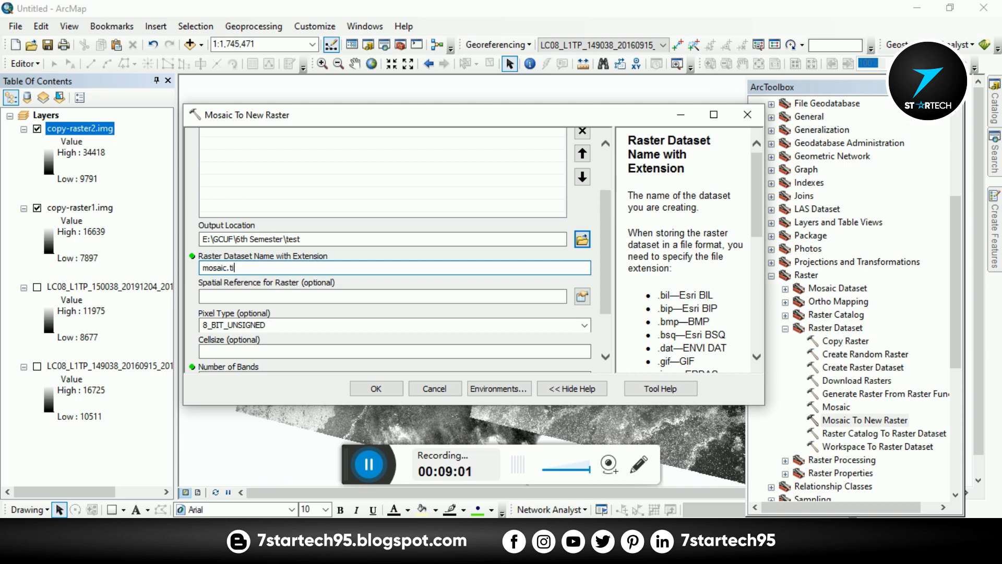
pyautogui.write('f')
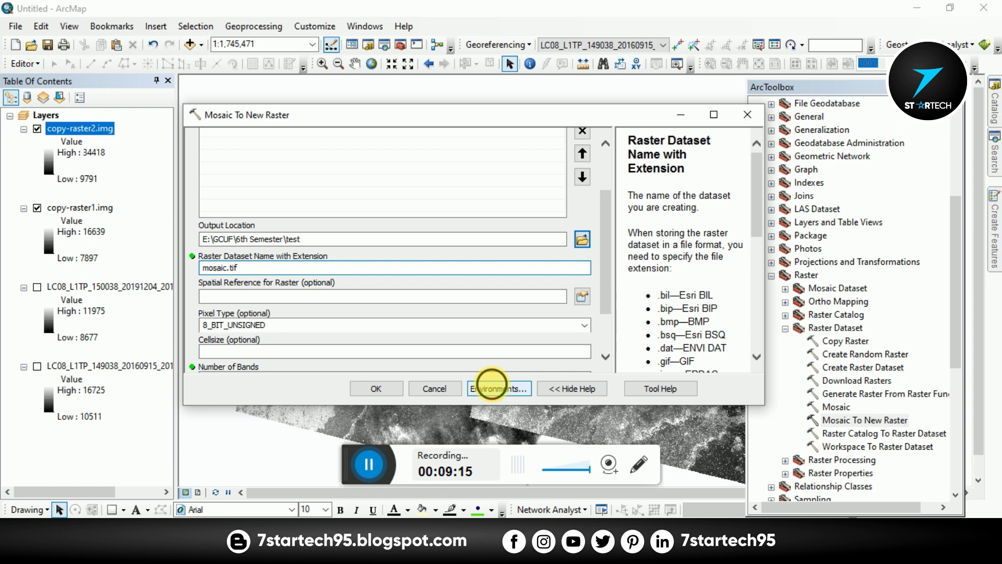
# Set pixel type 16_BIT_UNSIGNED and 1 band, then run the mosaic to create mosaic.tif.
pyautogui.click(499, 388)
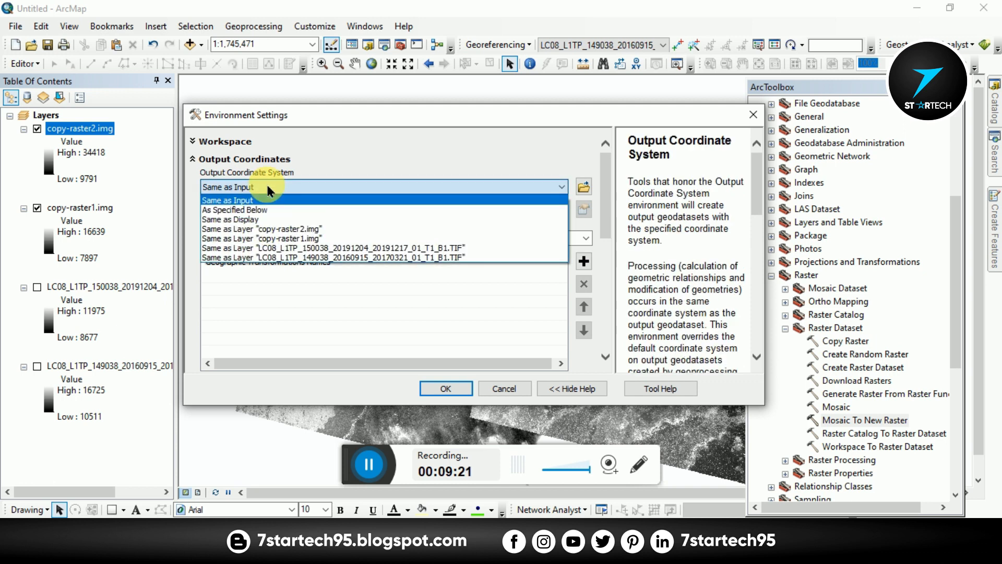
pyautogui.moveTo(242, 219)
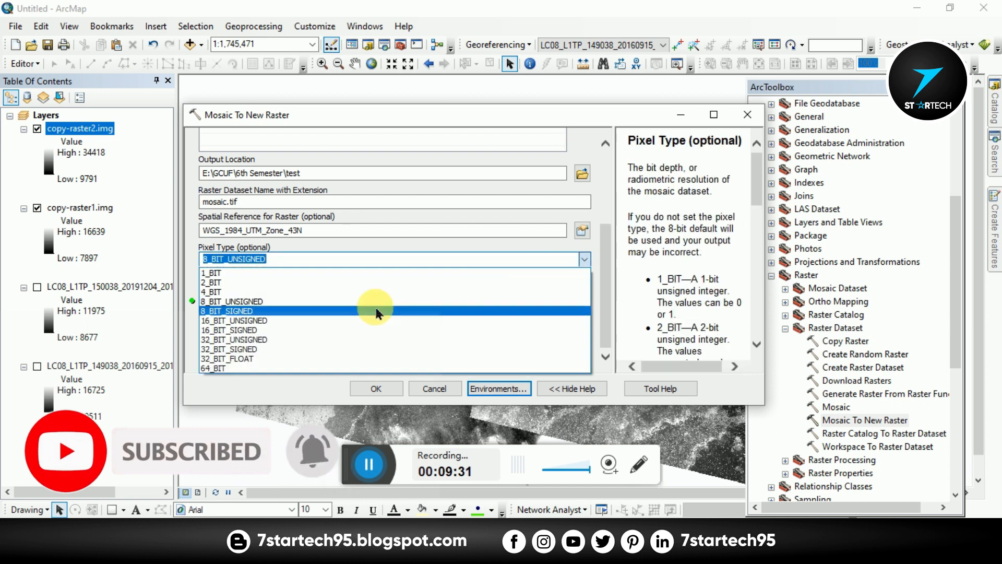
pyautogui.click(237, 321)
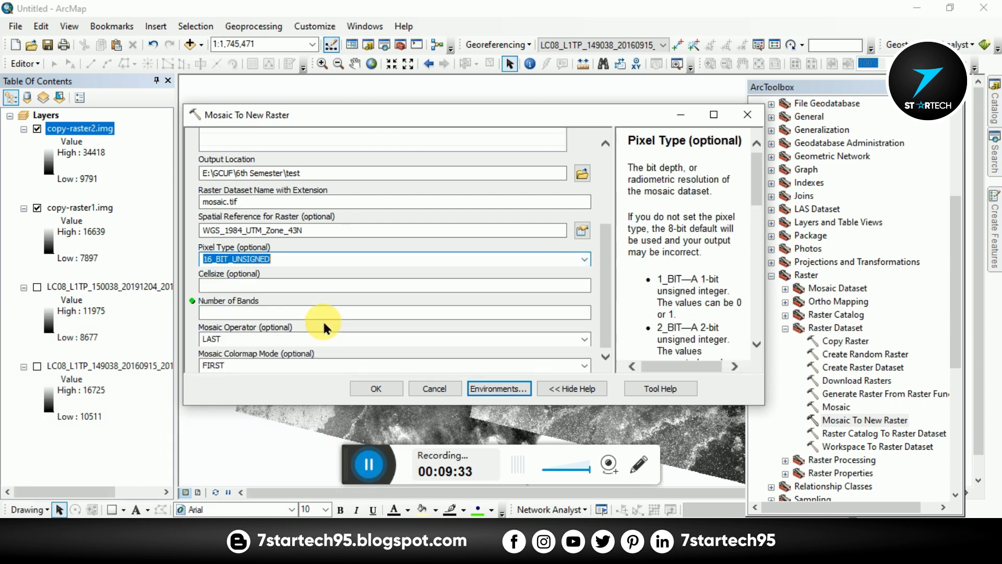
pyautogui.moveTo(610, 322)
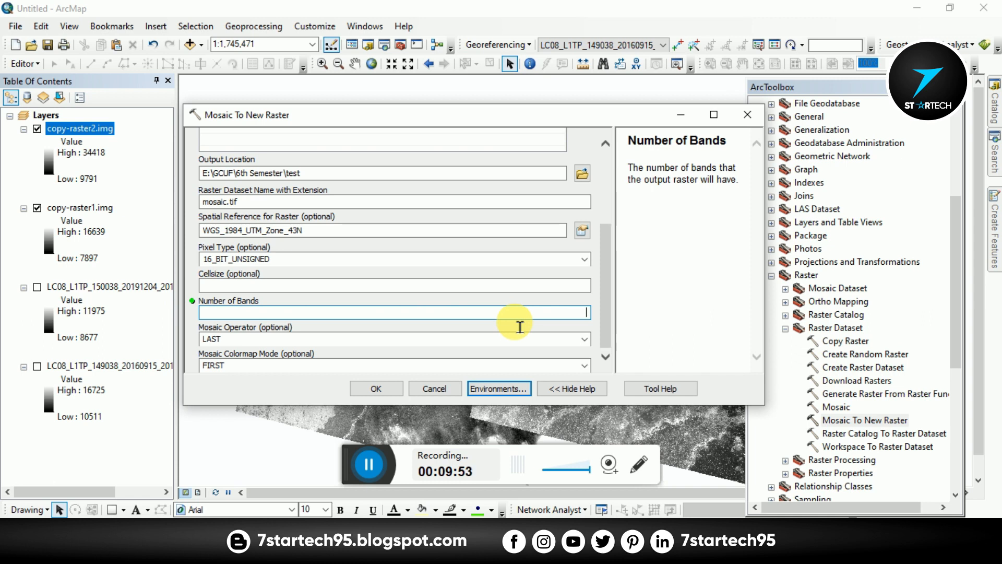
pyautogui.moveTo(520, 327)
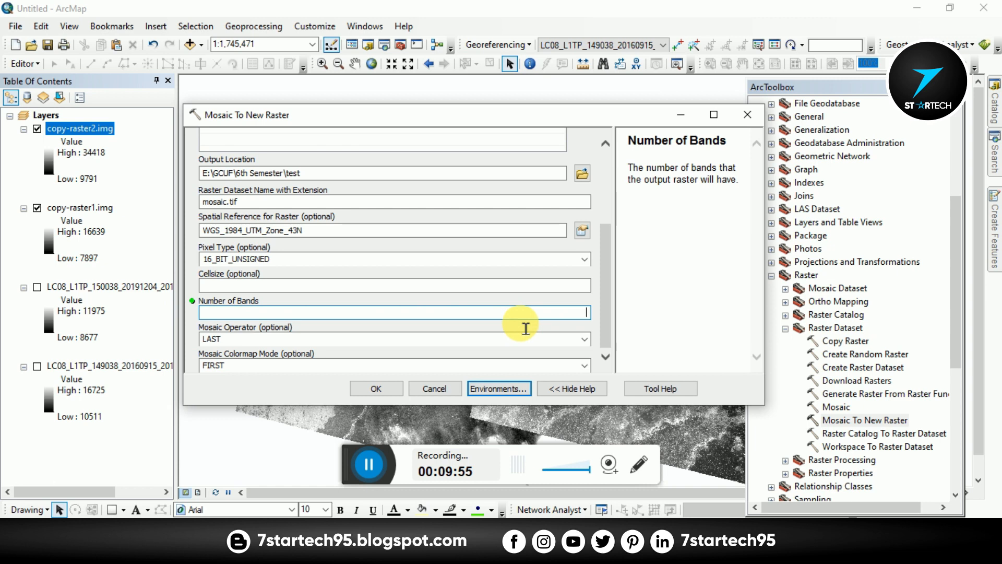
pyautogui.write('1')
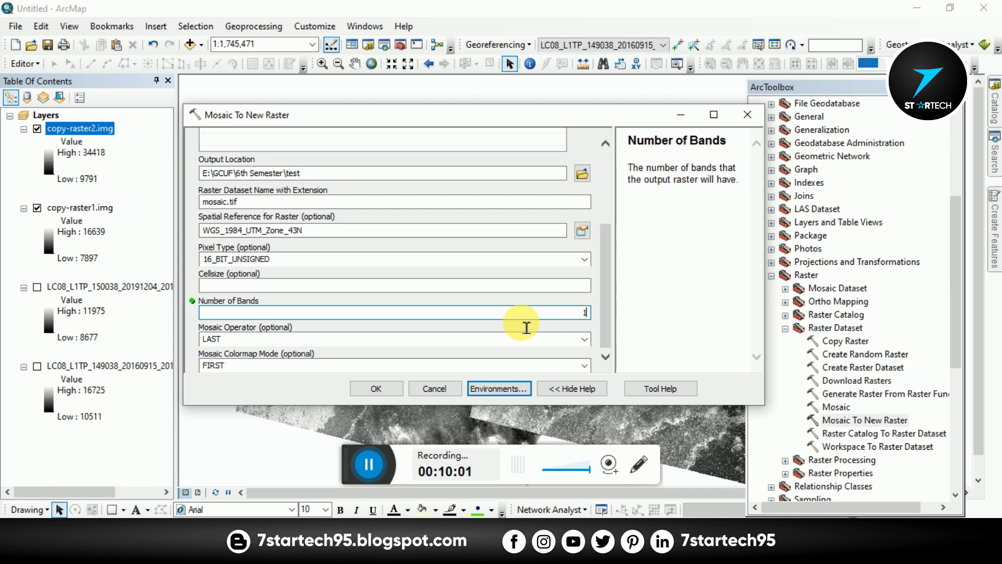
pyautogui.moveTo(599, 327)
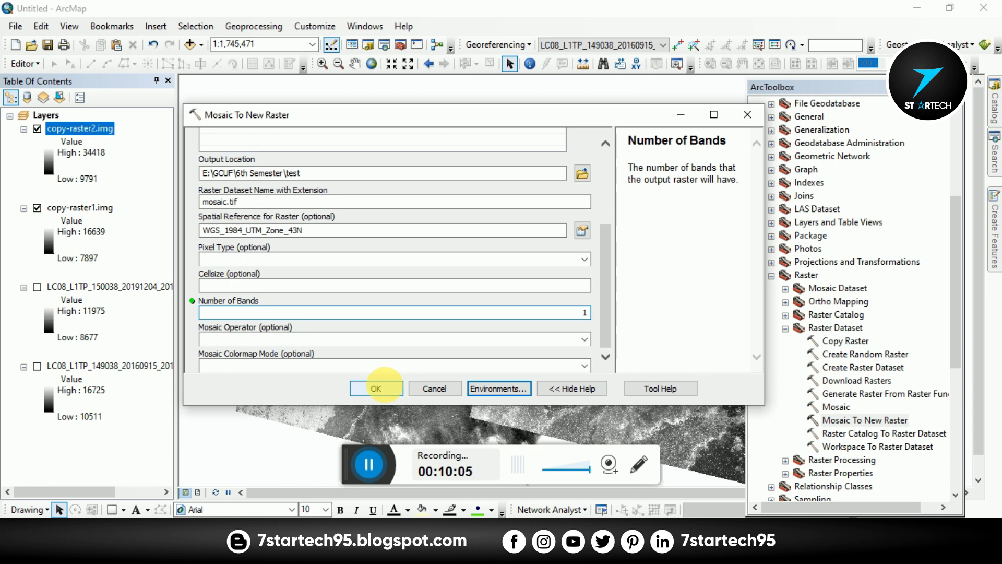
pyautogui.click(374, 389)
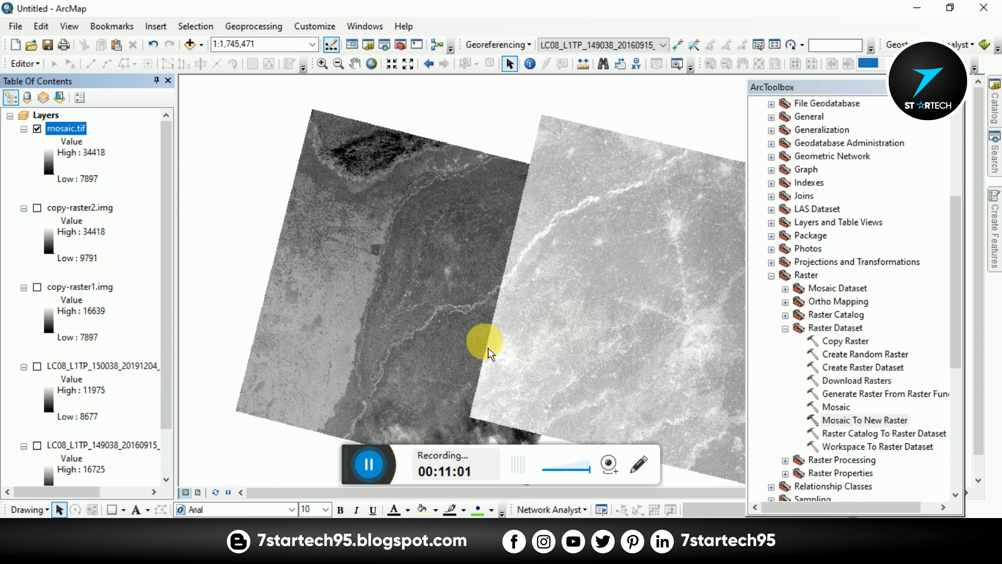
pyautogui.moveTo(524, 335)
pyautogui.write('1:2,000,000')
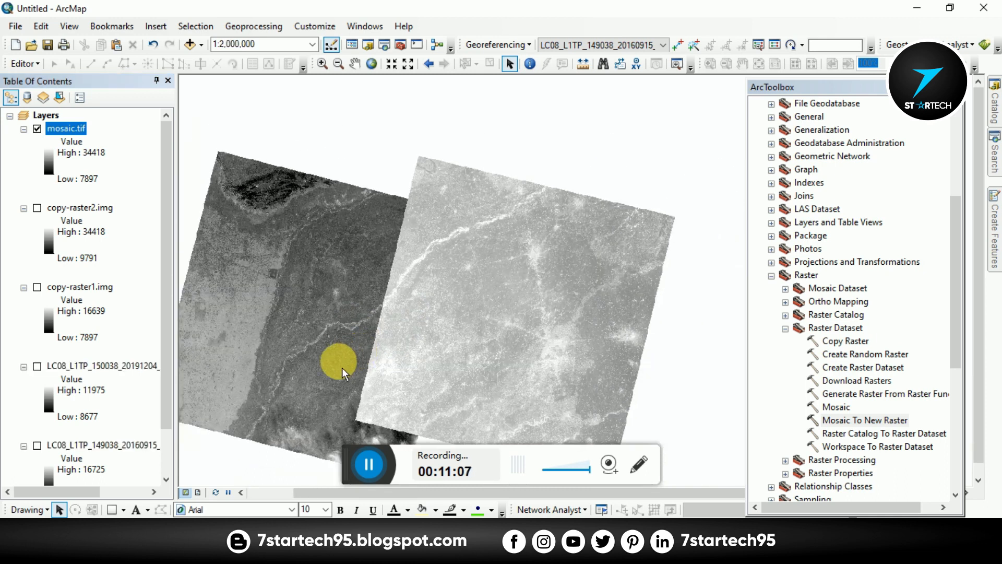
# Pan the map to centre the finished mosaic.tif combining both scenes.
pyautogui.moveTo(342, 374); pyautogui.dragTo(394, 307)
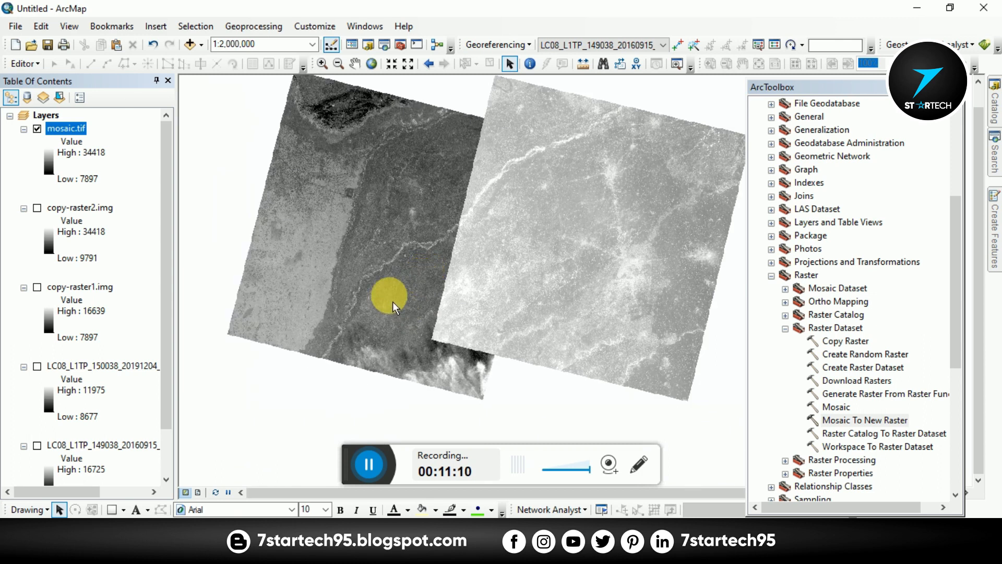
pyautogui.moveTo(422, 296)
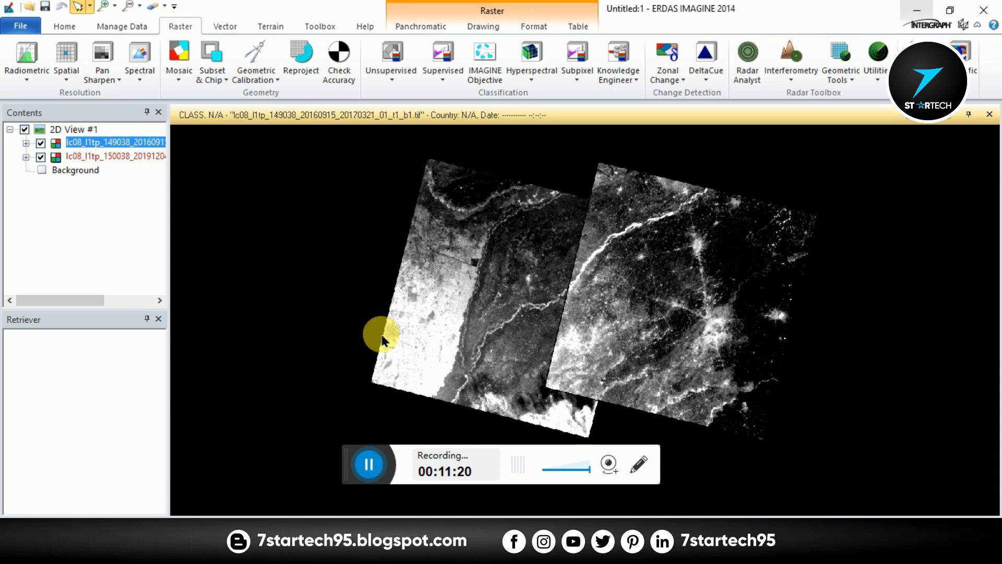
pyautogui.moveTo(438, 295)
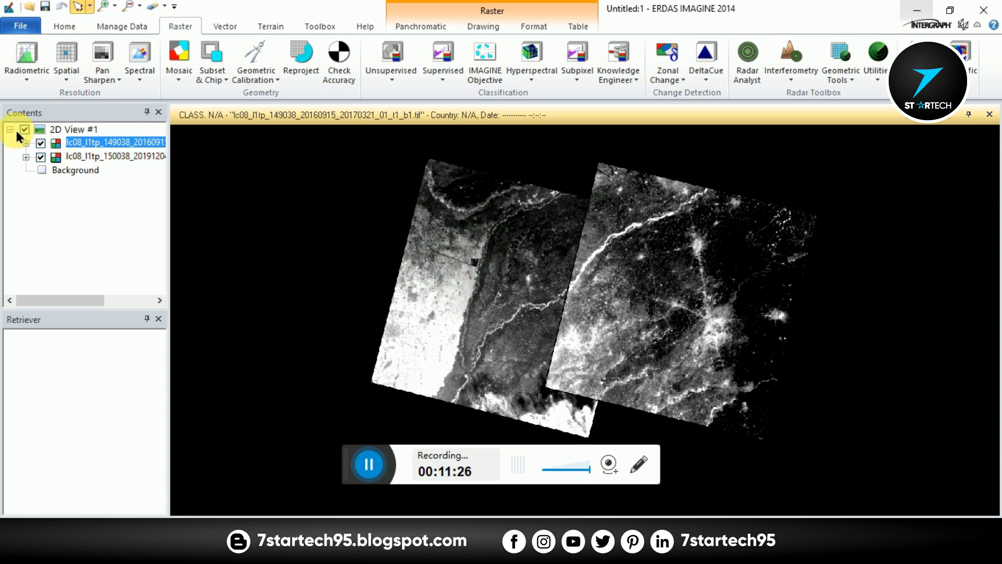
pyautogui.click(39, 157)
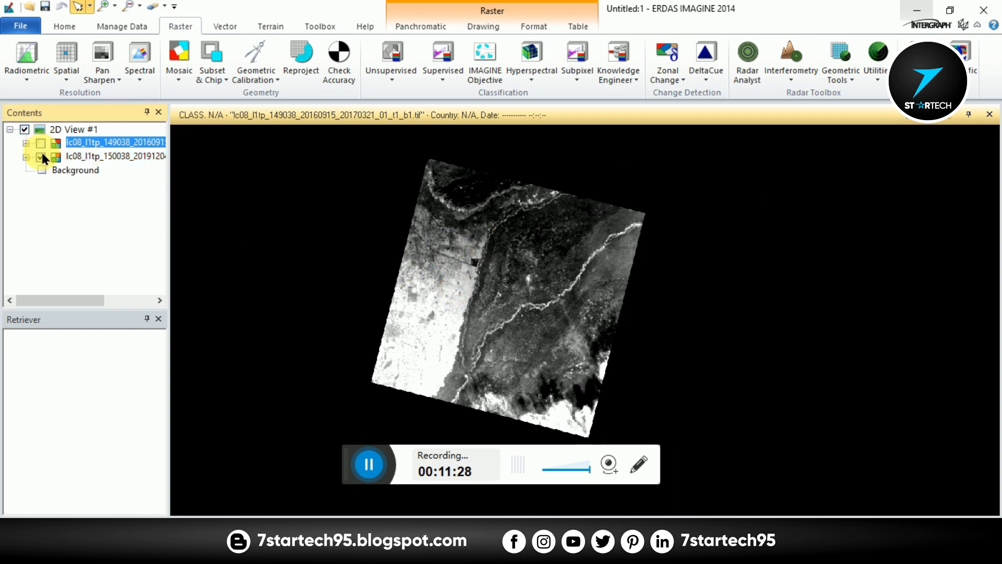
pyautogui.click(41, 143)
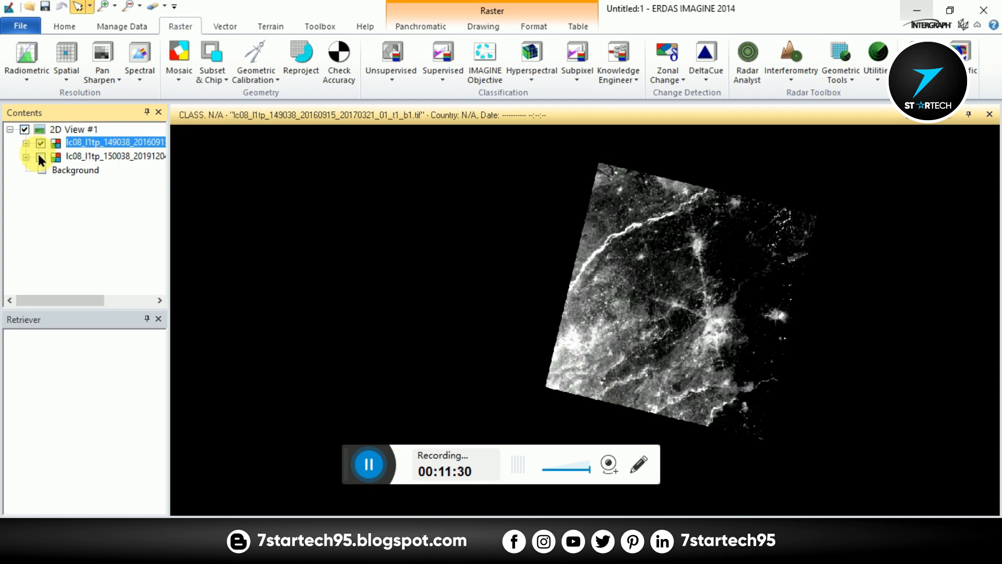
pyautogui.click(40, 158)
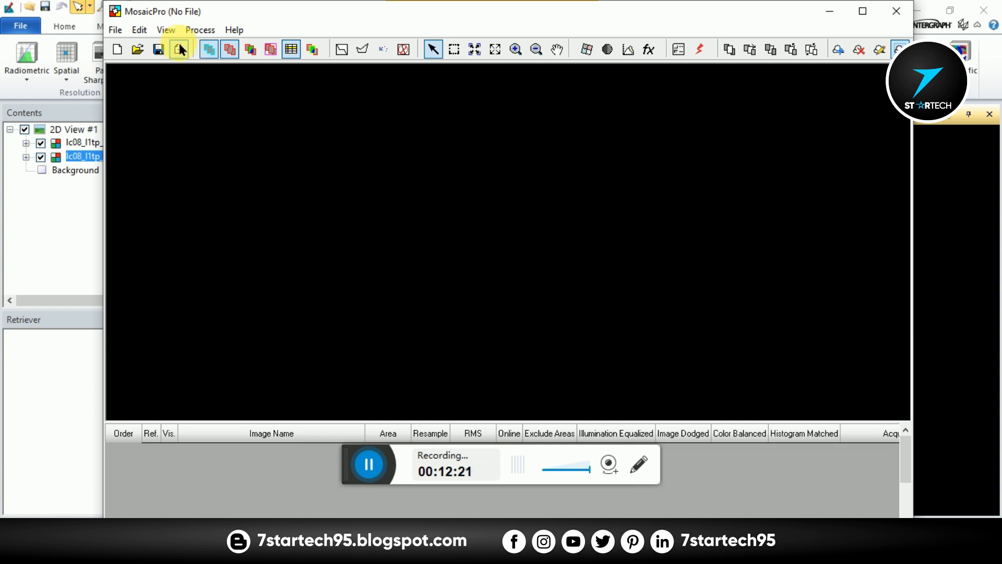
pyautogui.moveTo(180, 49)
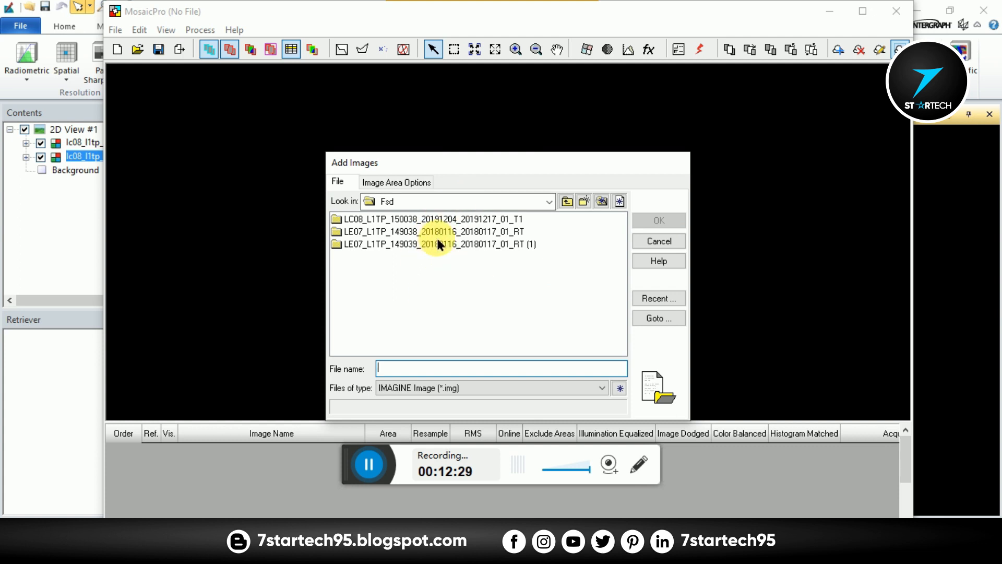
# Browse Add Images to the 150038 scene folder with TIFF file type, then cancel without adding.
pyautogui.doubleClick(431, 218)
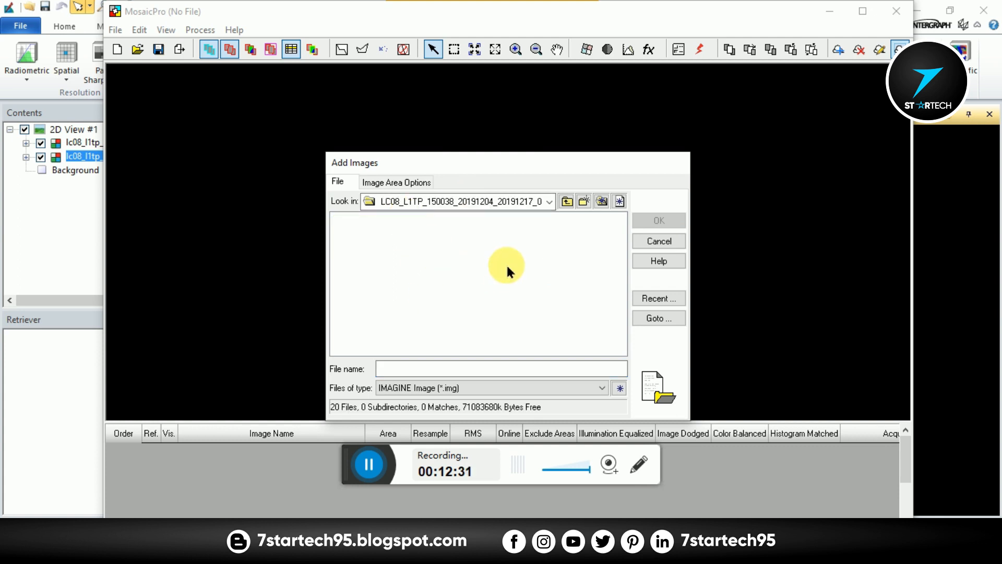
pyautogui.click(599, 388)
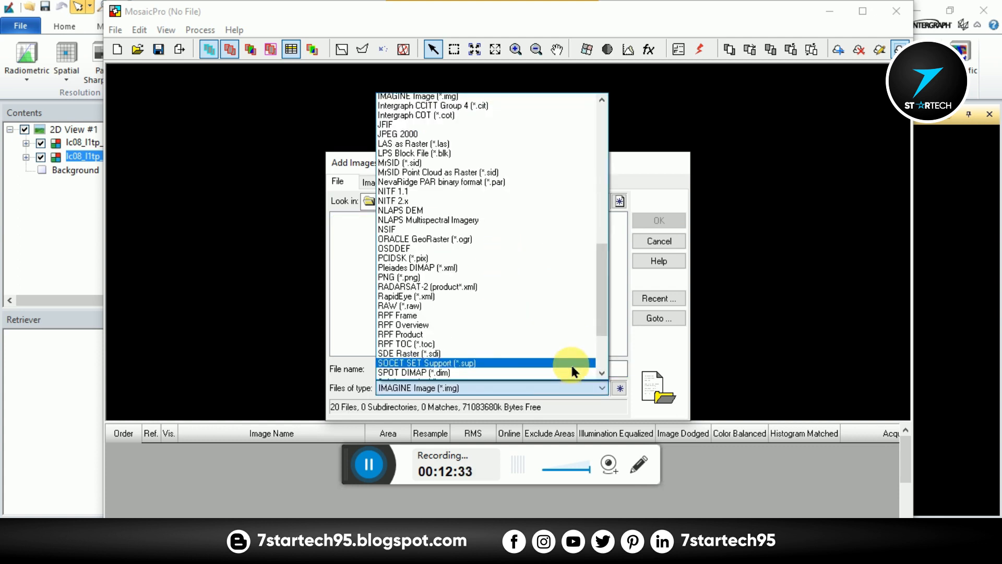
pyautogui.click(416, 372)
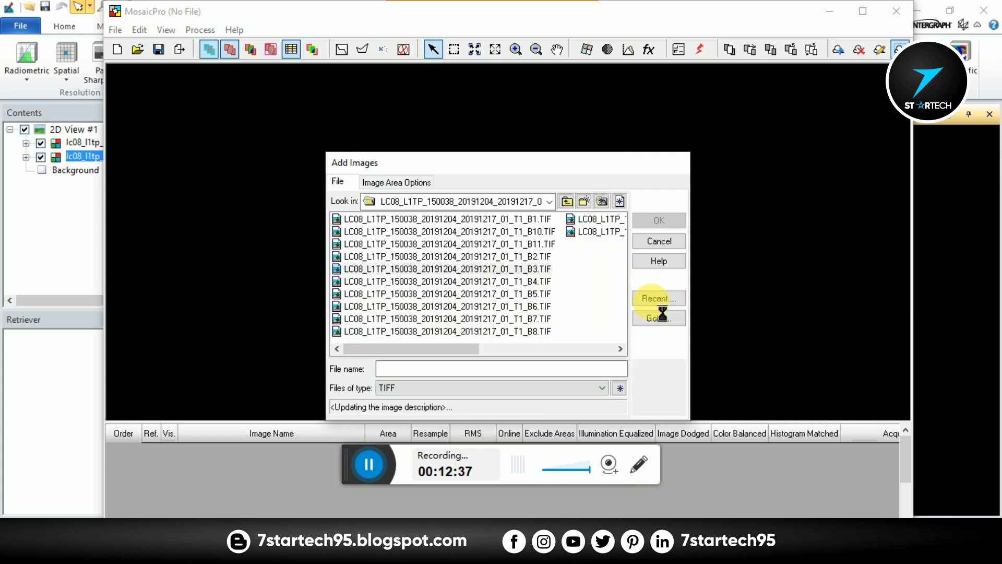
pyautogui.click(446, 268)
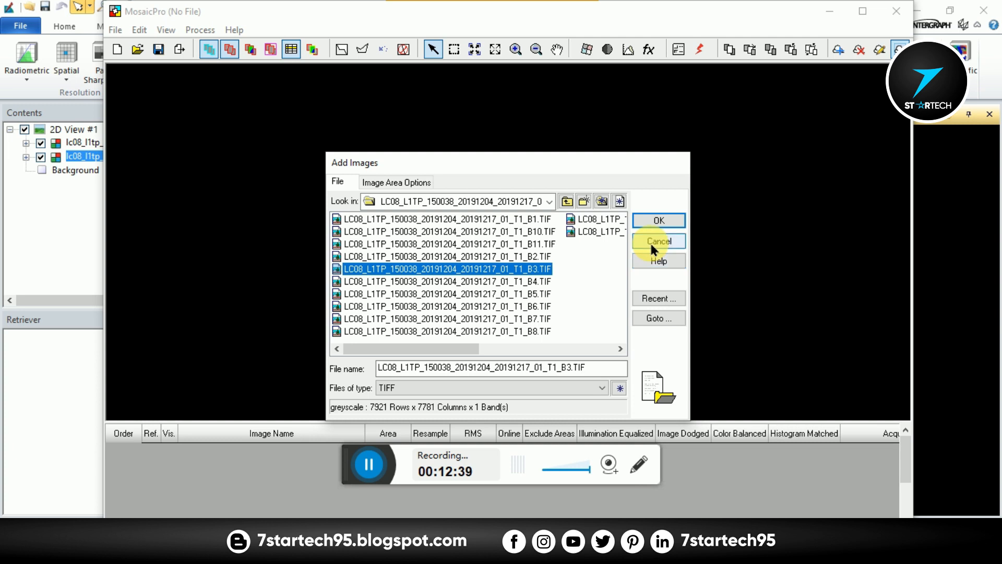
pyautogui.click(659, 241)
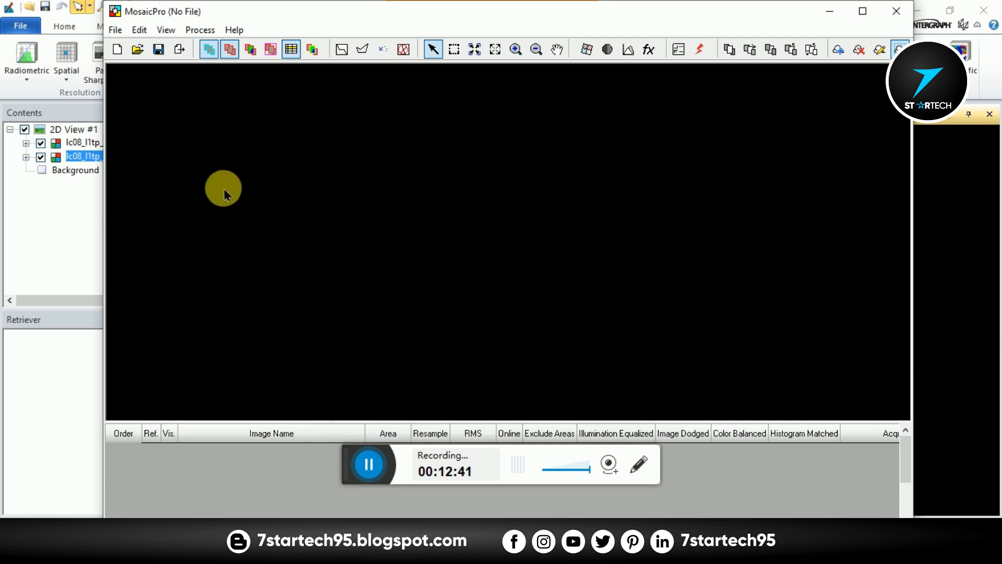
pyautogui.moveTo(905, 21)
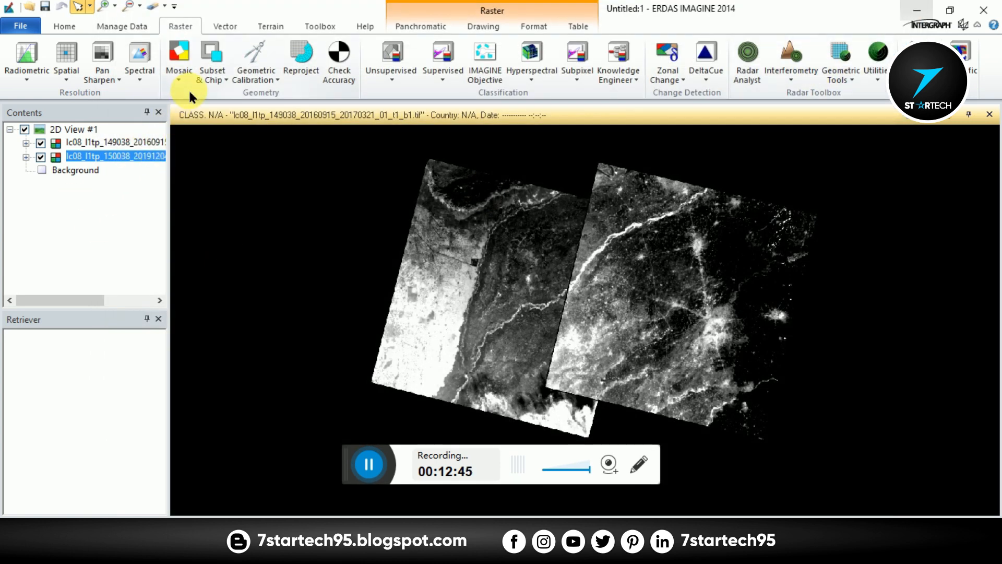
# Add the two lc08 band 1 scenes to MosaicPro so their footprints and table rows appear.
pyautogui.click(178, 57)
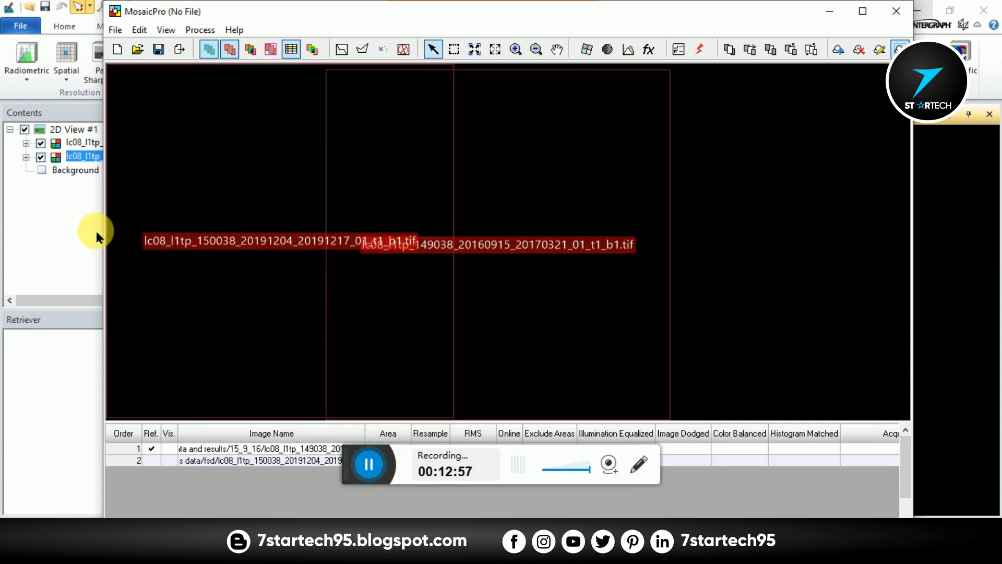
pyautogui.moveTo(368, 278)
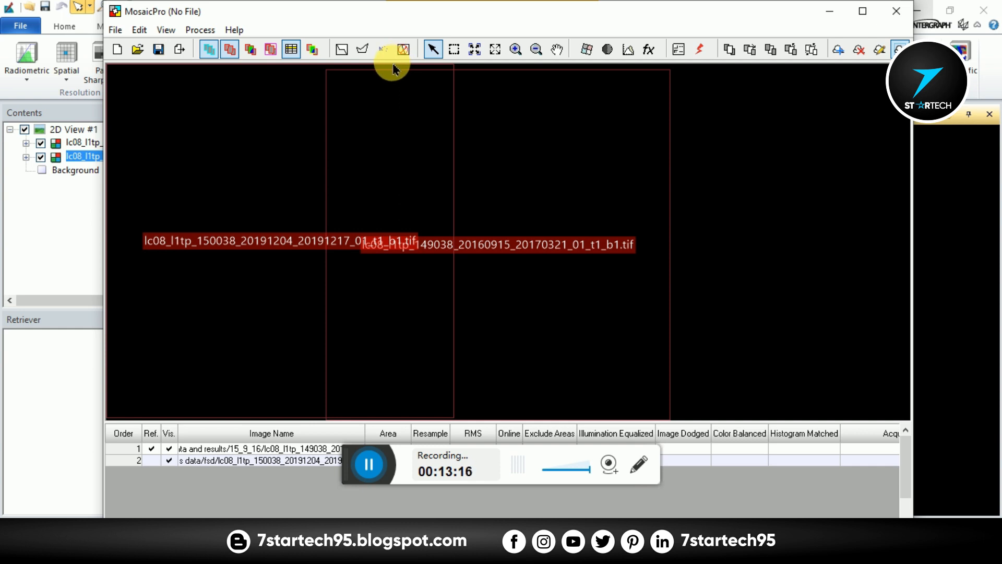
pyautogui.moveTo(343, 105)
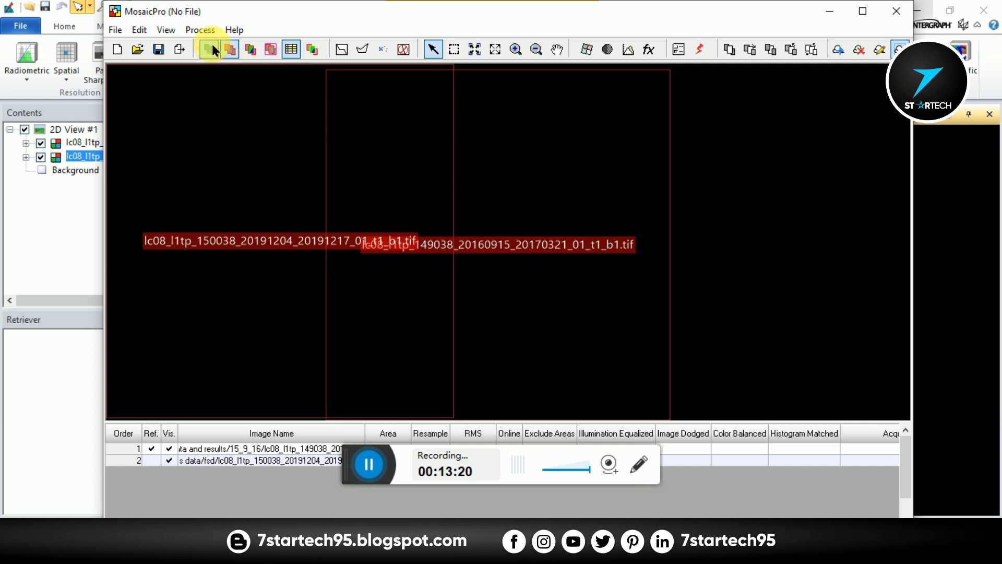
pyautogui.moveTo(211, 49)
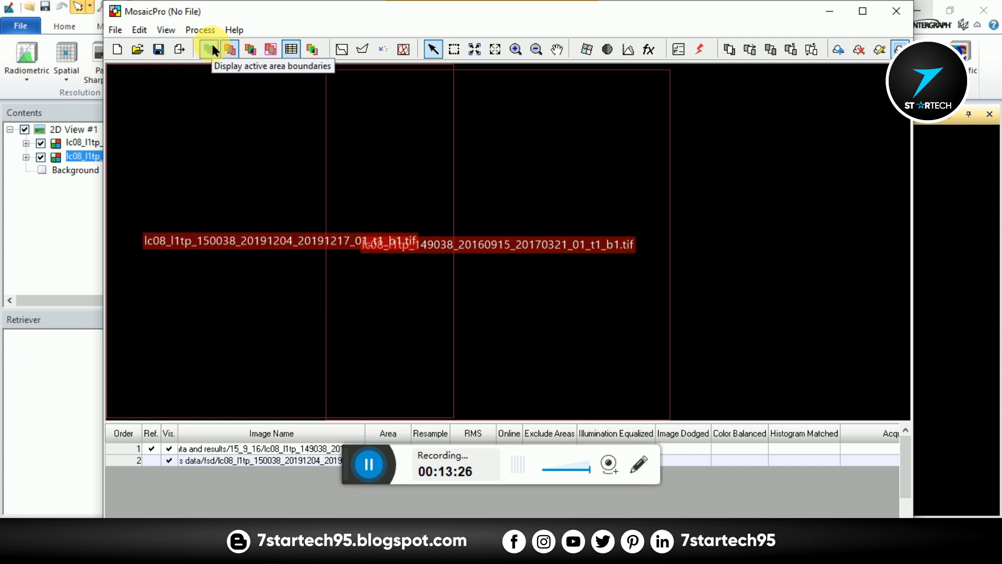
# Toggle footprint outlines, show the output area boundary, and return to the image list.
pyautogui.click(212, 49)
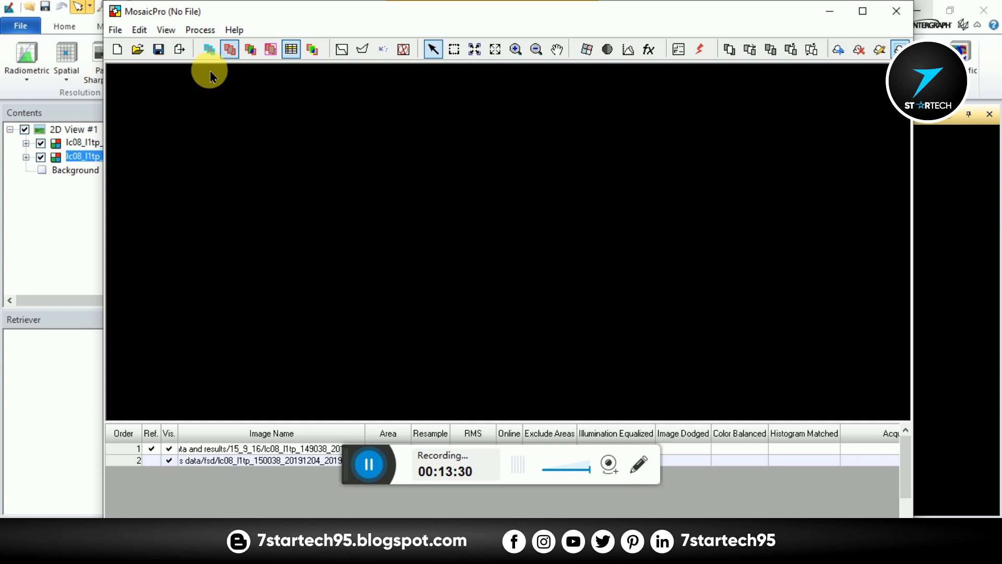
pyautogui.click(208, 49)
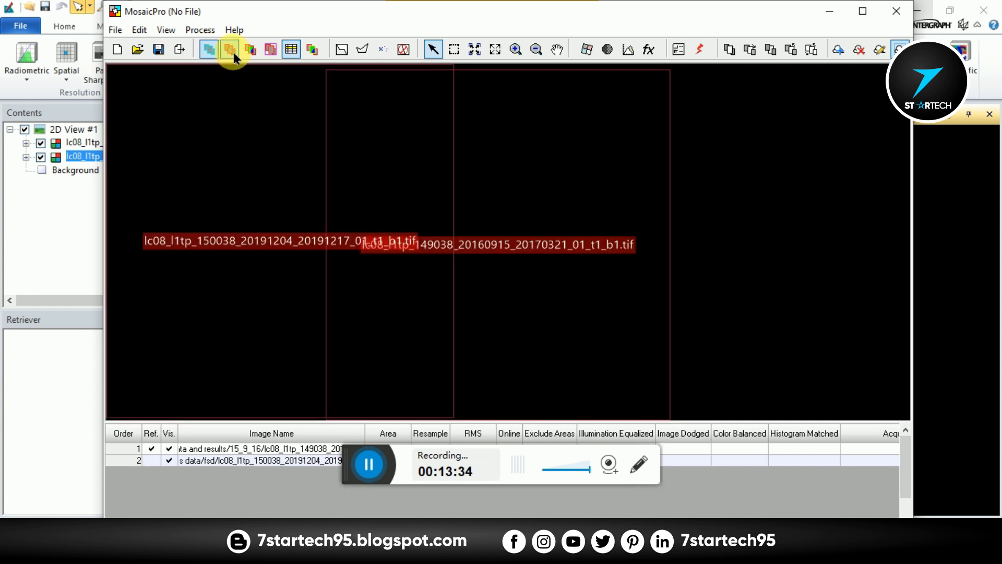
pyautogui.moveTo(229, 49)
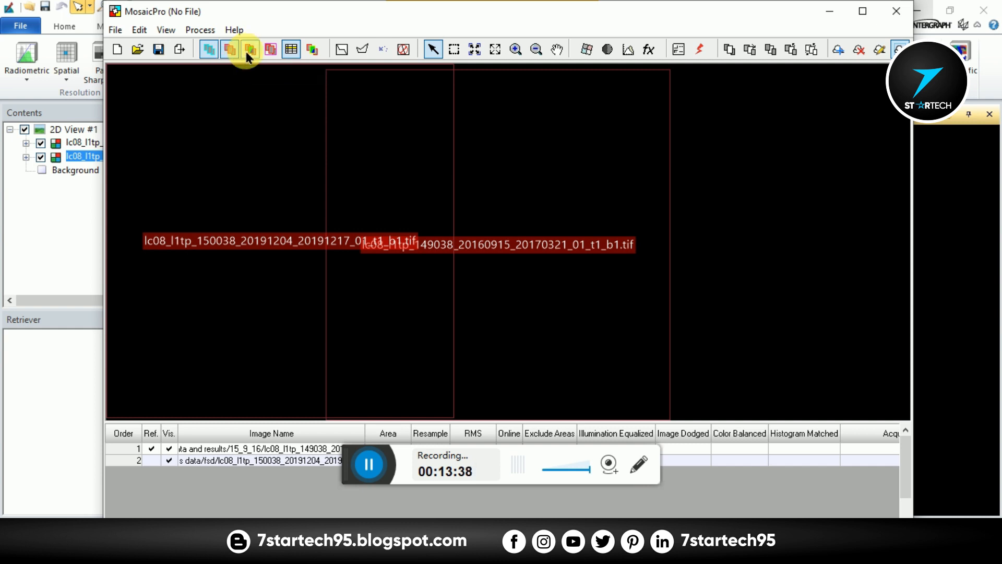
pyautogui.moveTo(249, 49)
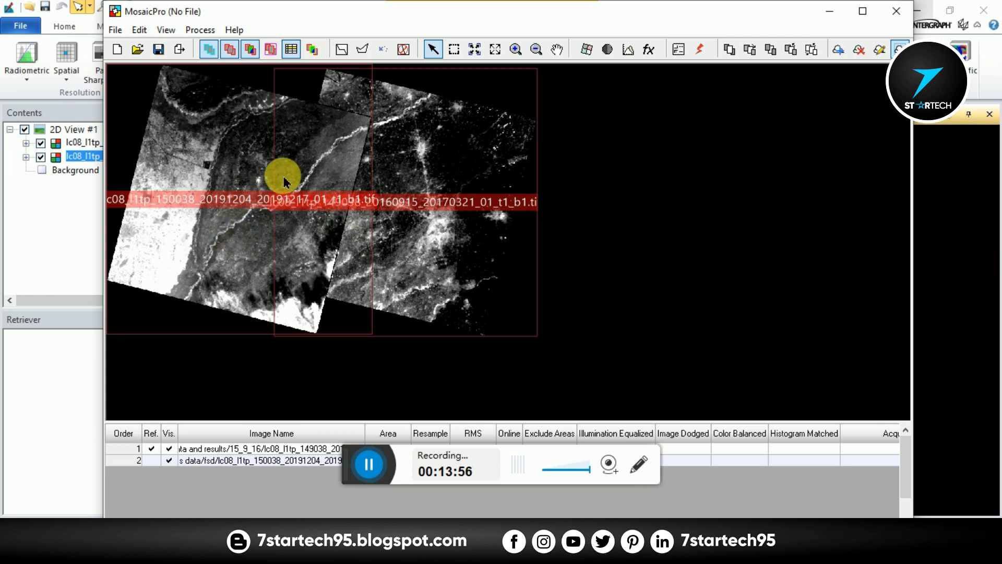
pyautogui.moveTo(389, 187)
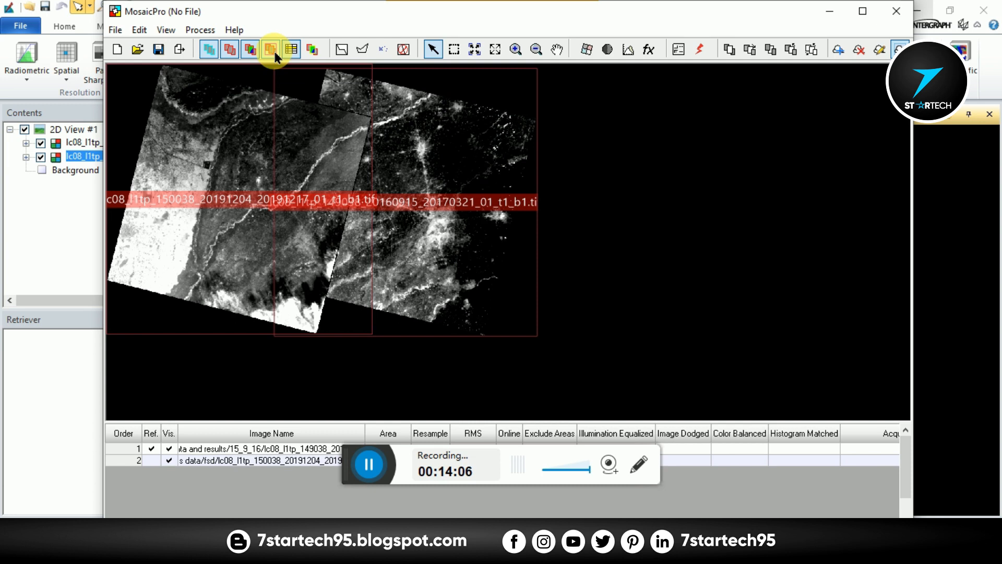
pyautogui.moveTo(272, 49)
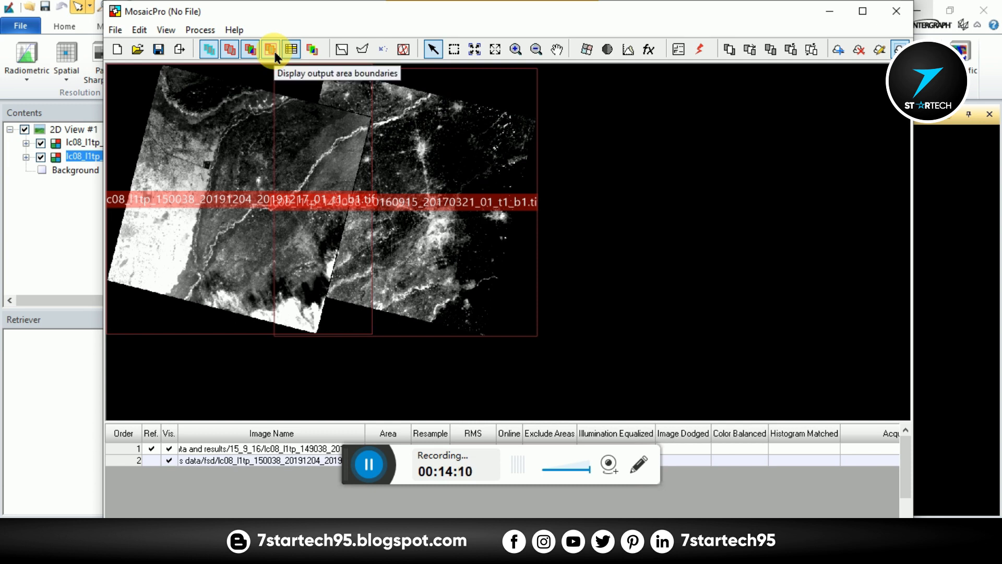
pyautogui.click(271, 49)
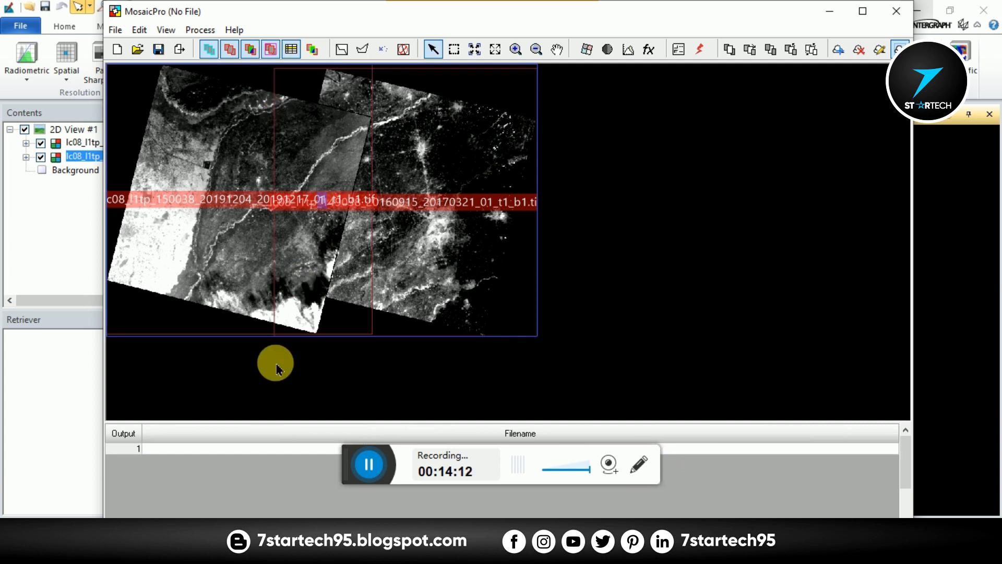
pyautogui.moveTo(536, 120)
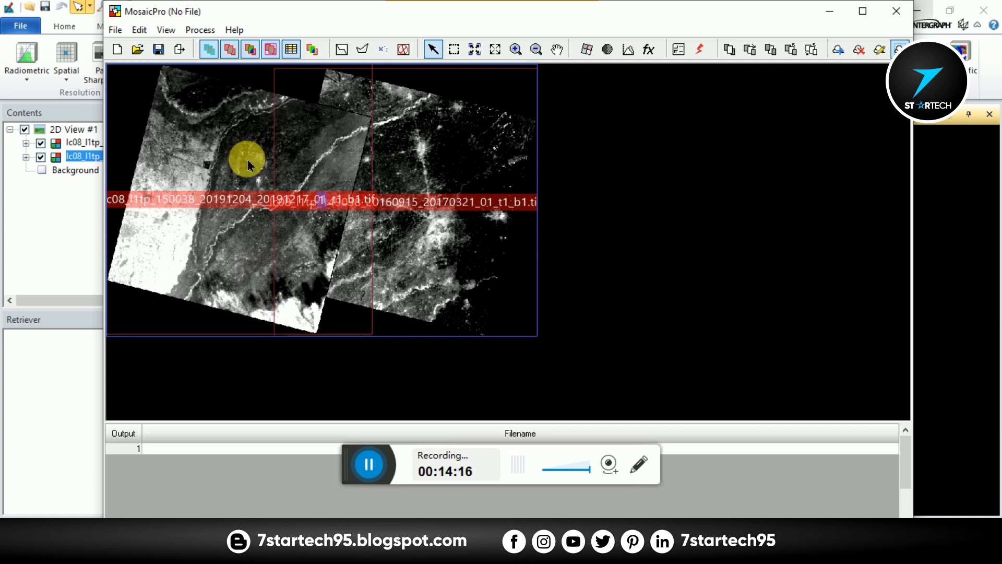
pyautogui.click(291, 49)
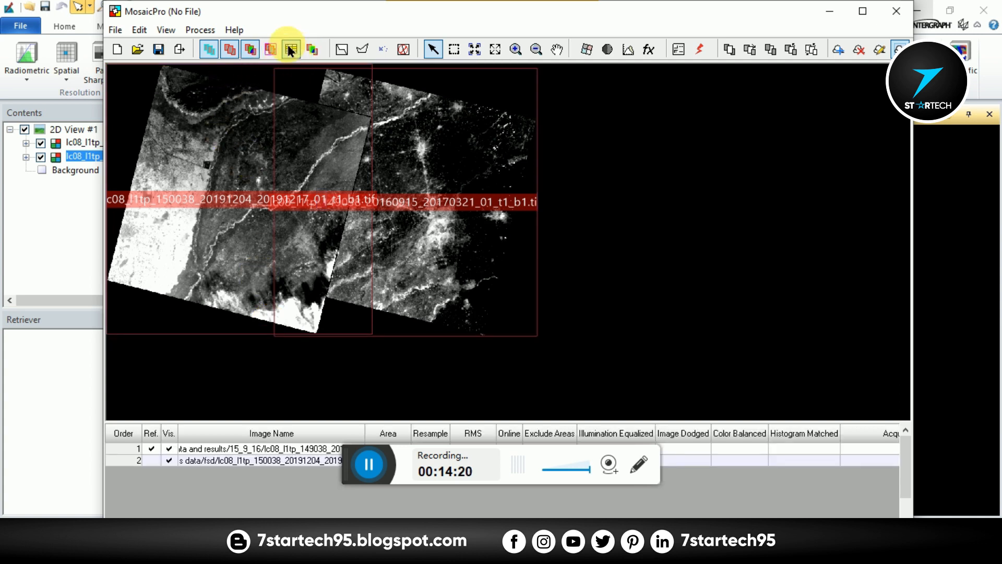
pyautogui.moveTo(290, 49)
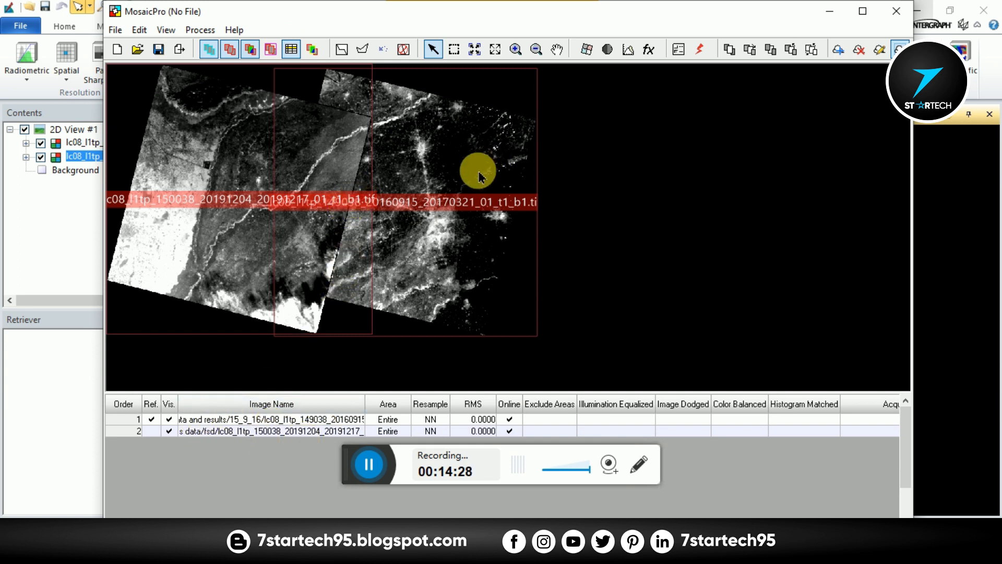
pyautogui.moveTo(420, 192)
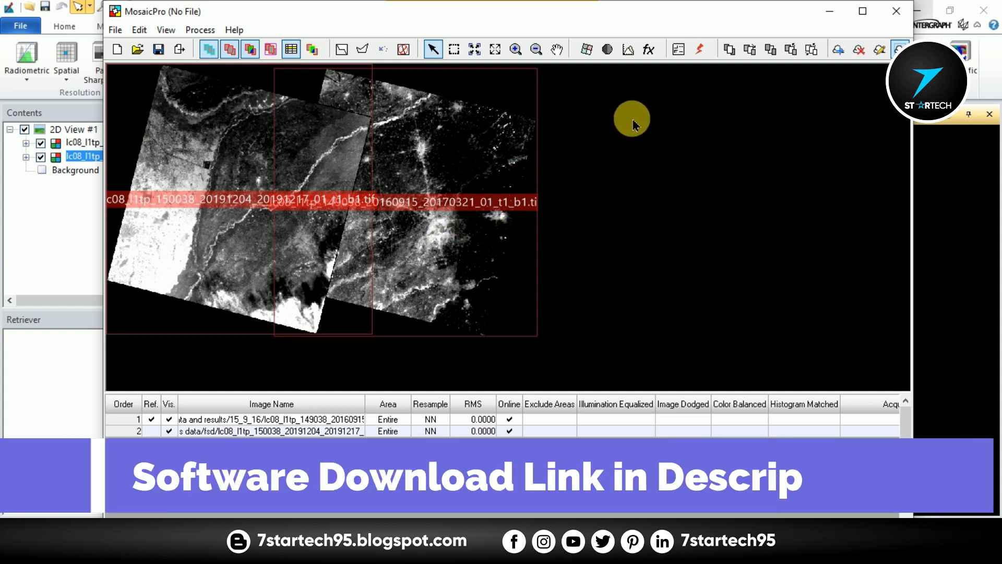
pyautogui.moveTo(702, 49)
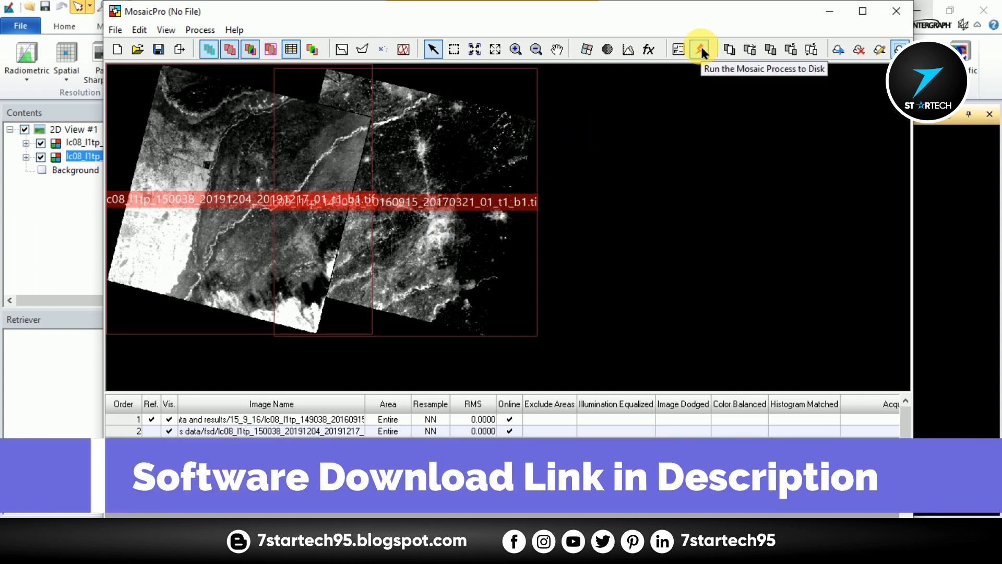
# Run the mosaic via Process > Run Mosaic, saving it as mosaic.img, and close the finished process list.
pyautogui.click(702, 49)
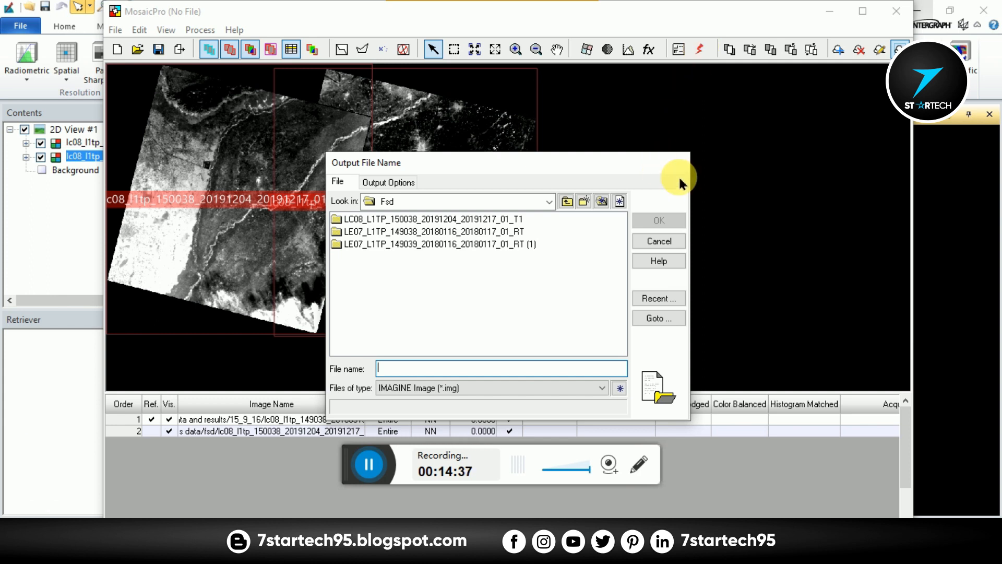
pyautogui.click(658, 241)
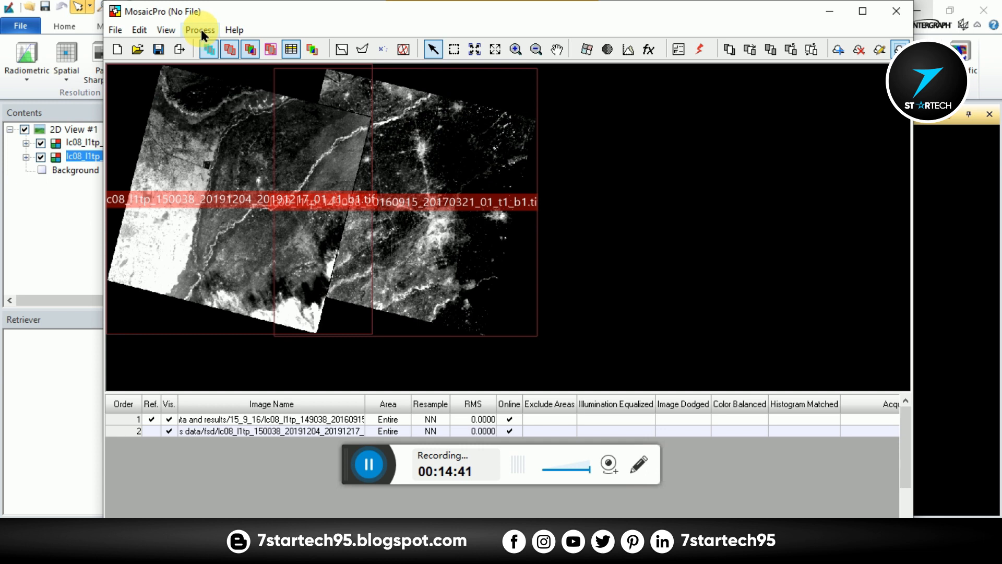
pyautogui.click(199, 30)
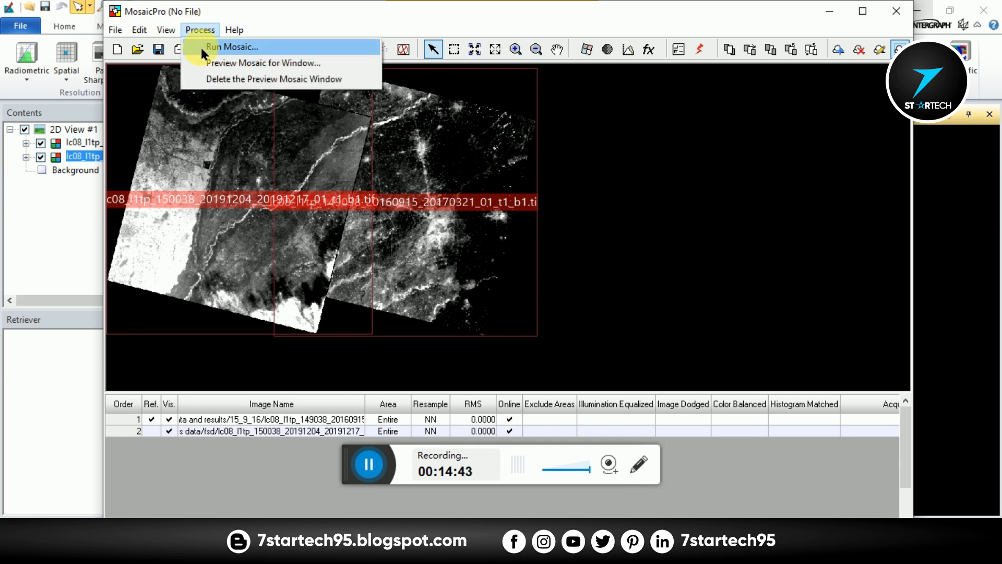
pyautogui.click(232, 47)
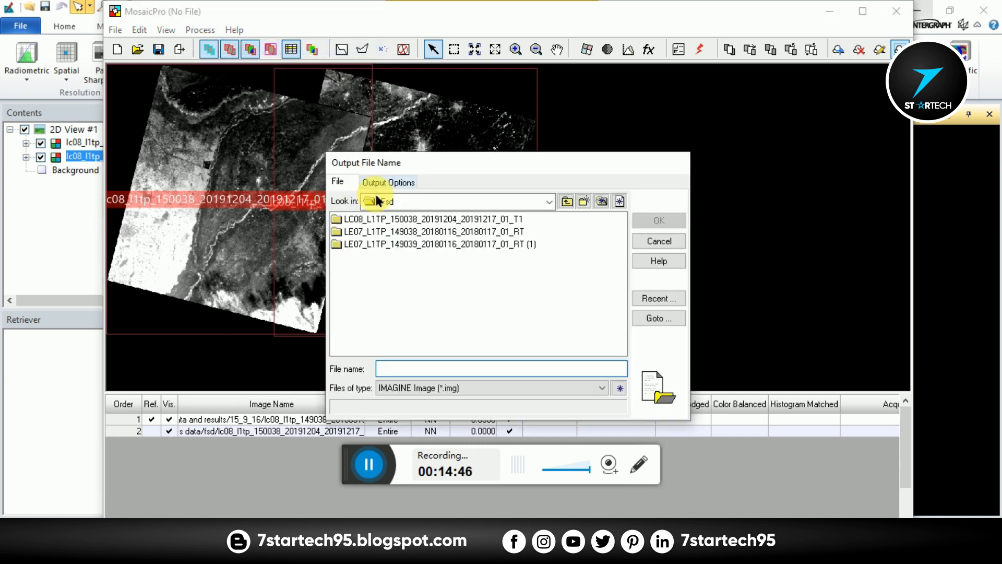
pyautogui.click(500, 369)
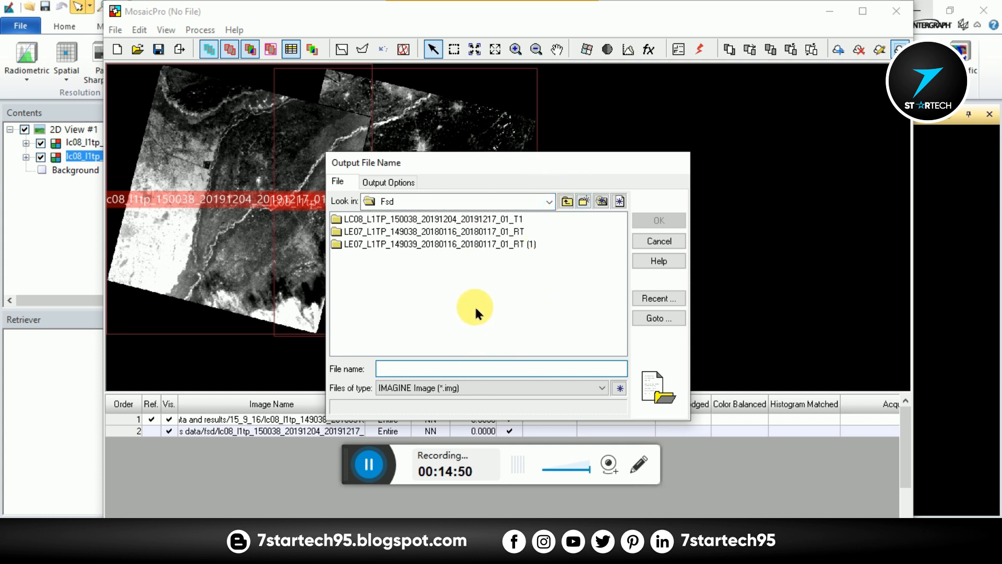
pyautogui.write('mosaic')
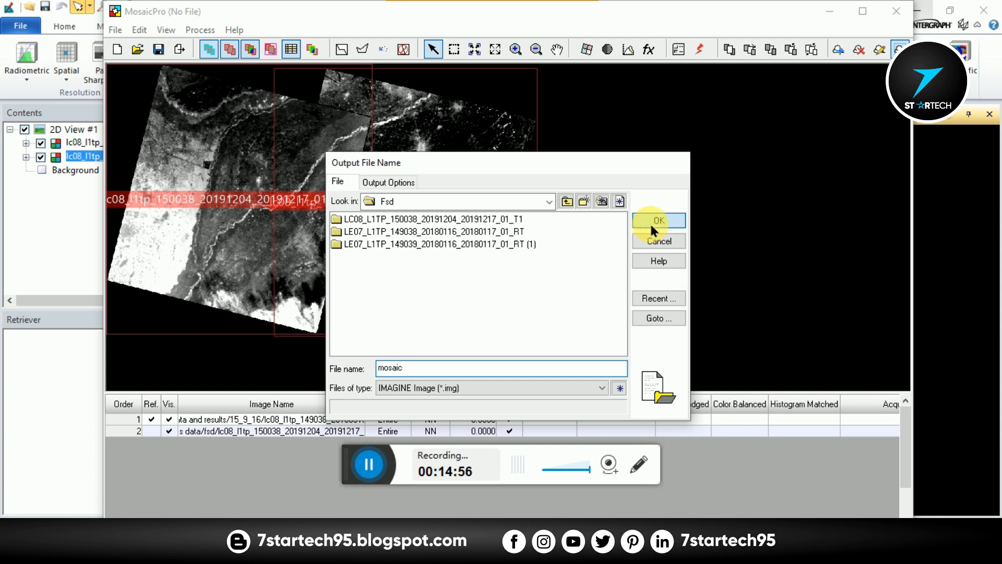
pyautogui.click(657, 220)
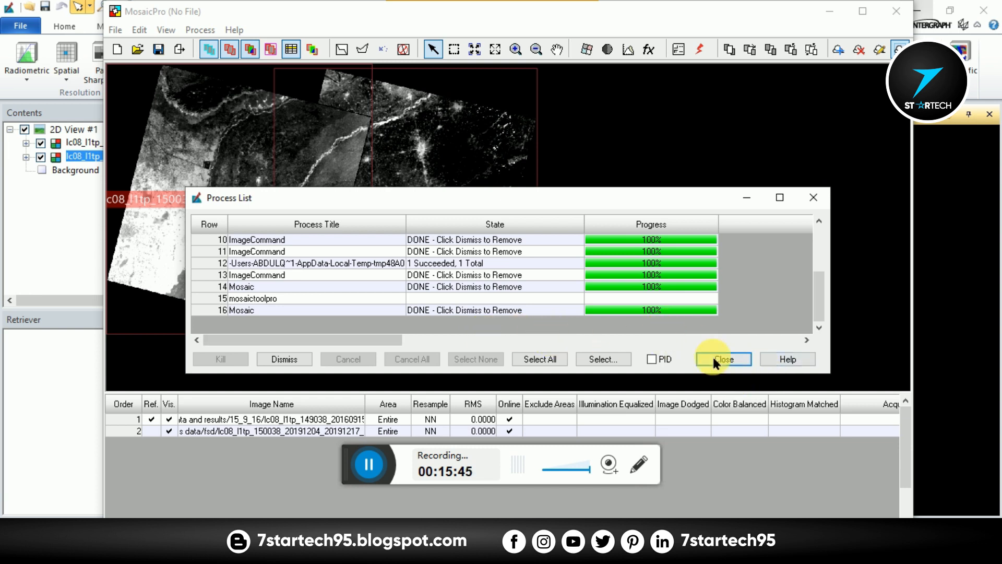
pyautogui.click(722, 358)
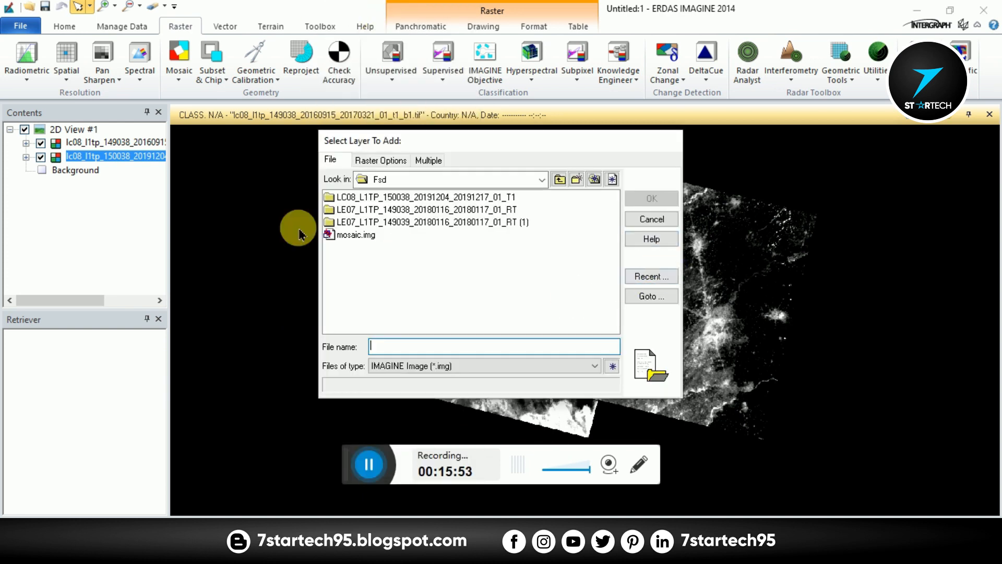
# Add mosaic.img from the recent folder to the 2D view and hide the two lc08 band layers.
pyautogui.click(650, 275)
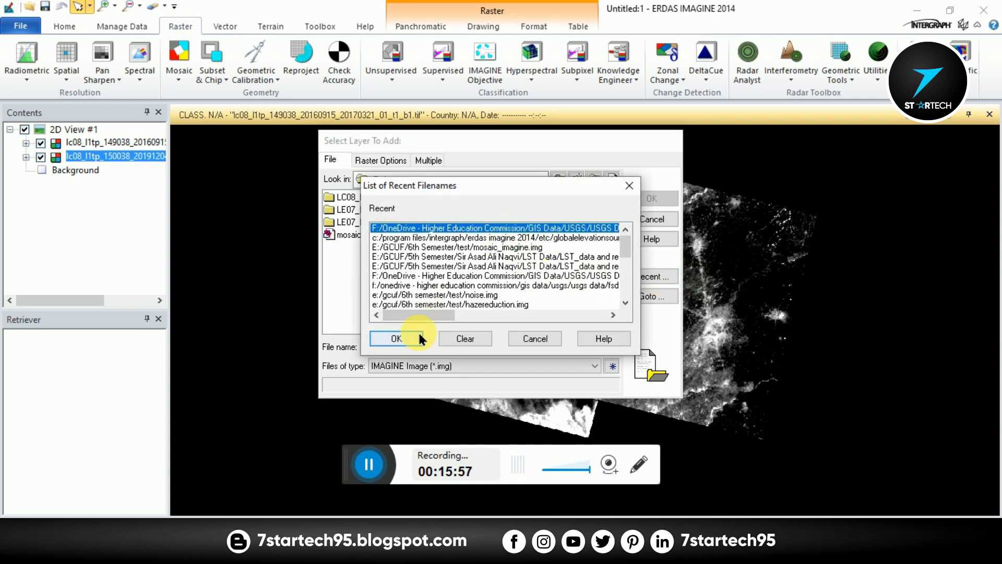
pyautogui.click(394, 338)
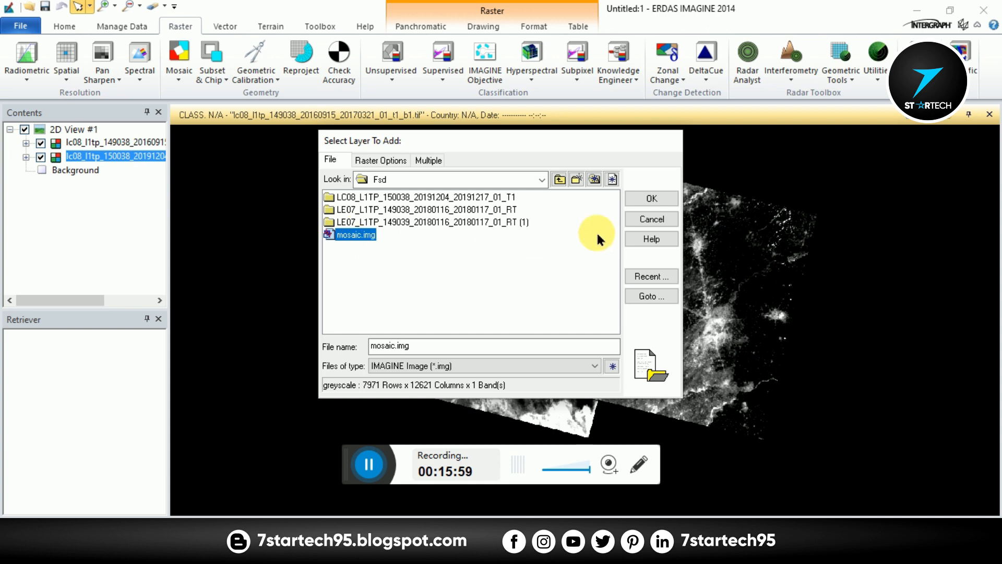
pyautogui.click(650, 198)
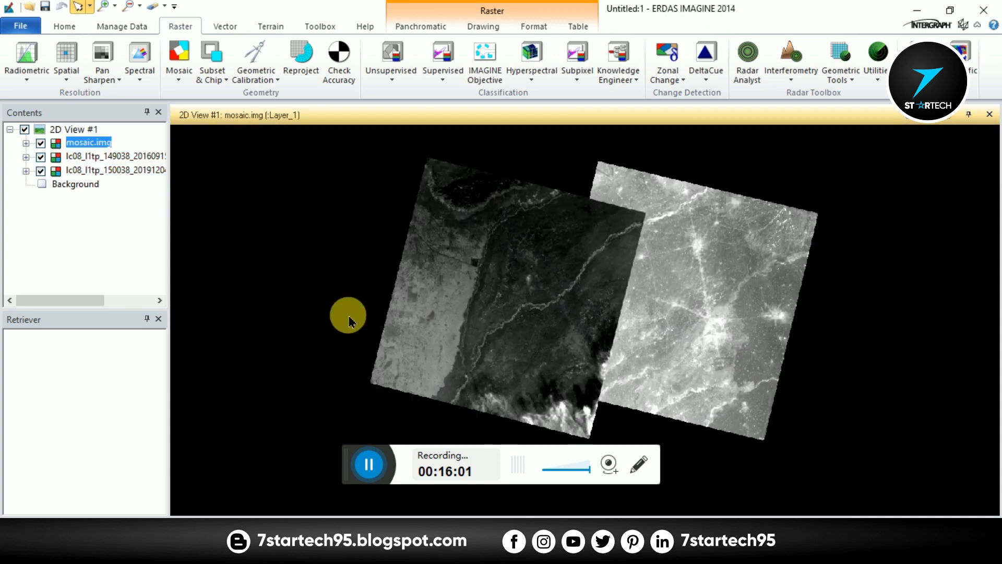
pyautogui.click(40, 155)
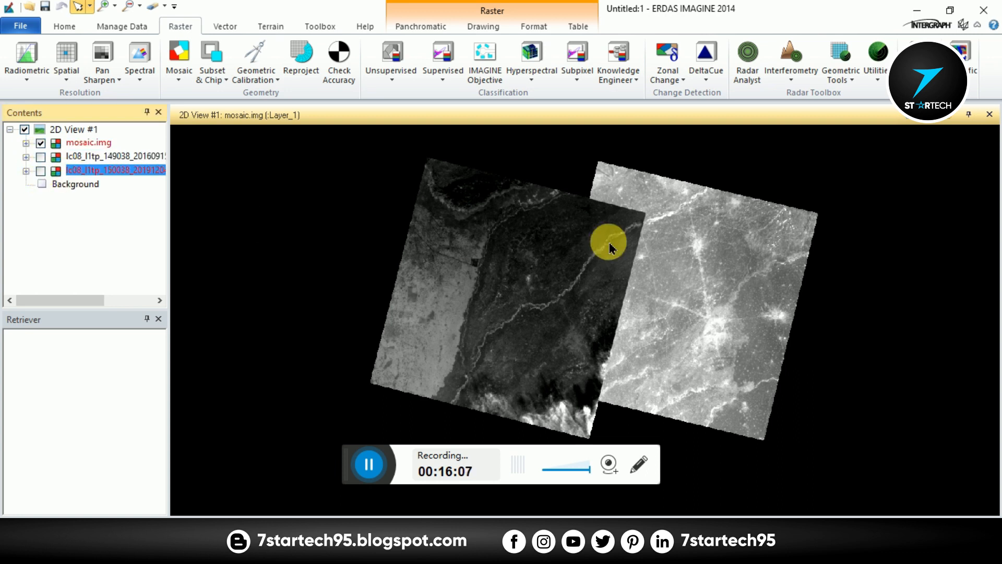
pyautogui.click(87, 142)
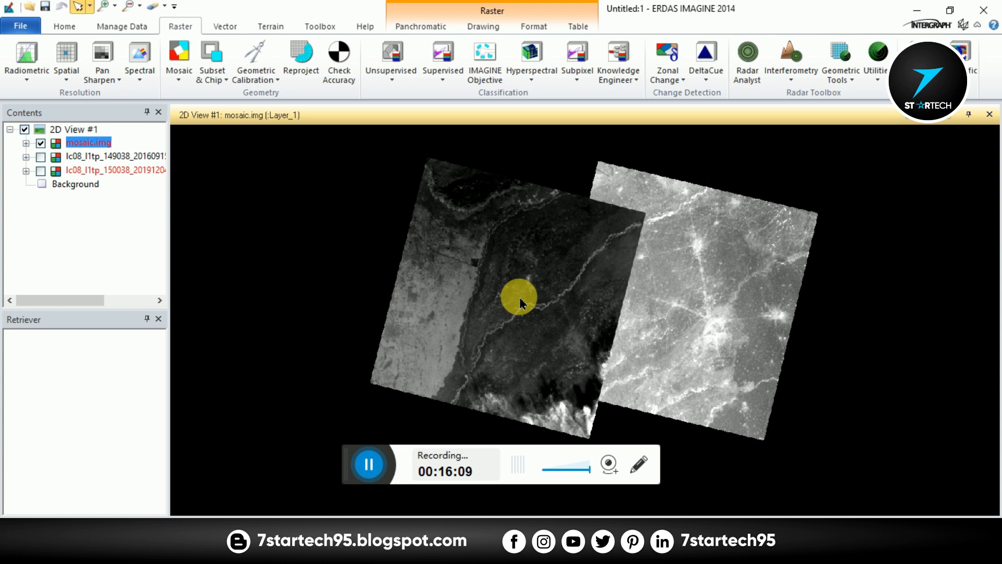